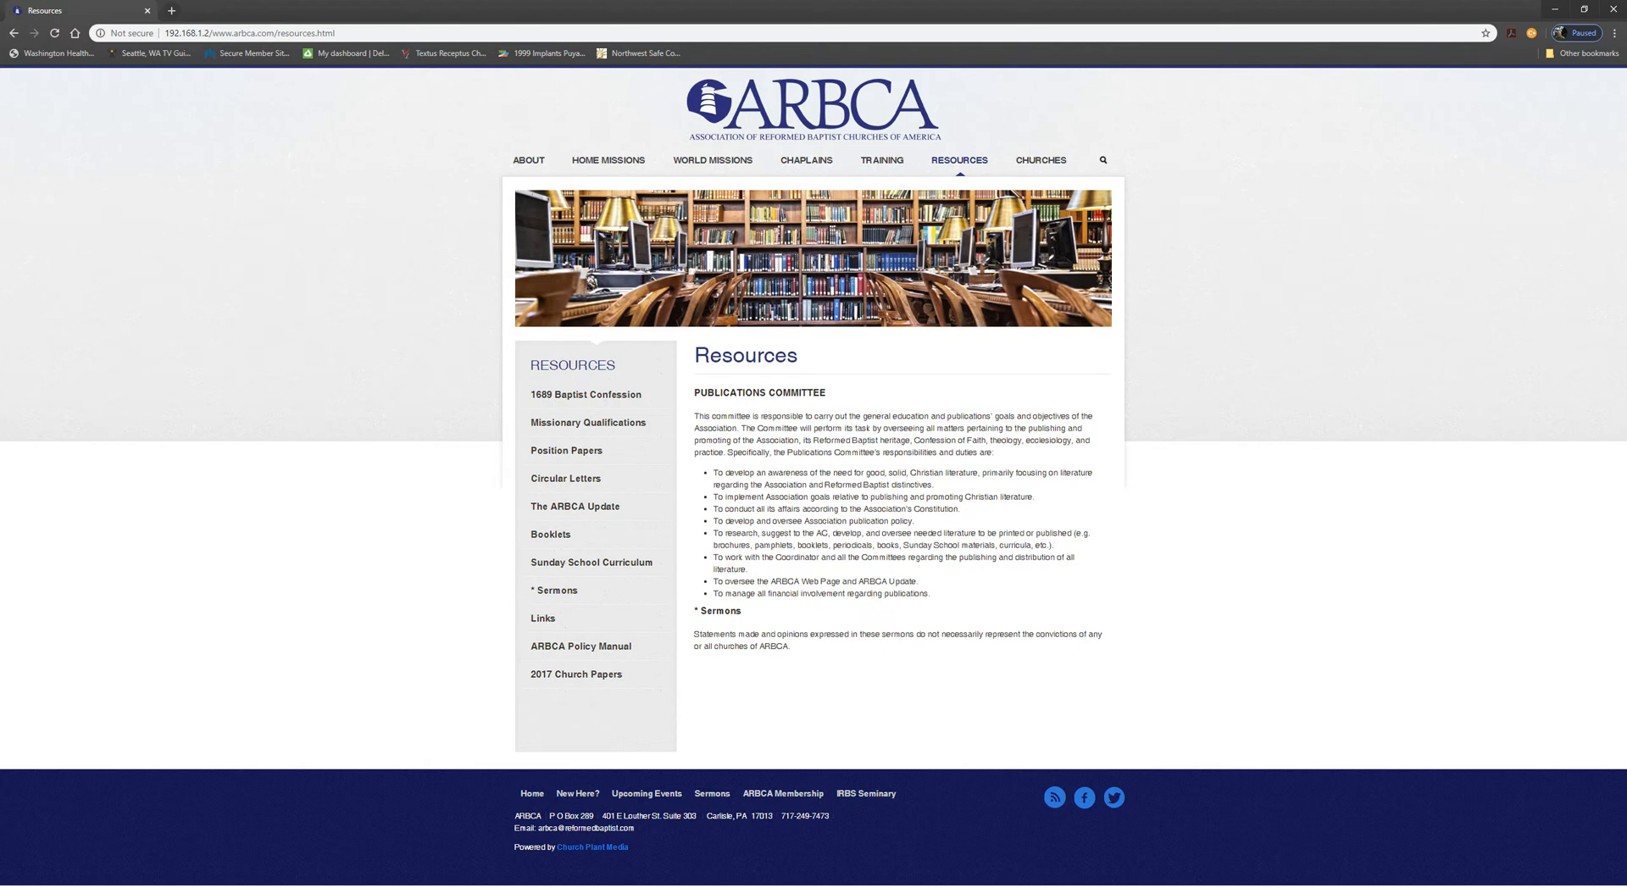
{"action": "mouse_move", "coordinate": [1445, 110]}
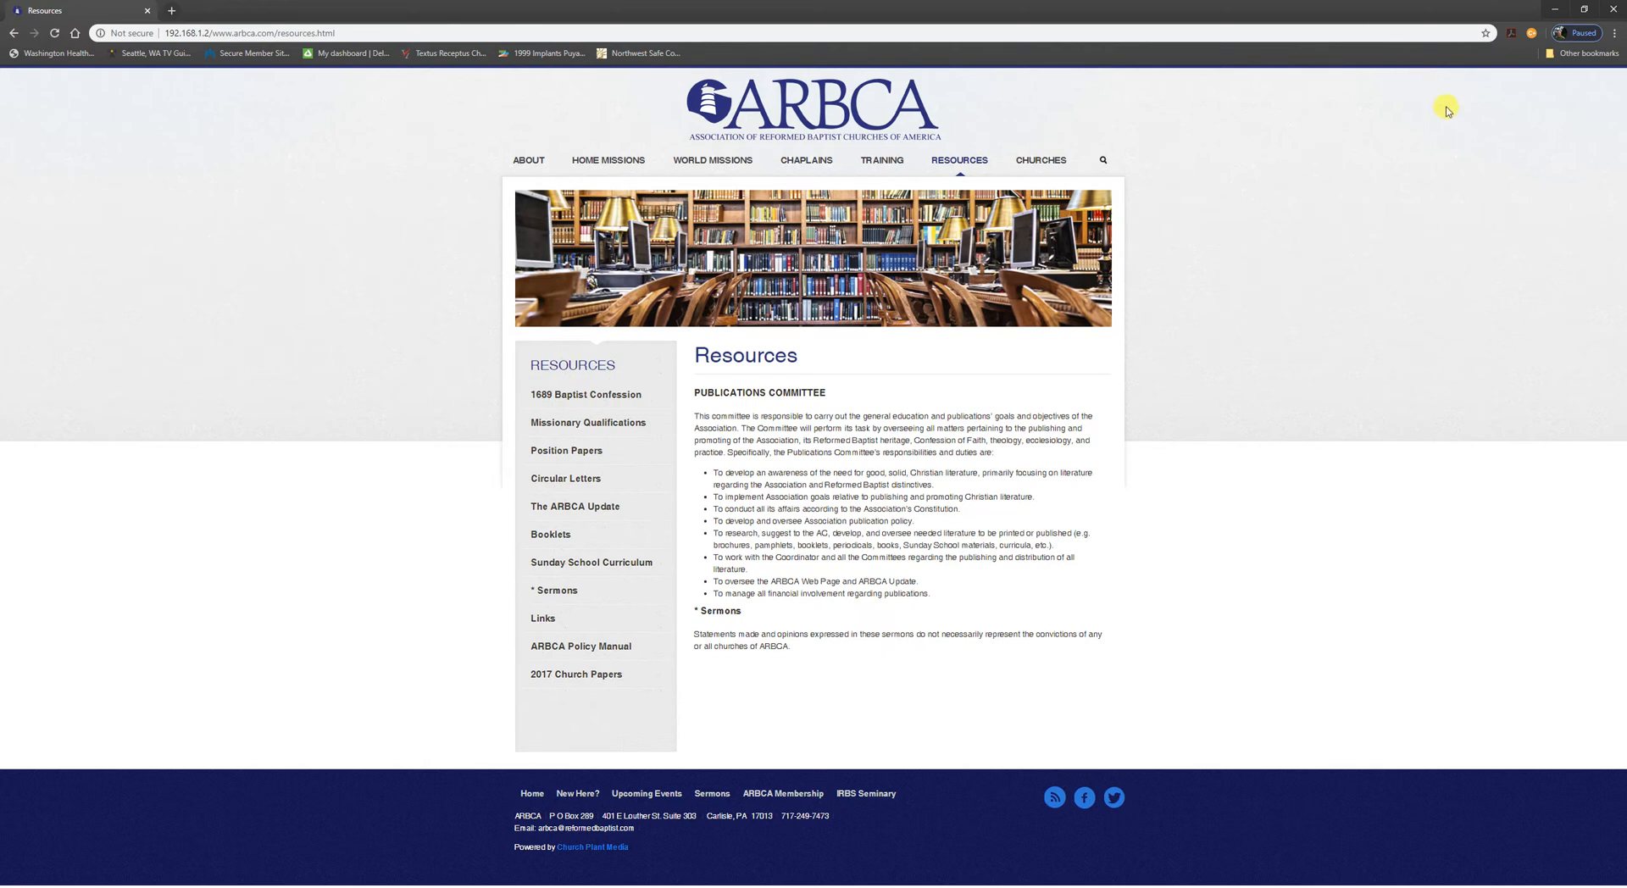
{"action": "mouse_move", "coordinate": [1321, 278]}
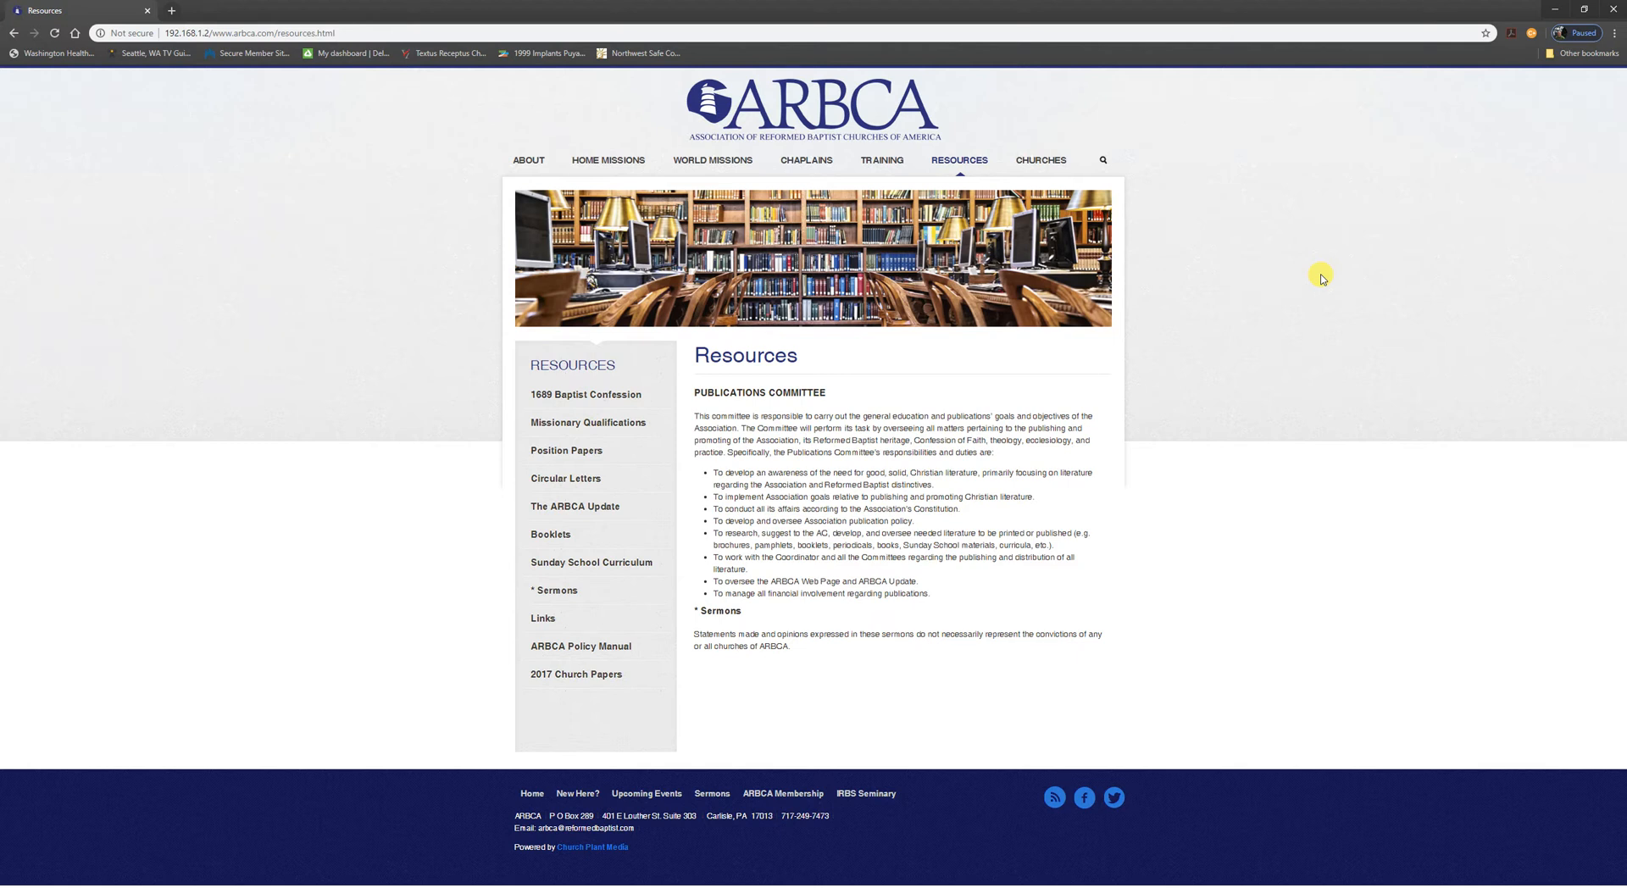
{"action": "mouse_move", "coordinate": [1355, 170]}
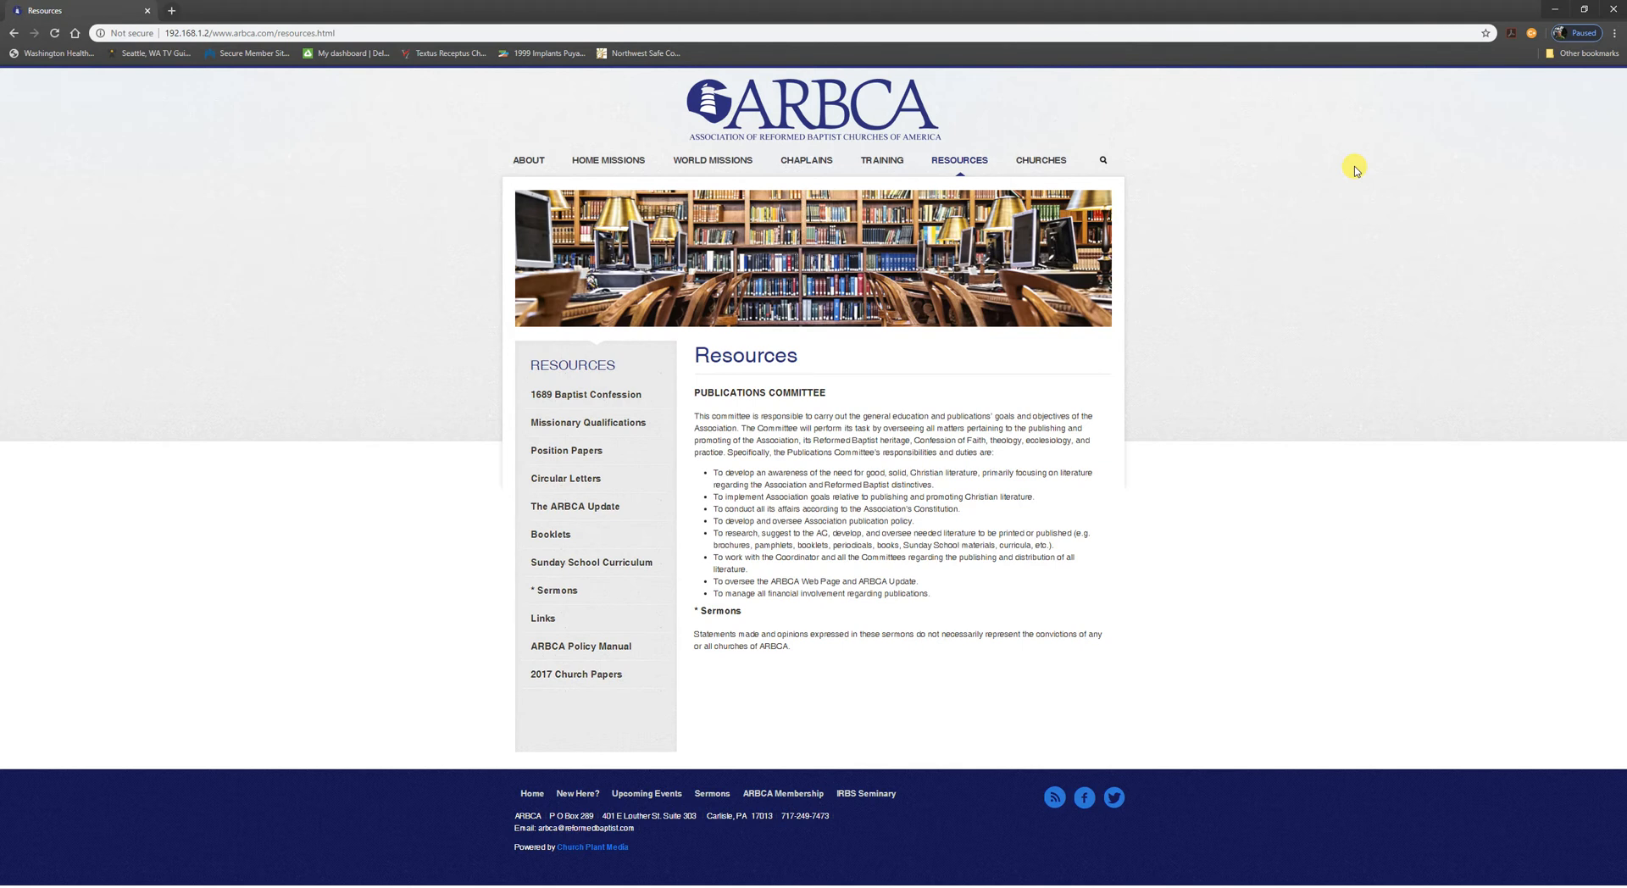
{"action": "mouse_move", "coordinate": [1126, 644]}
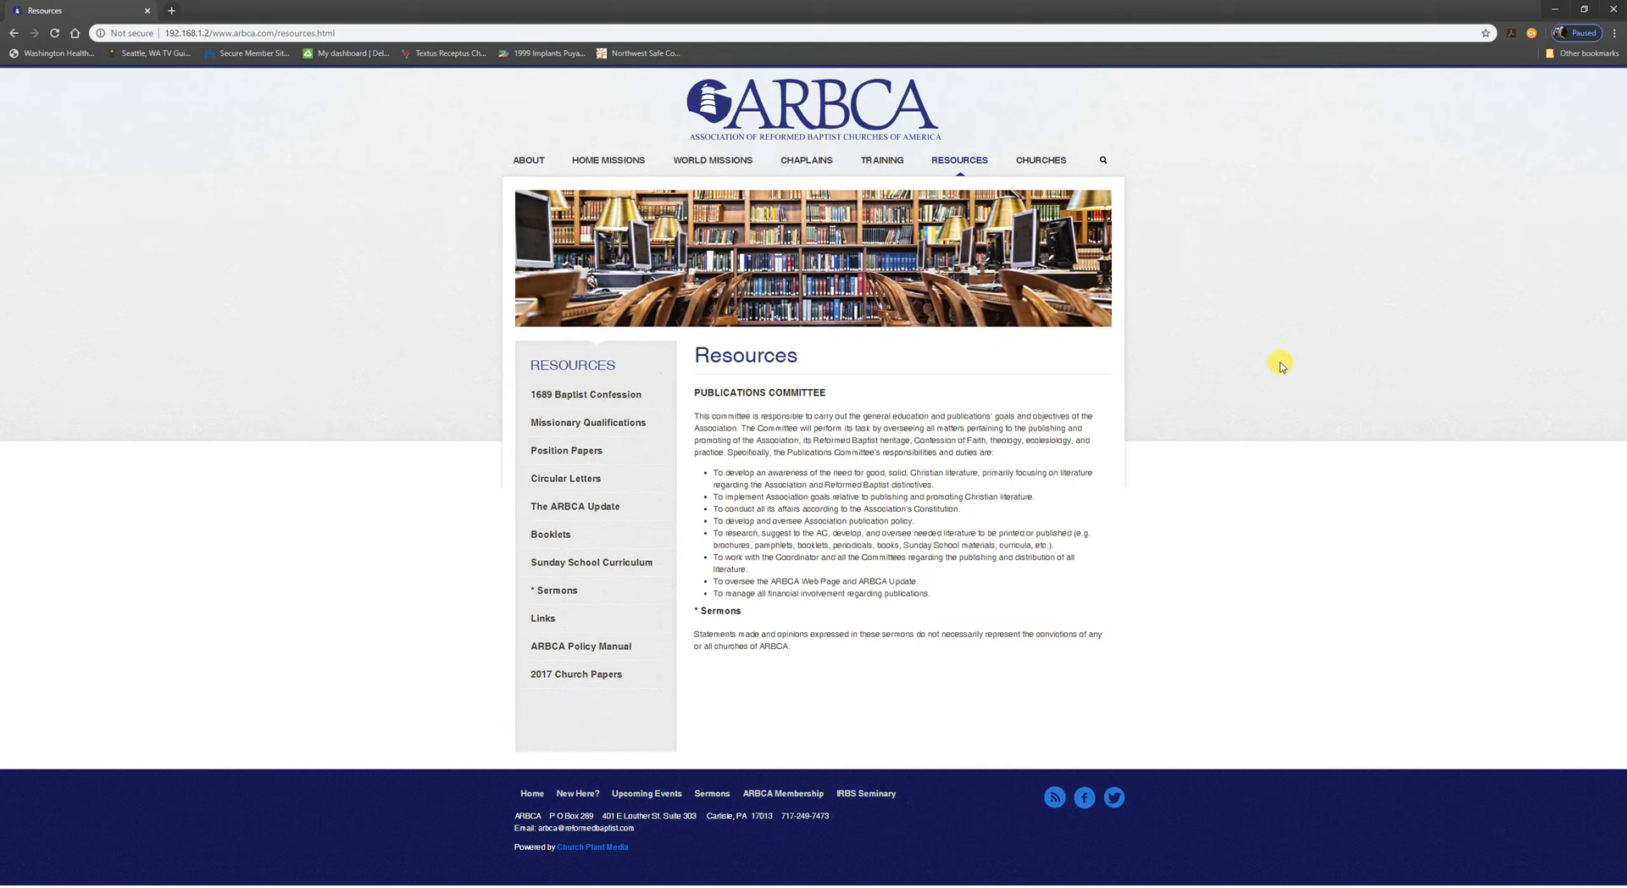
{"action": "mouse_move", "coordinate": [984, 174]}
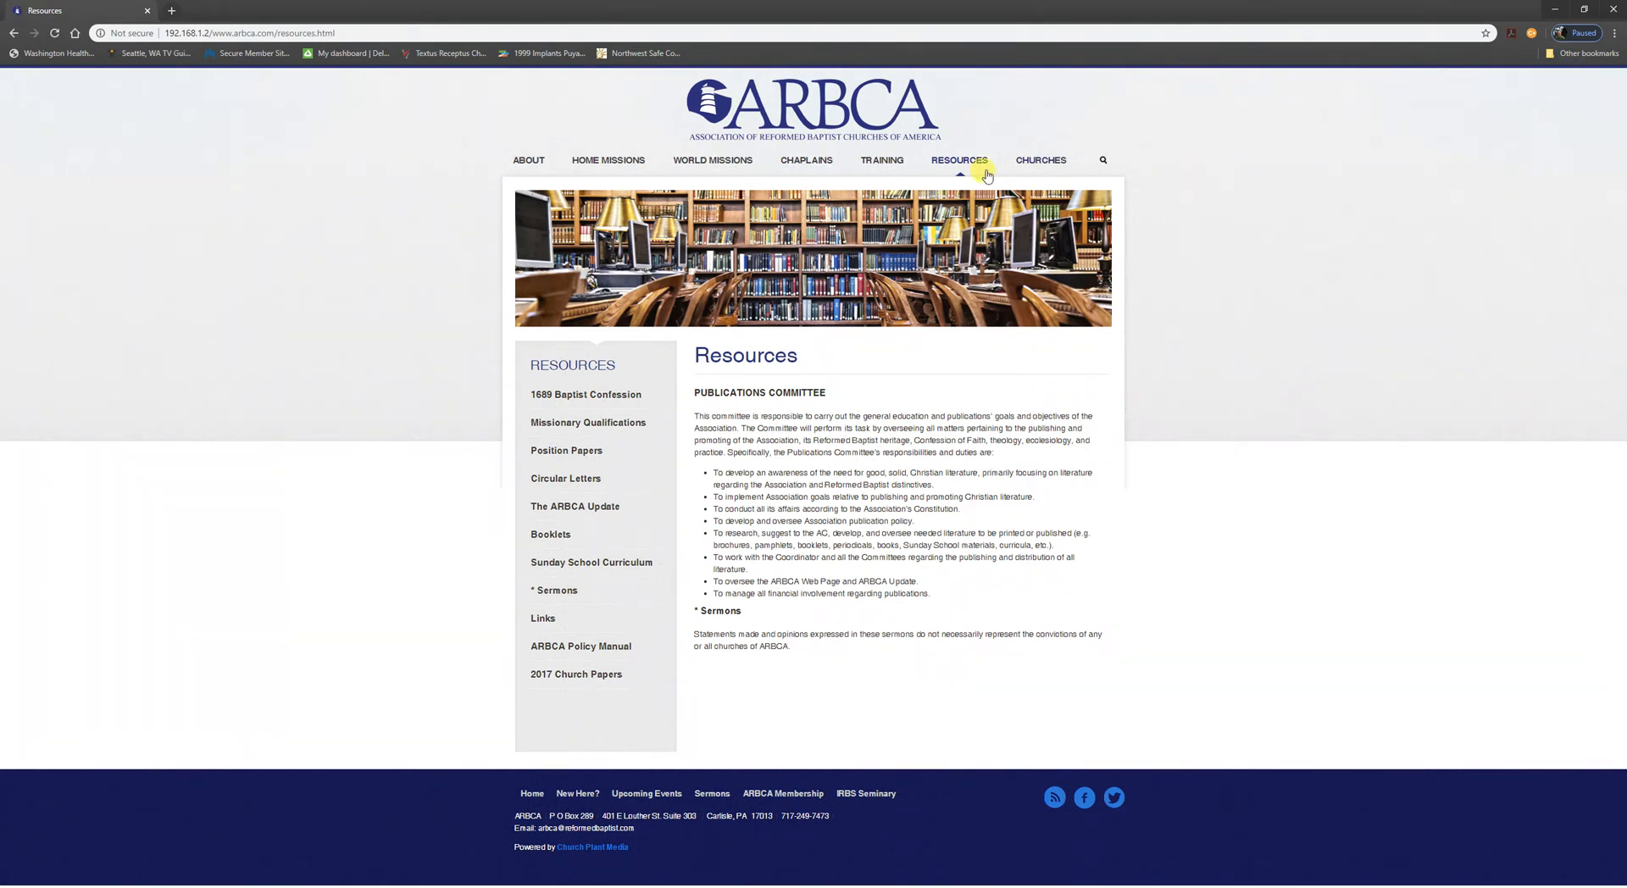
{"action": "mouse_move", "coordinate": [595, 647]}
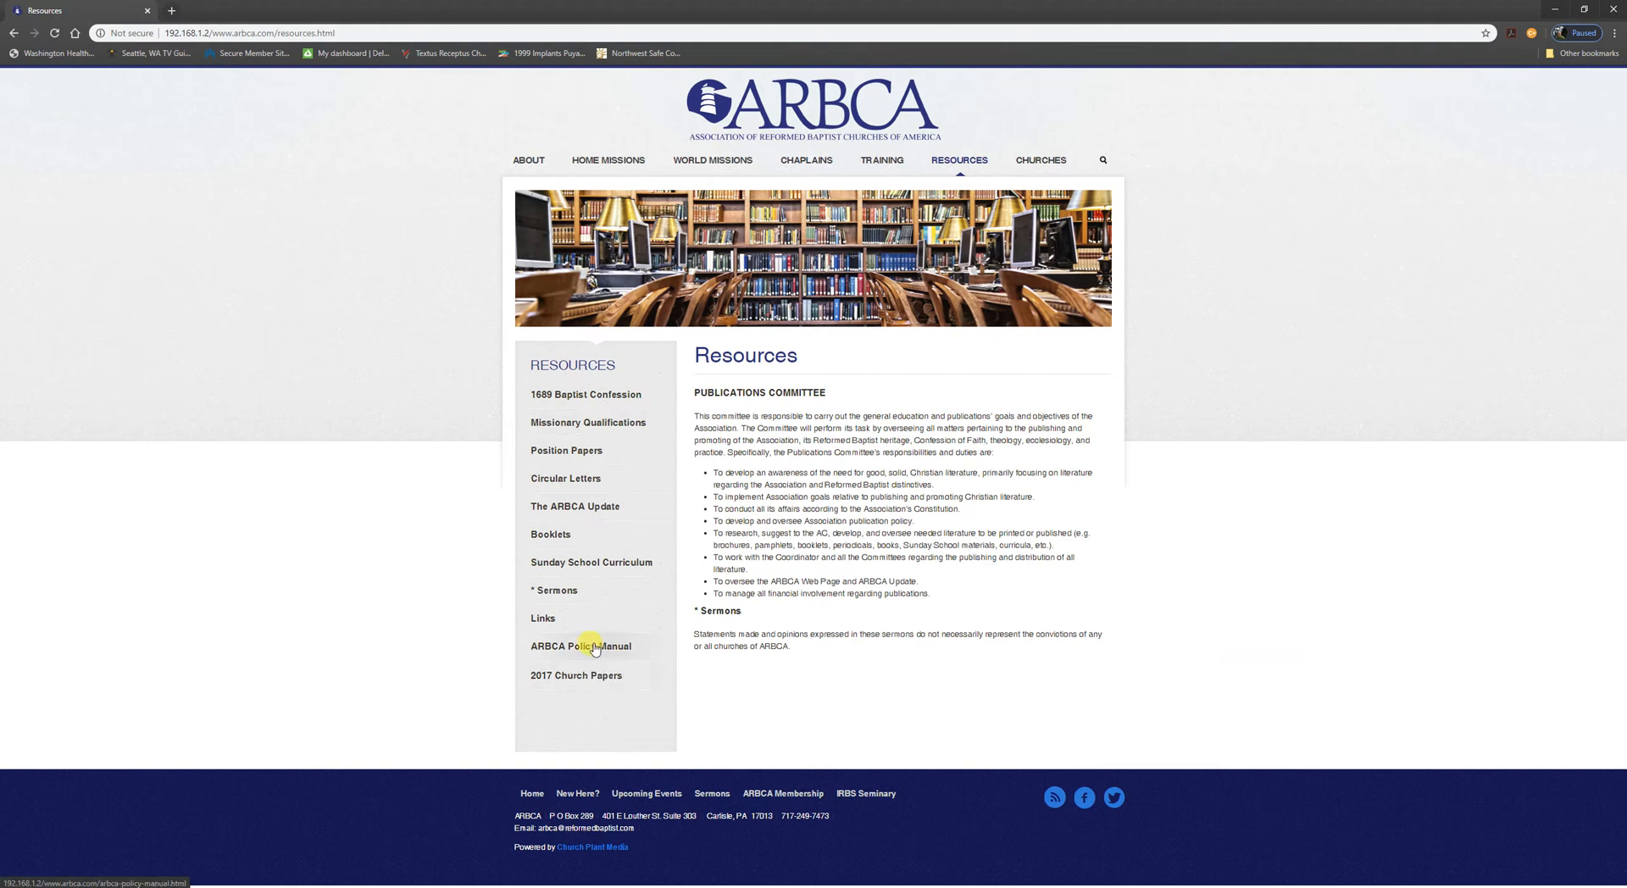
Visit the Links, Missionary Qualifications and ARBCA Policy Manual pages, ending on Sermons
{"action": "left_click", "coordinate": [542, 618]}
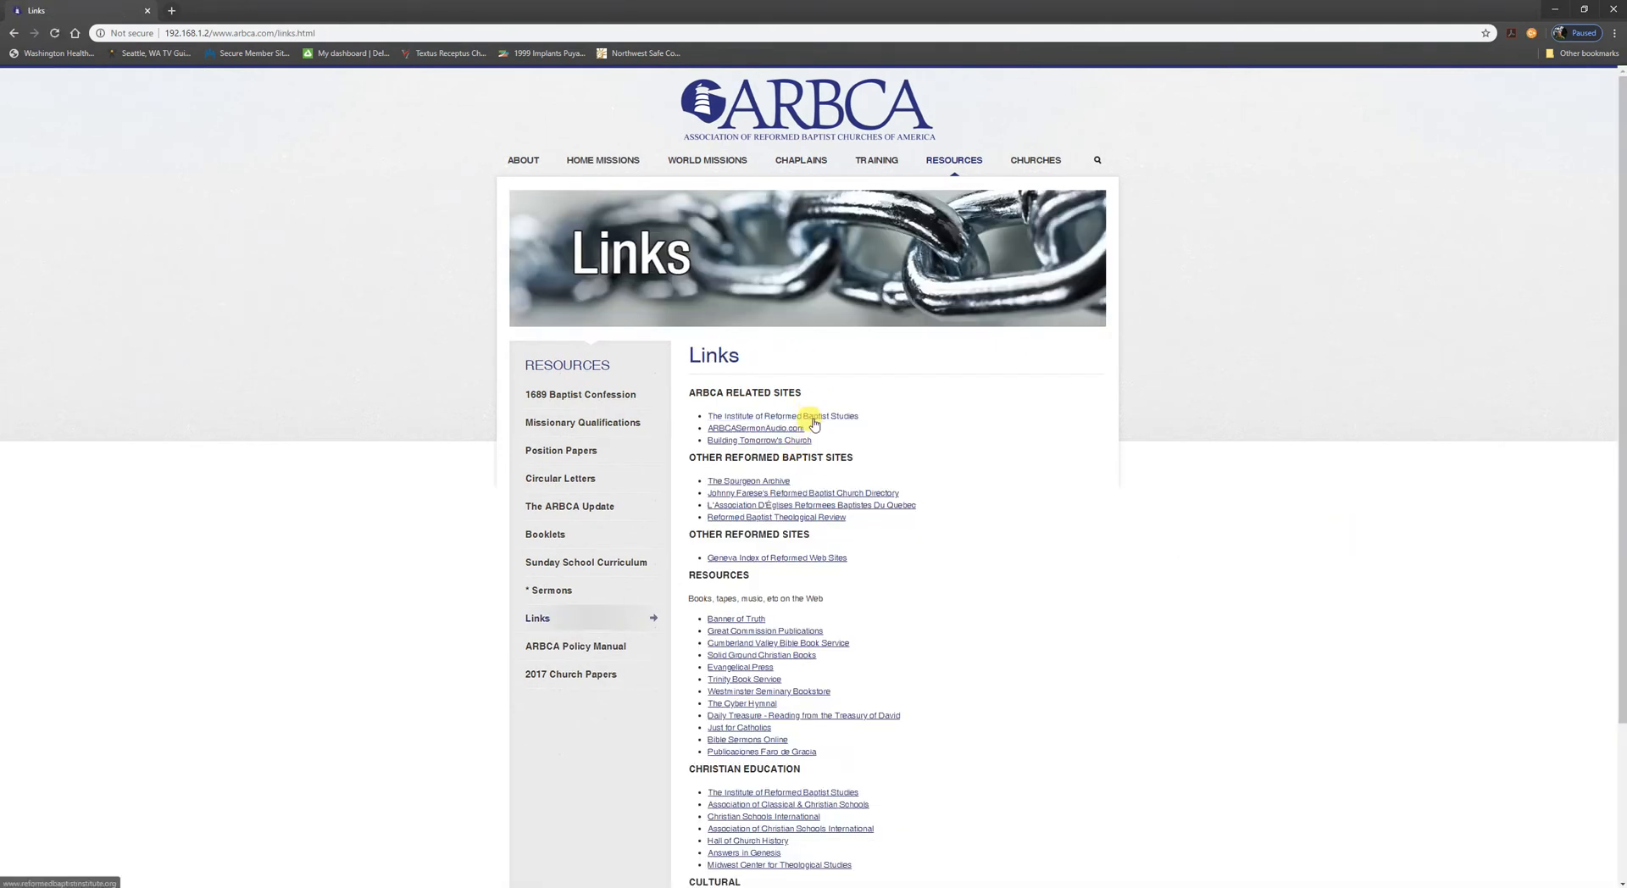
{"action": "left_click", "coordinate": [782, 416]}
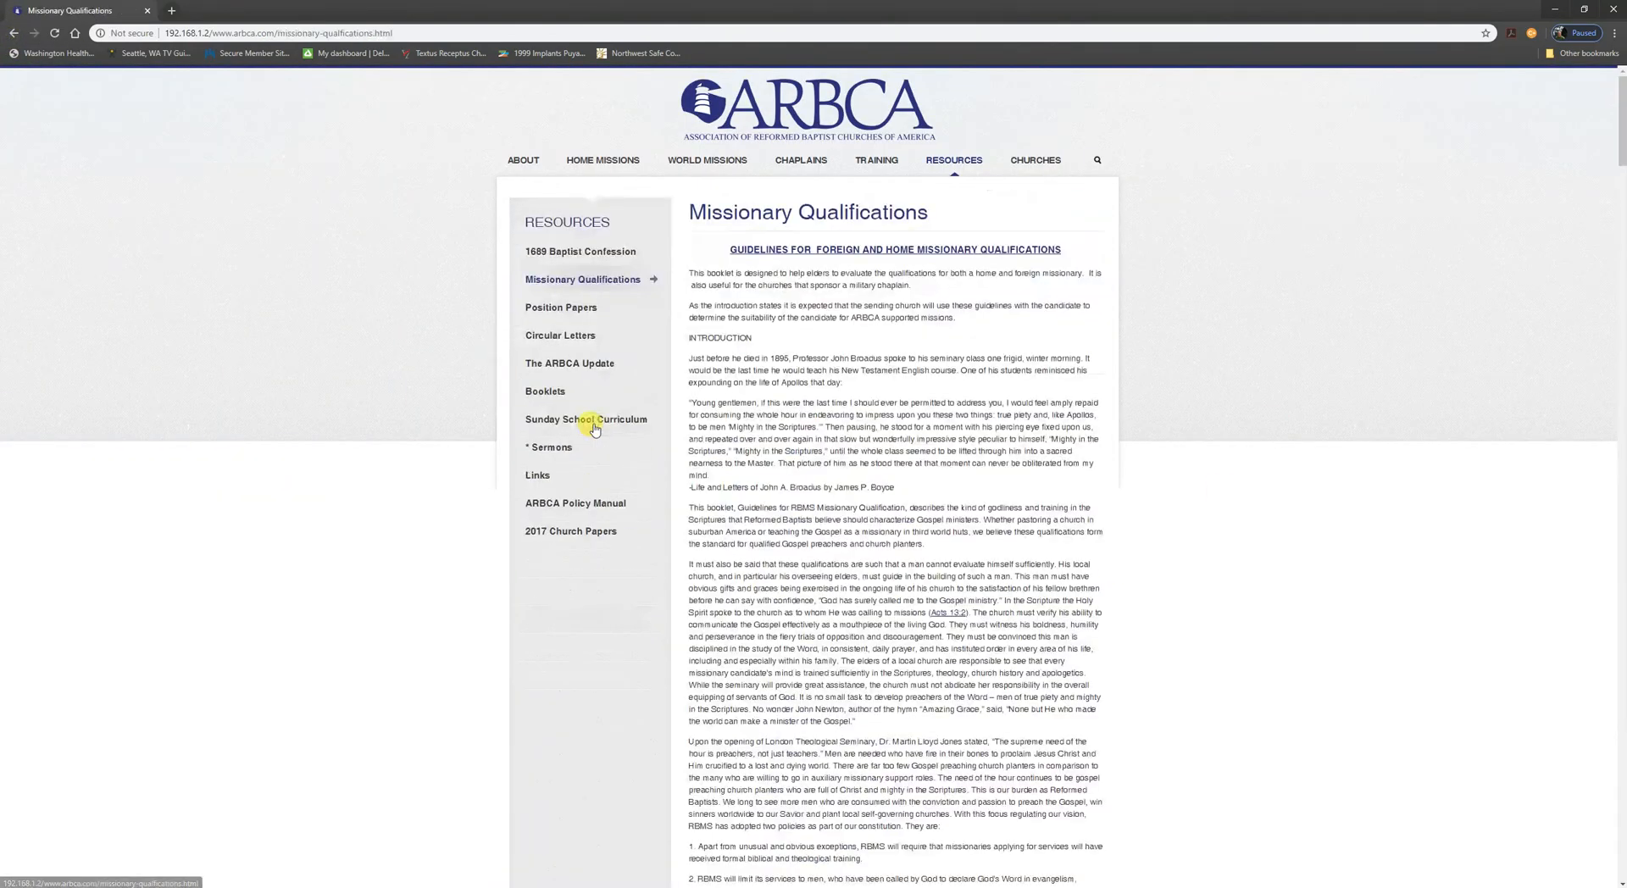
{"action": "mouse_move", "coordinate": [570, 507]}
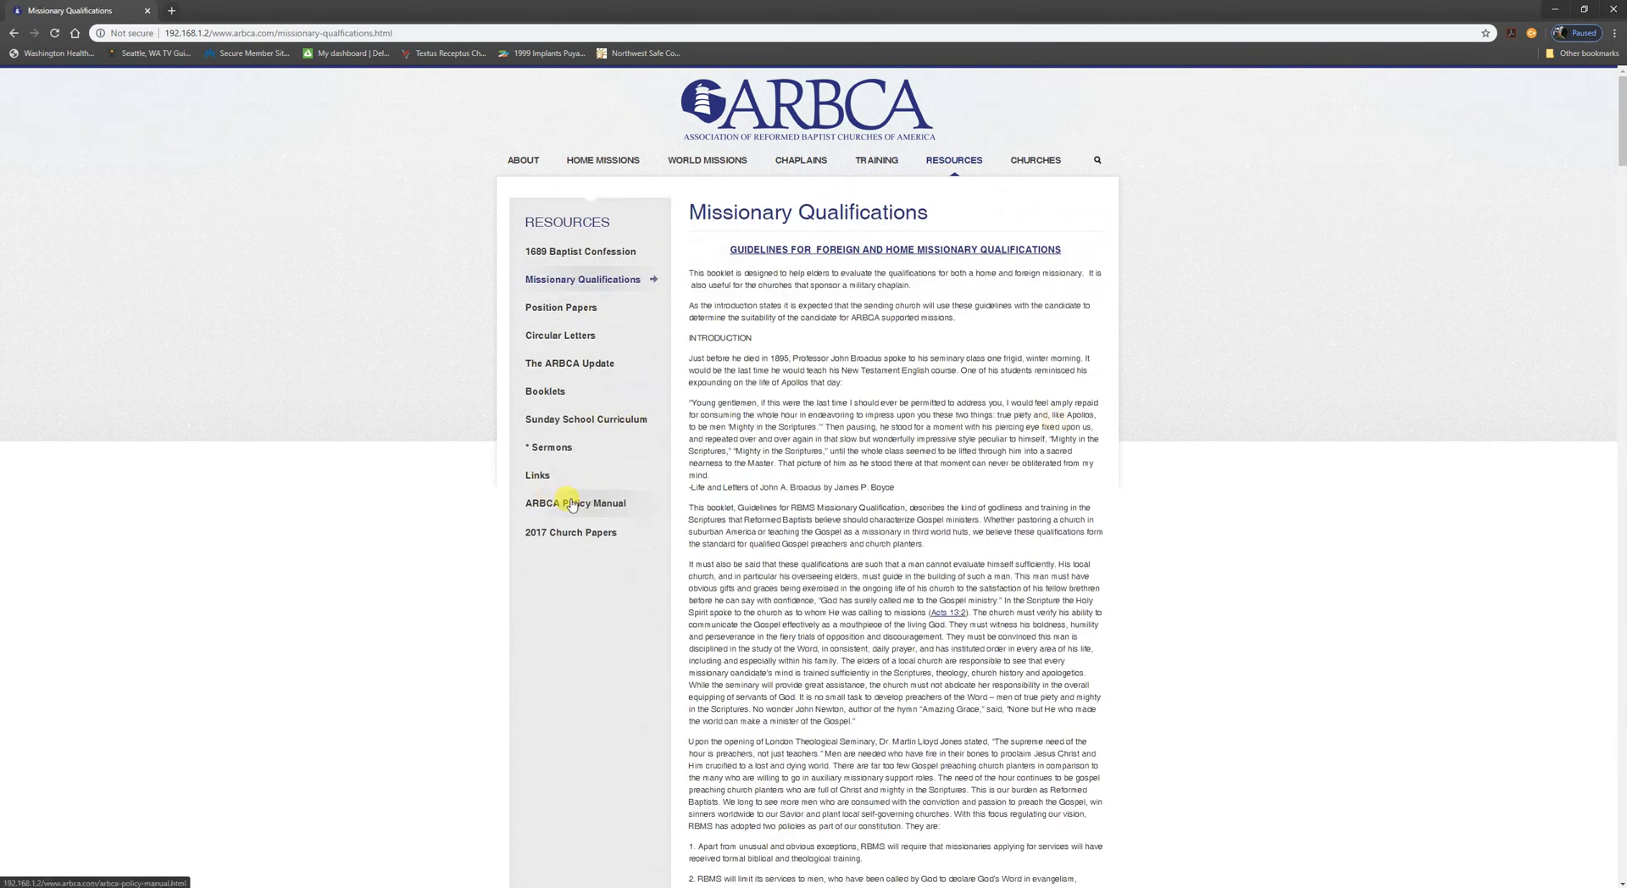
{"action": "left_click", "coordinate": [576, 503]}
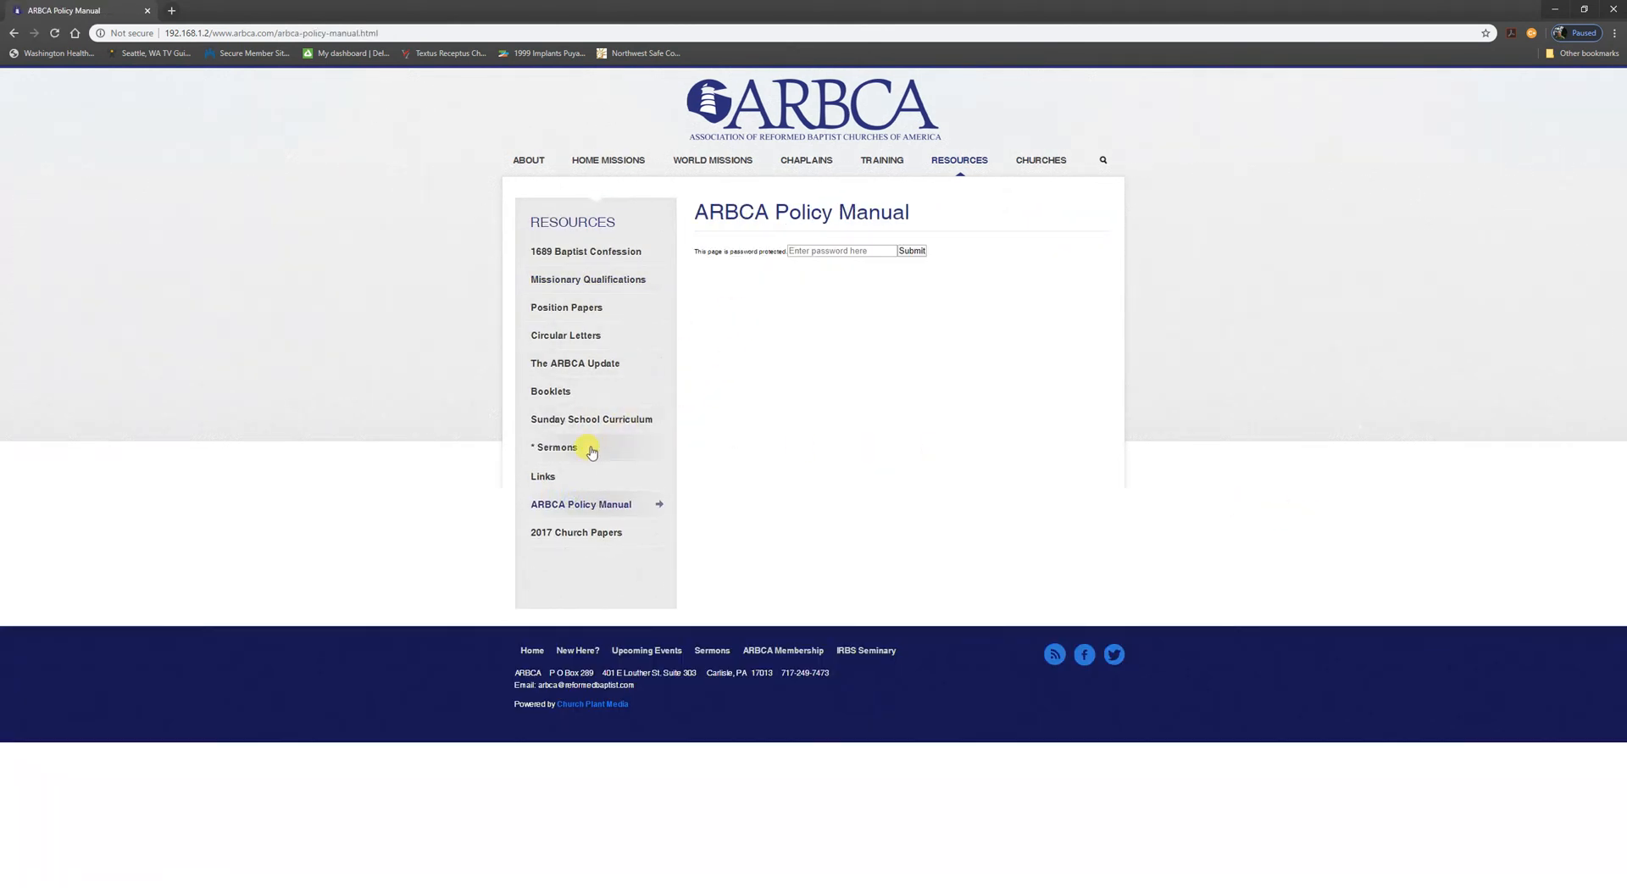
{"action": "left_click", "coordinate": [553, 447]}
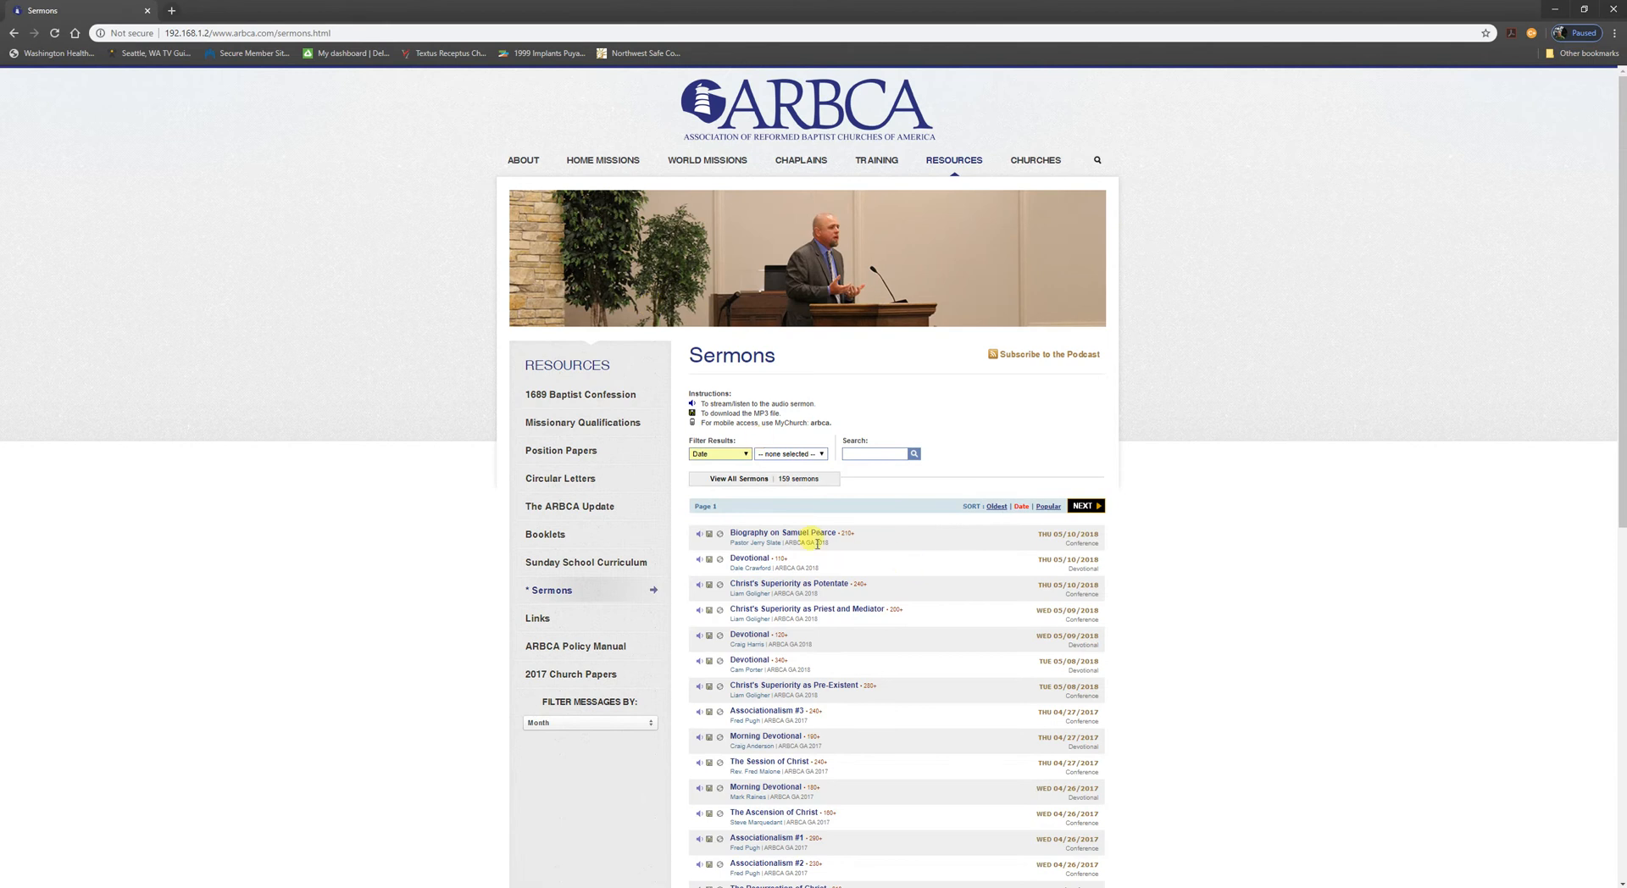
{"action": "mouse_move", "coordinate": [859, 586]}
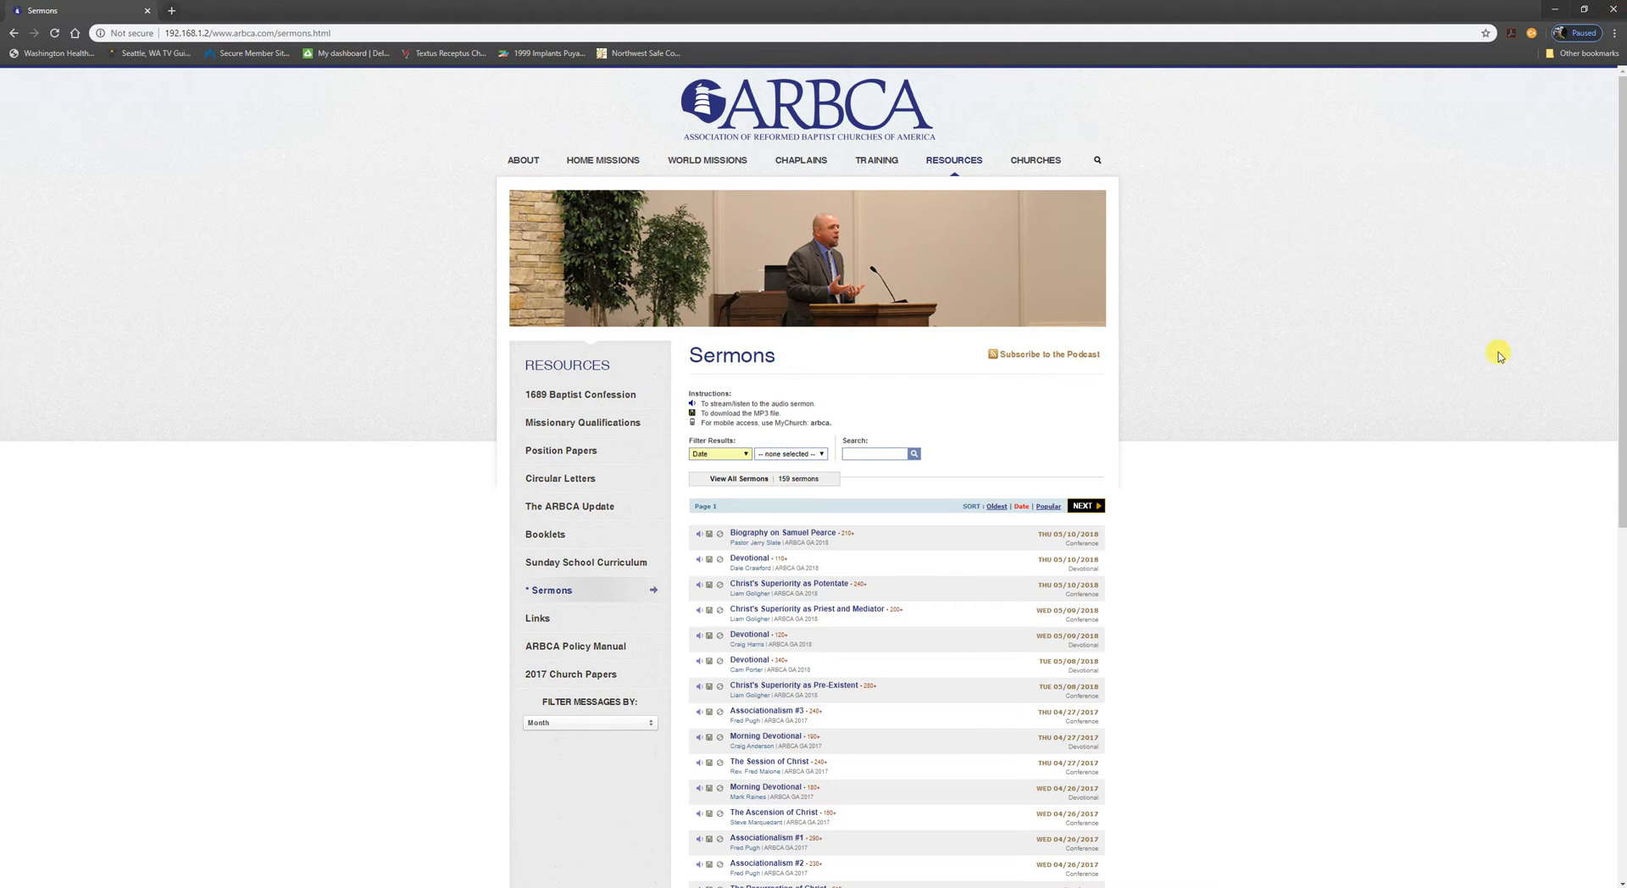
{"action": "mouse_move", "coordinate": [1390, 314]}
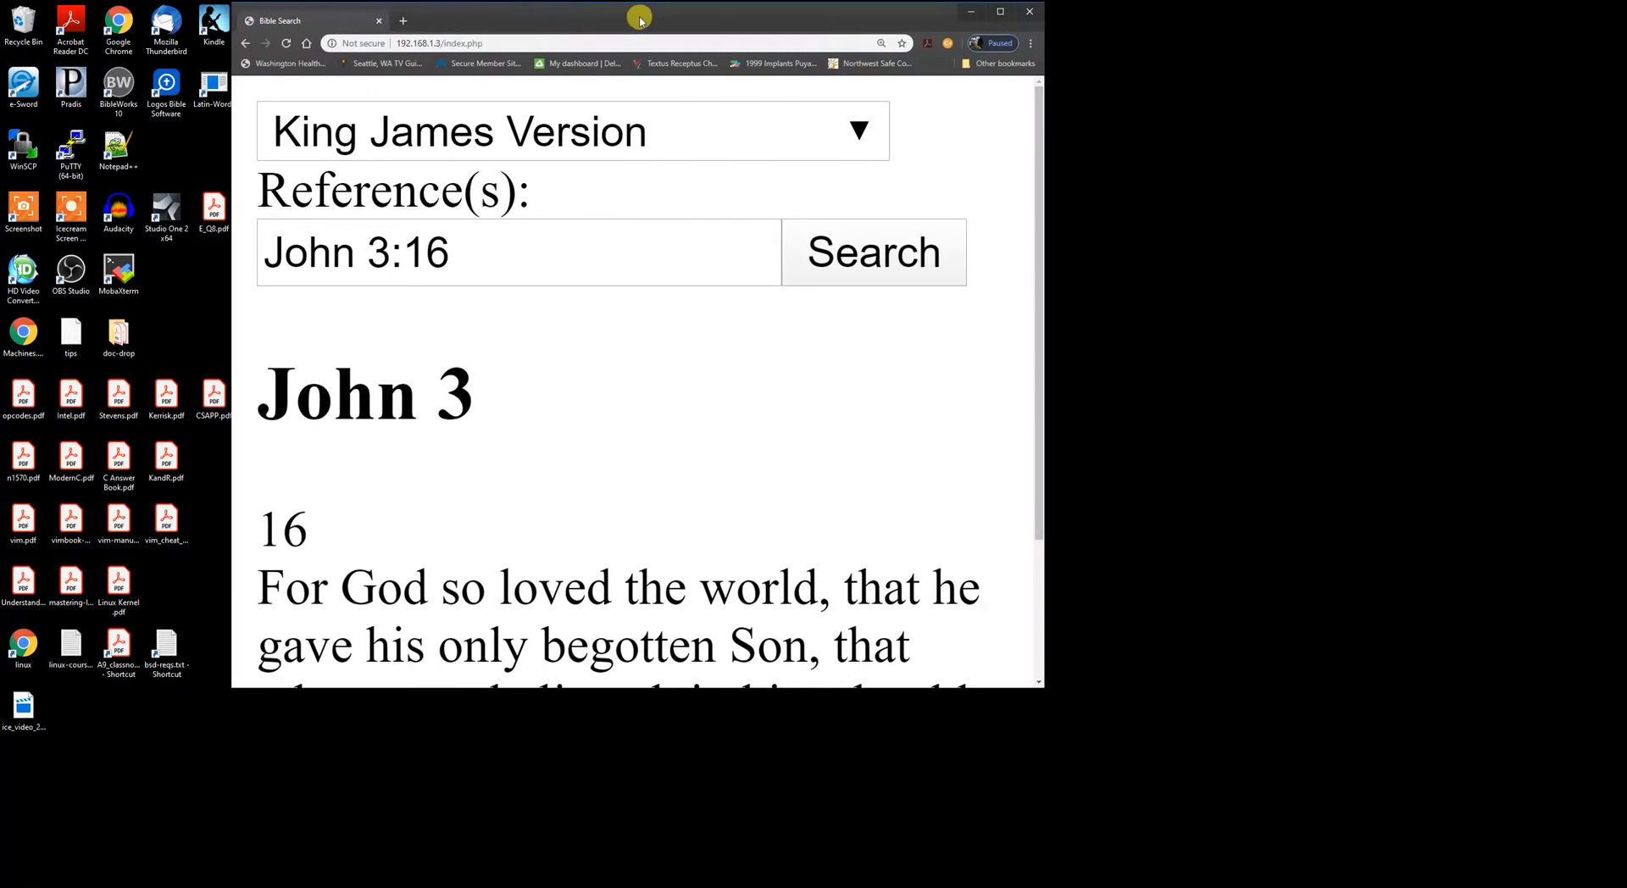
Maximize the window and look up Rev 3:1 in place of John 3:16
{"action": "left_click", "coordinate": [998, 11]}
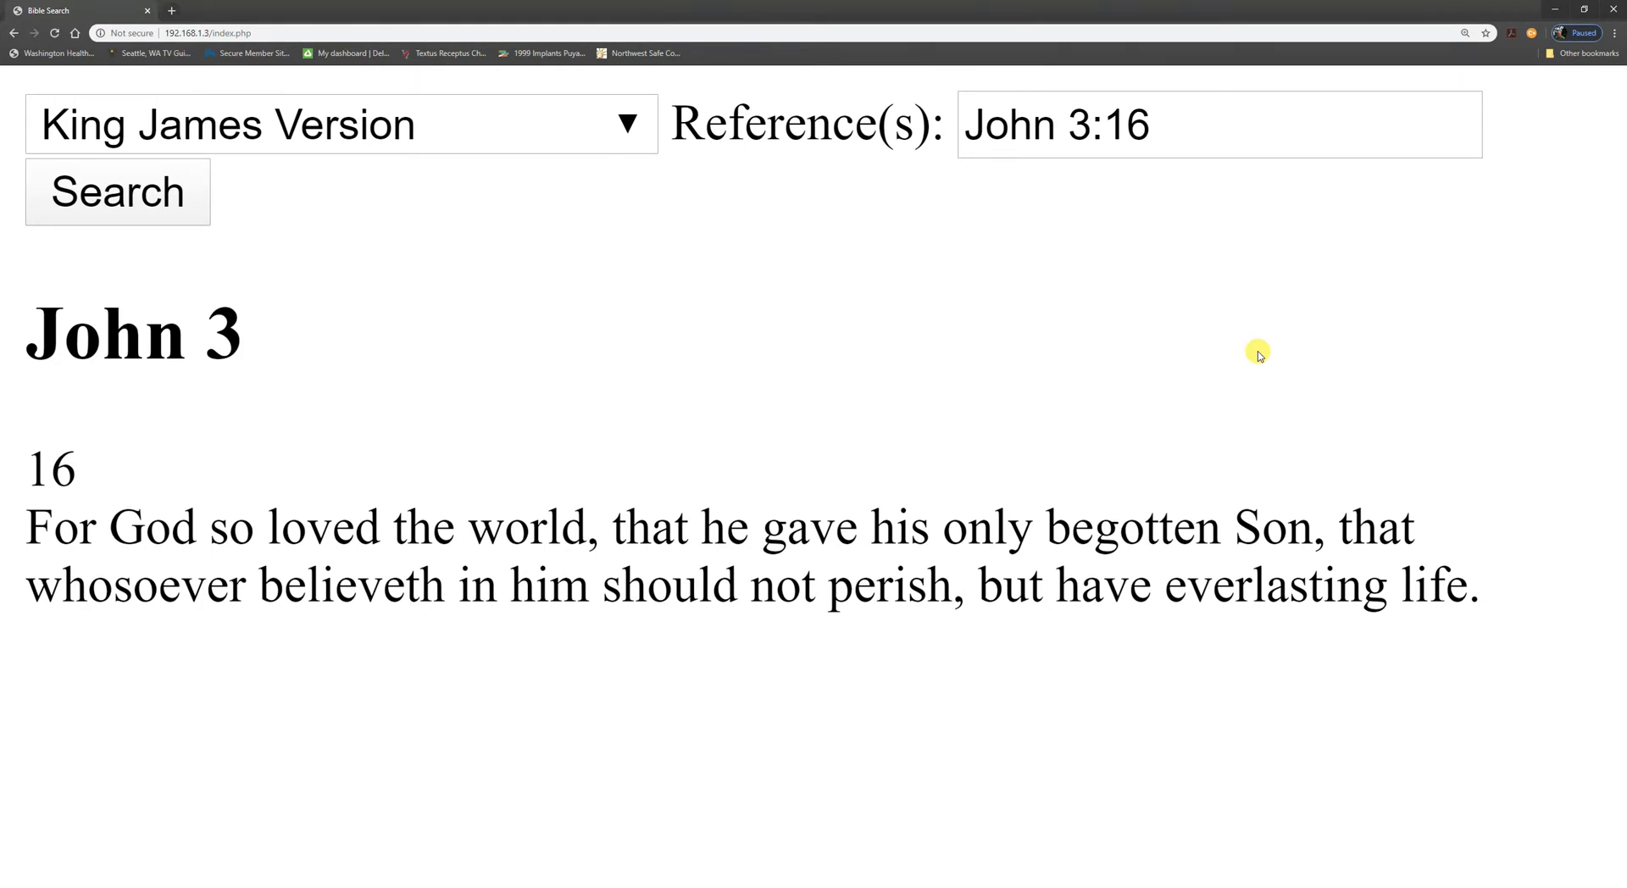
{"action": "left_click", "coordinate": [1210, 124]}
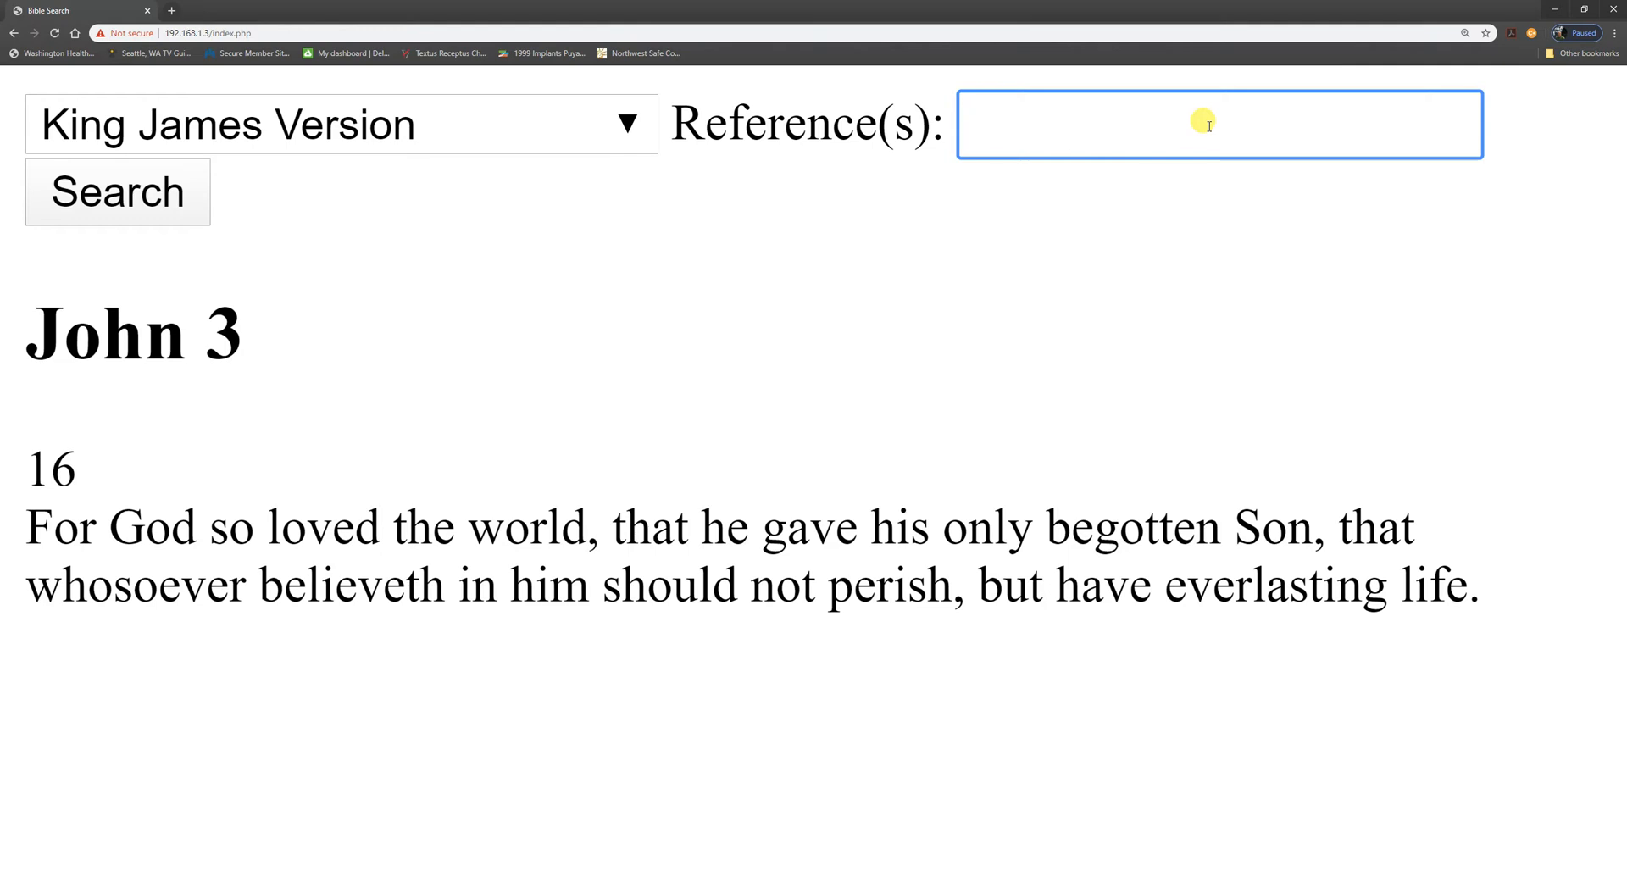
{"action": "type", "text": "Rev 3:"}
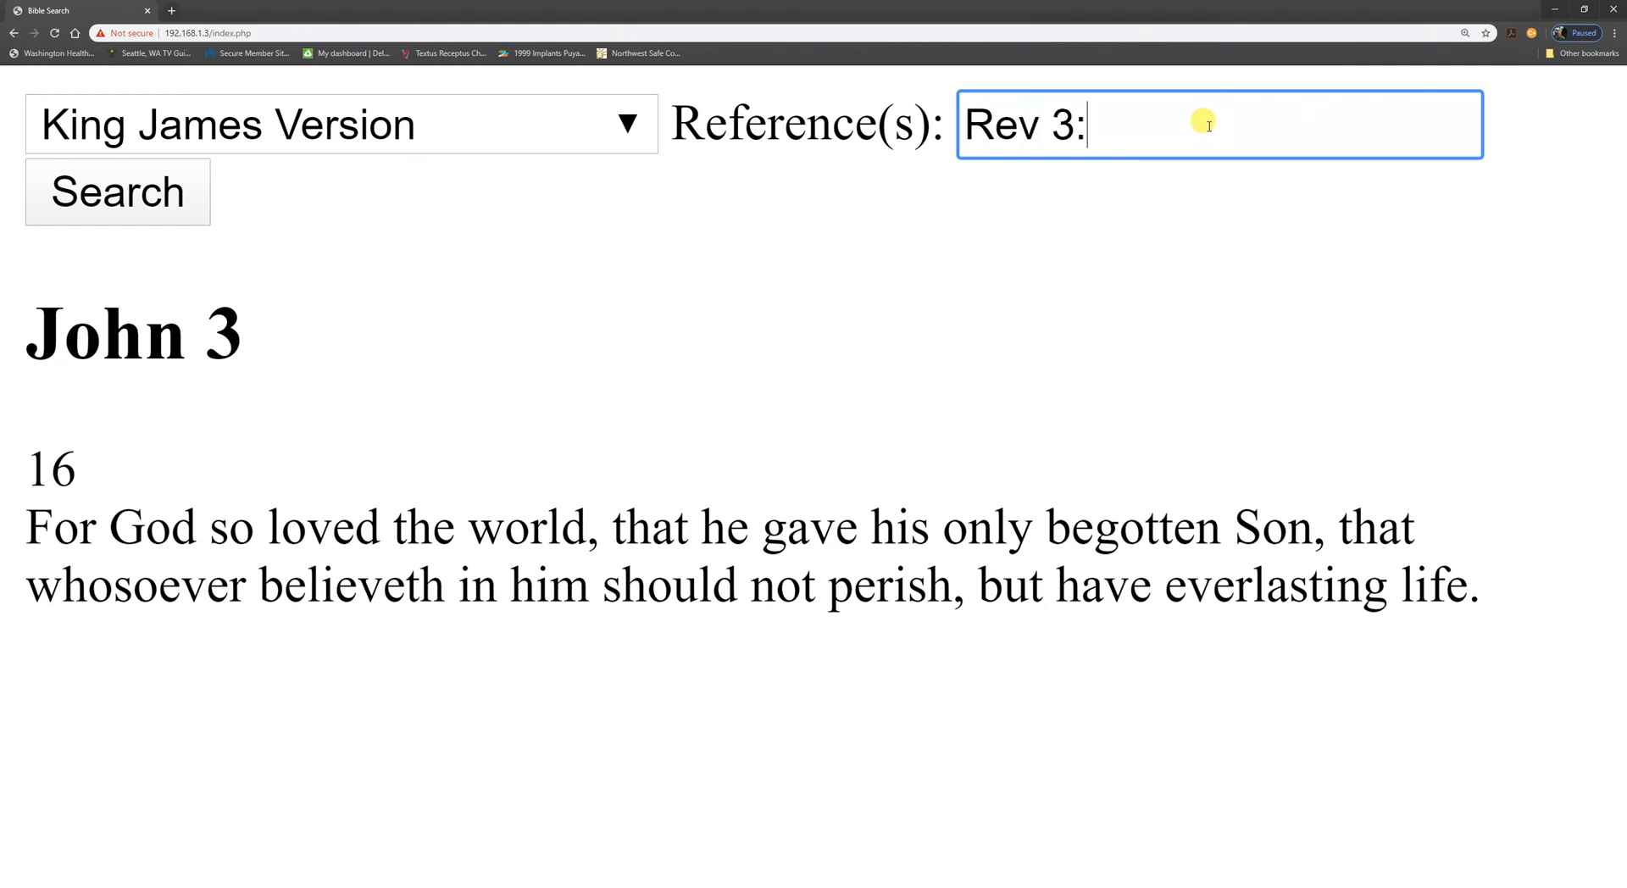
{"action": "type", "text": "1"}
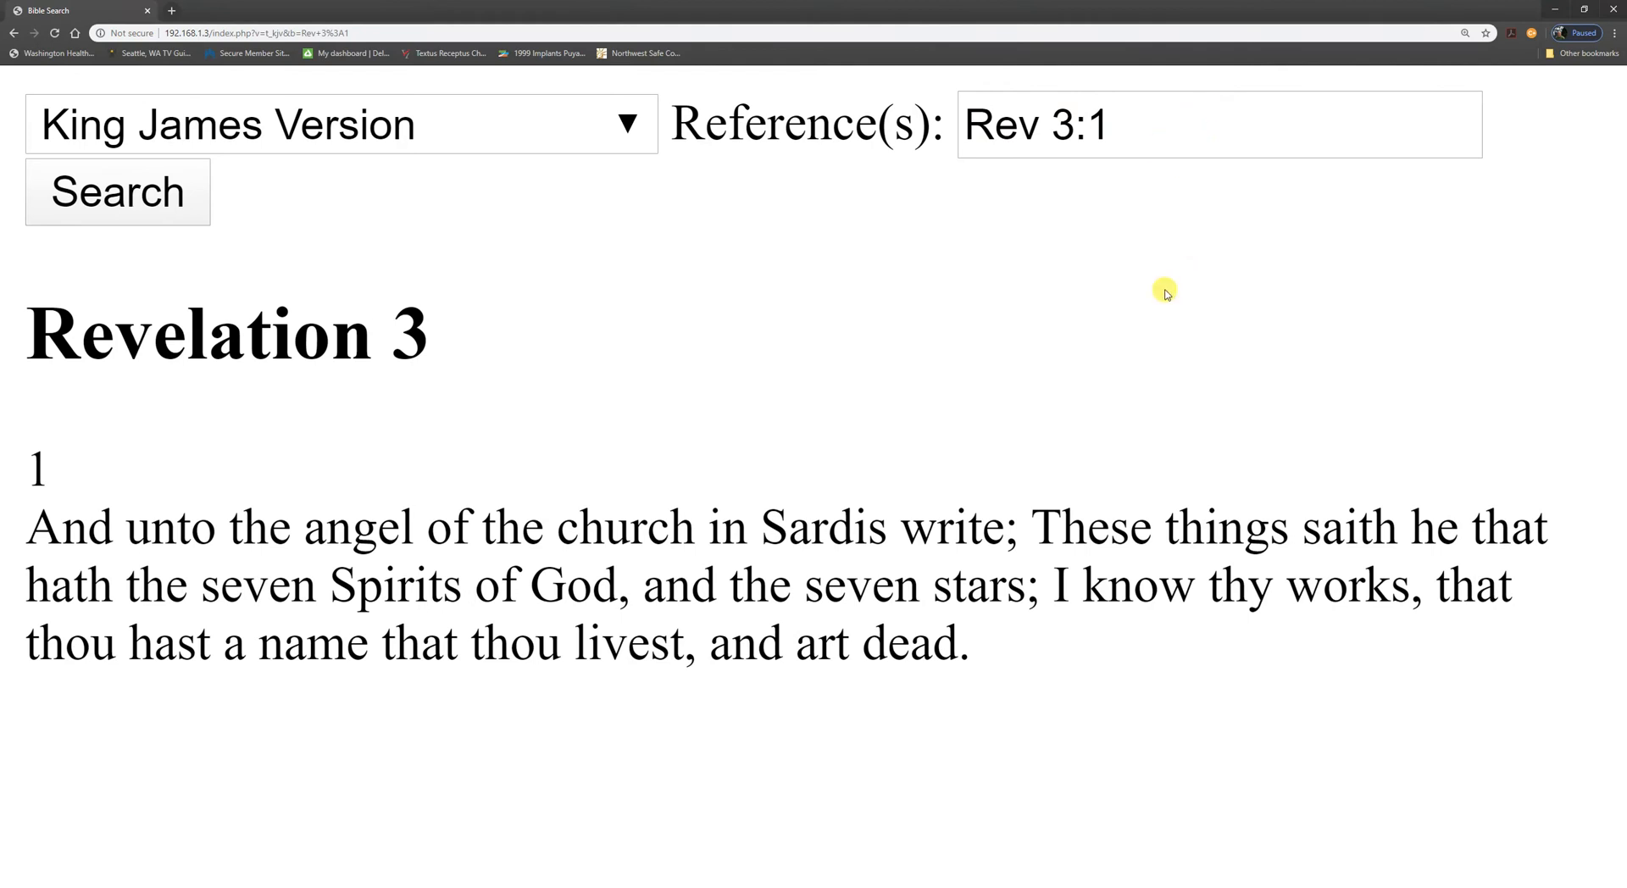
{"action": "mouse_move", "coordinate": [1158, 287]}
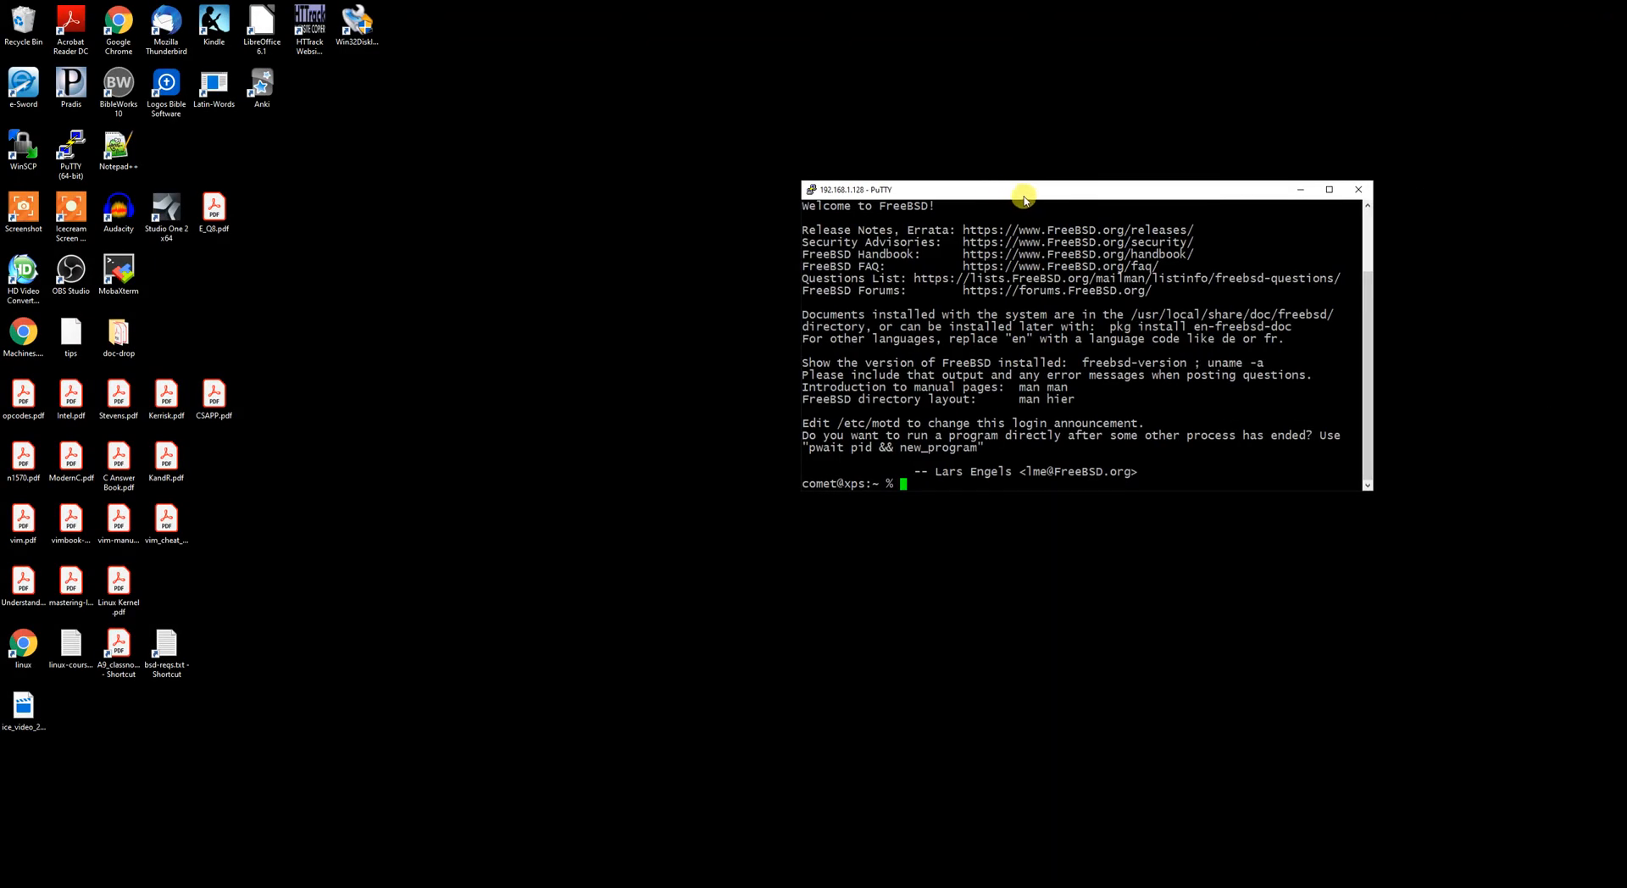
Maximize the terminal and become root with 'su -'
{"action": "left_click", "coordinate": [1328, 189]}
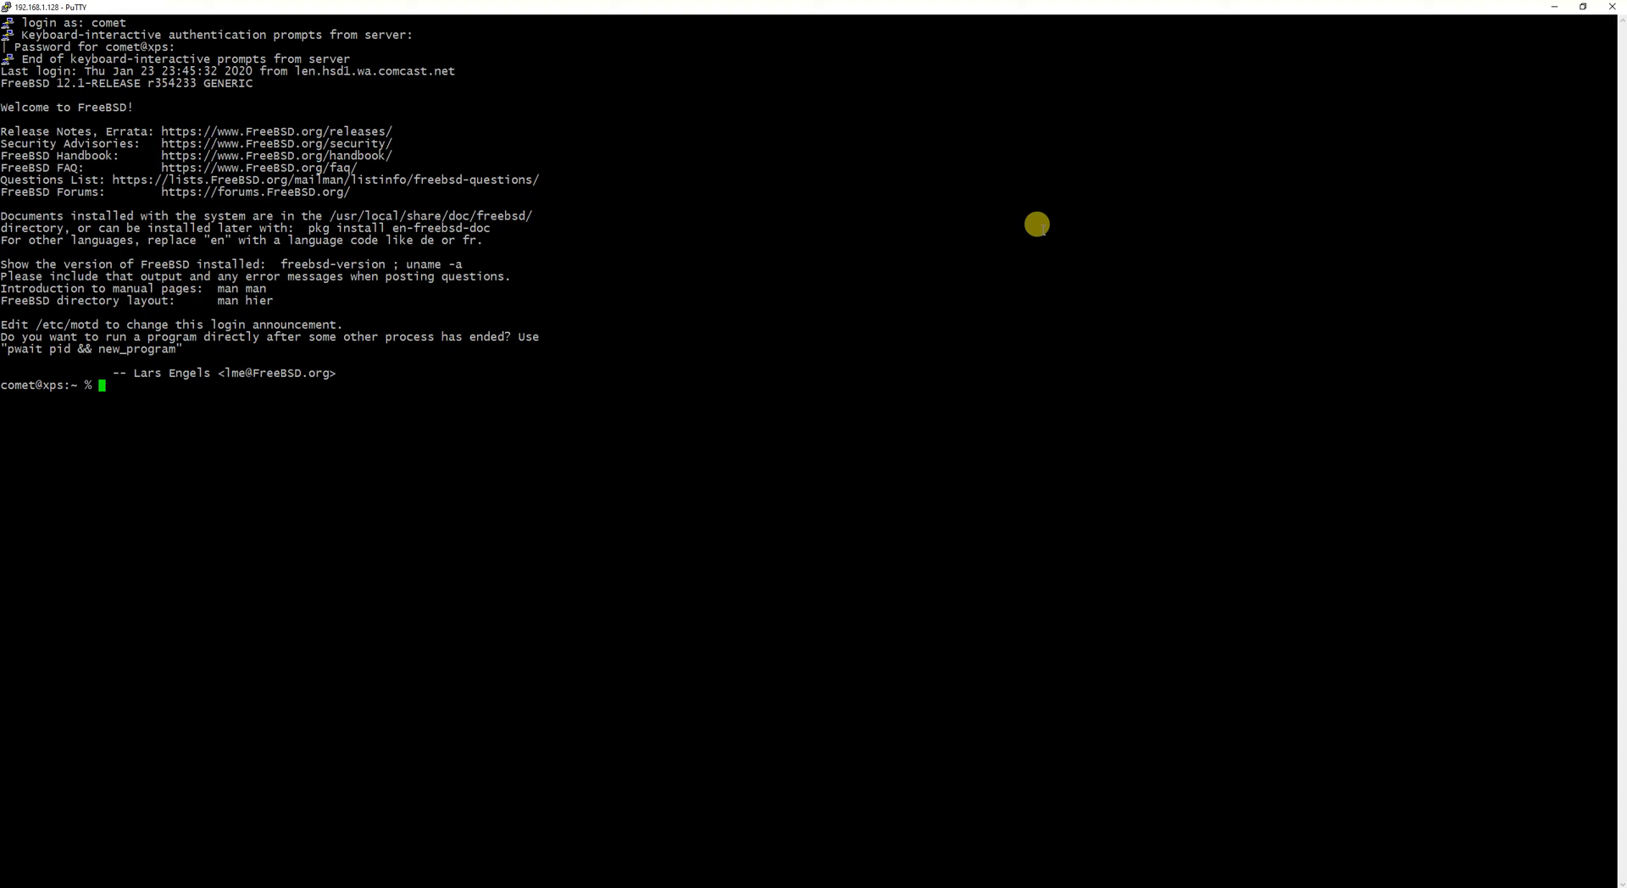
{"action": "type", "text": "su -"}
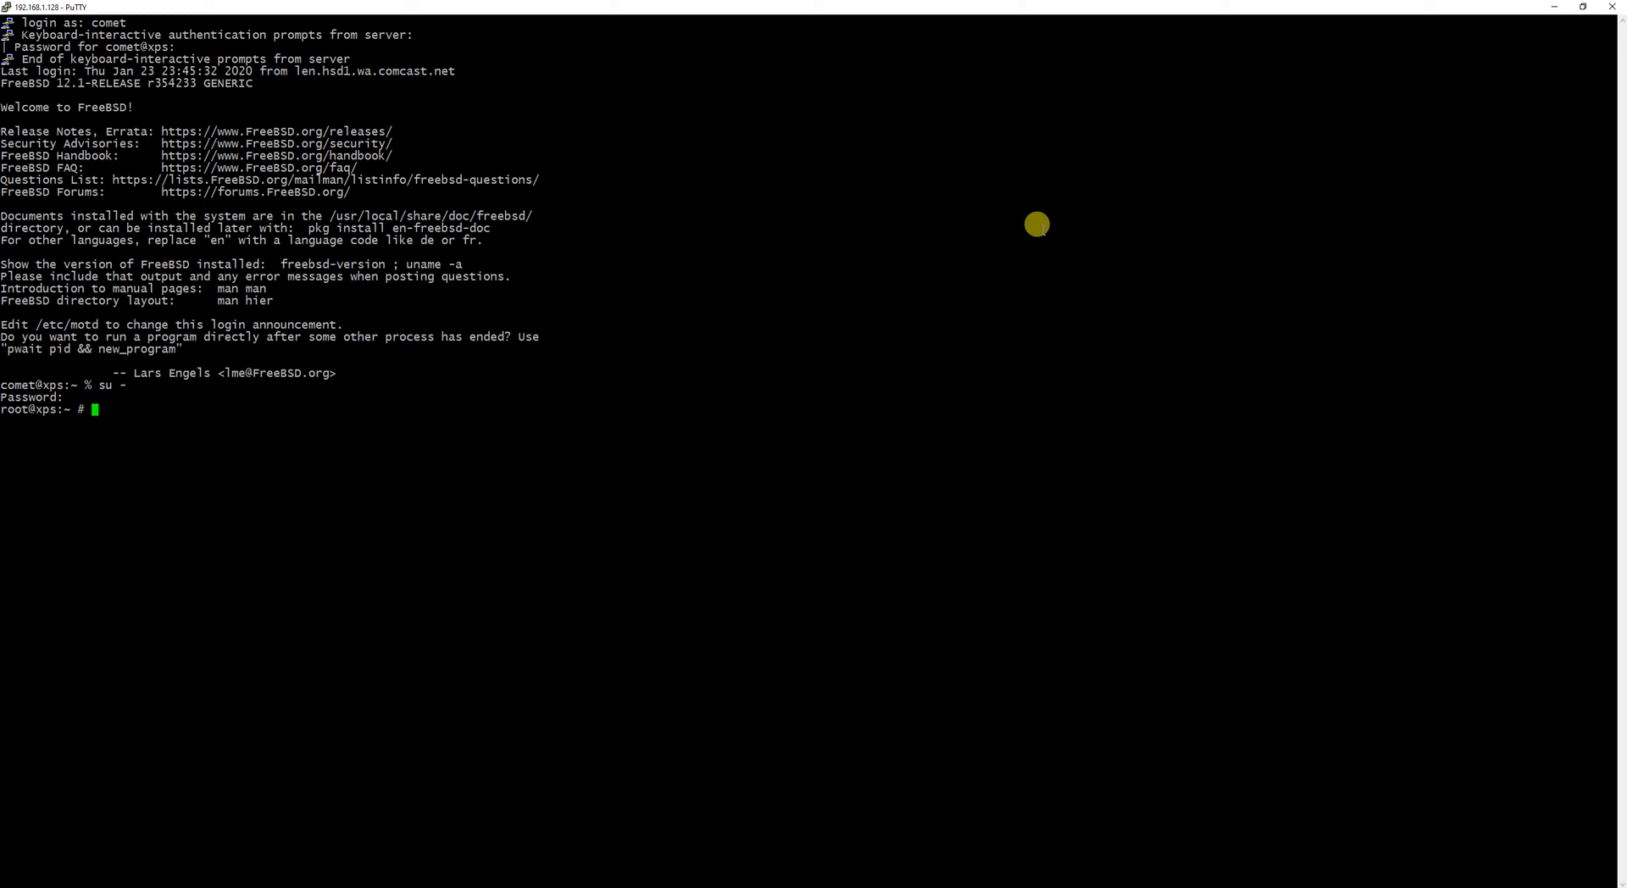
Start a 'pkg install' apache24 command for jail0, then discard it unfinished
{"action": "type", "text": "pkg install"}
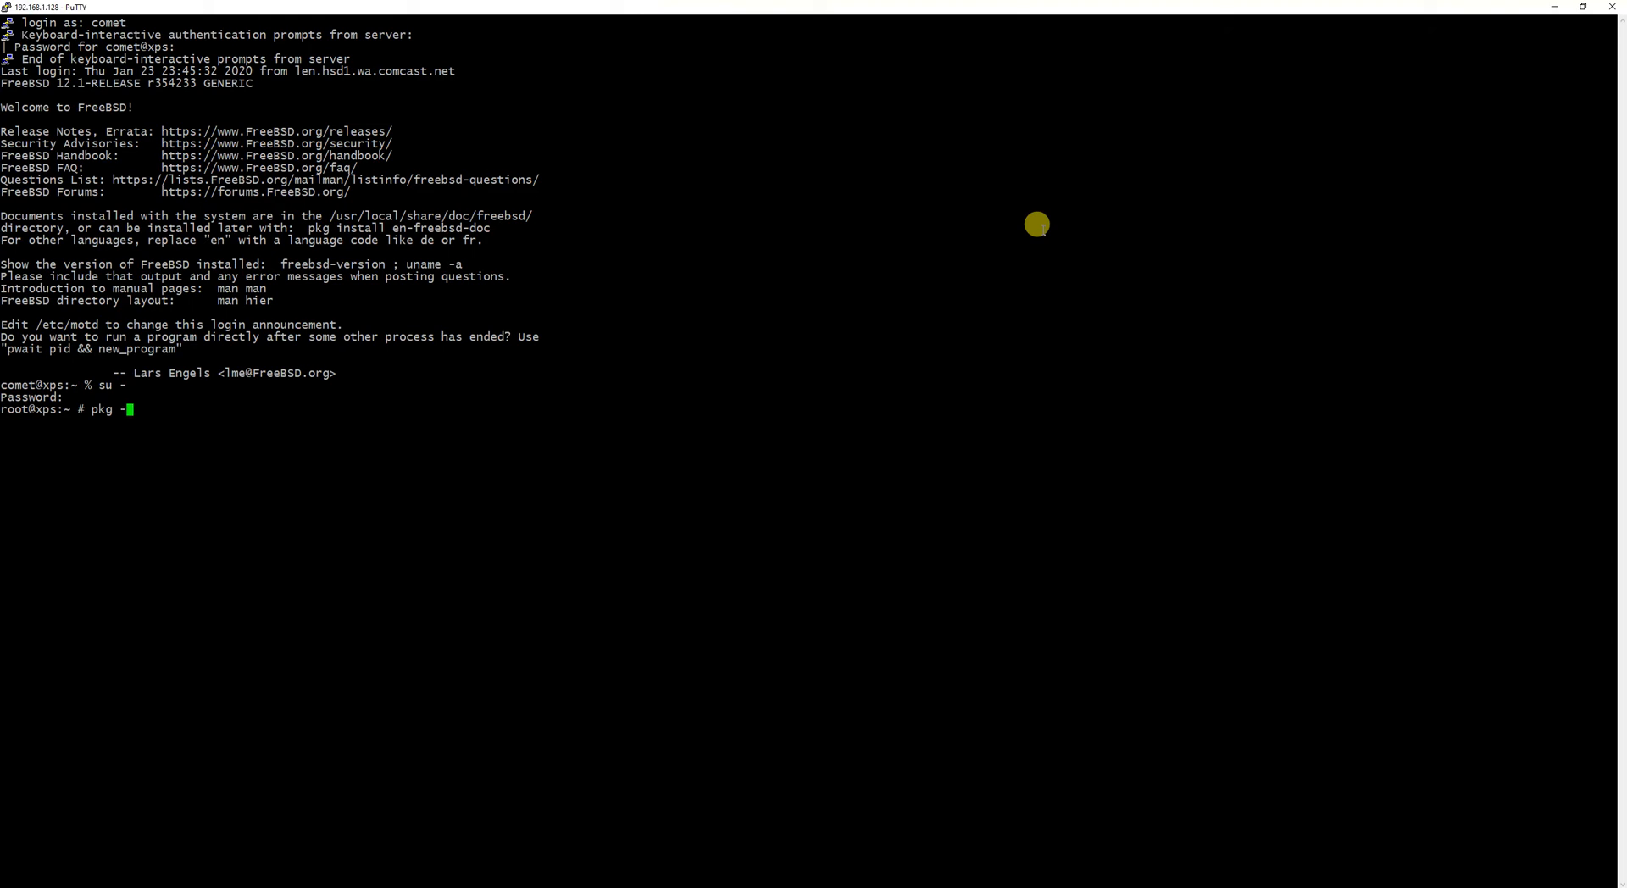
{"action": "type", "text": "j"}
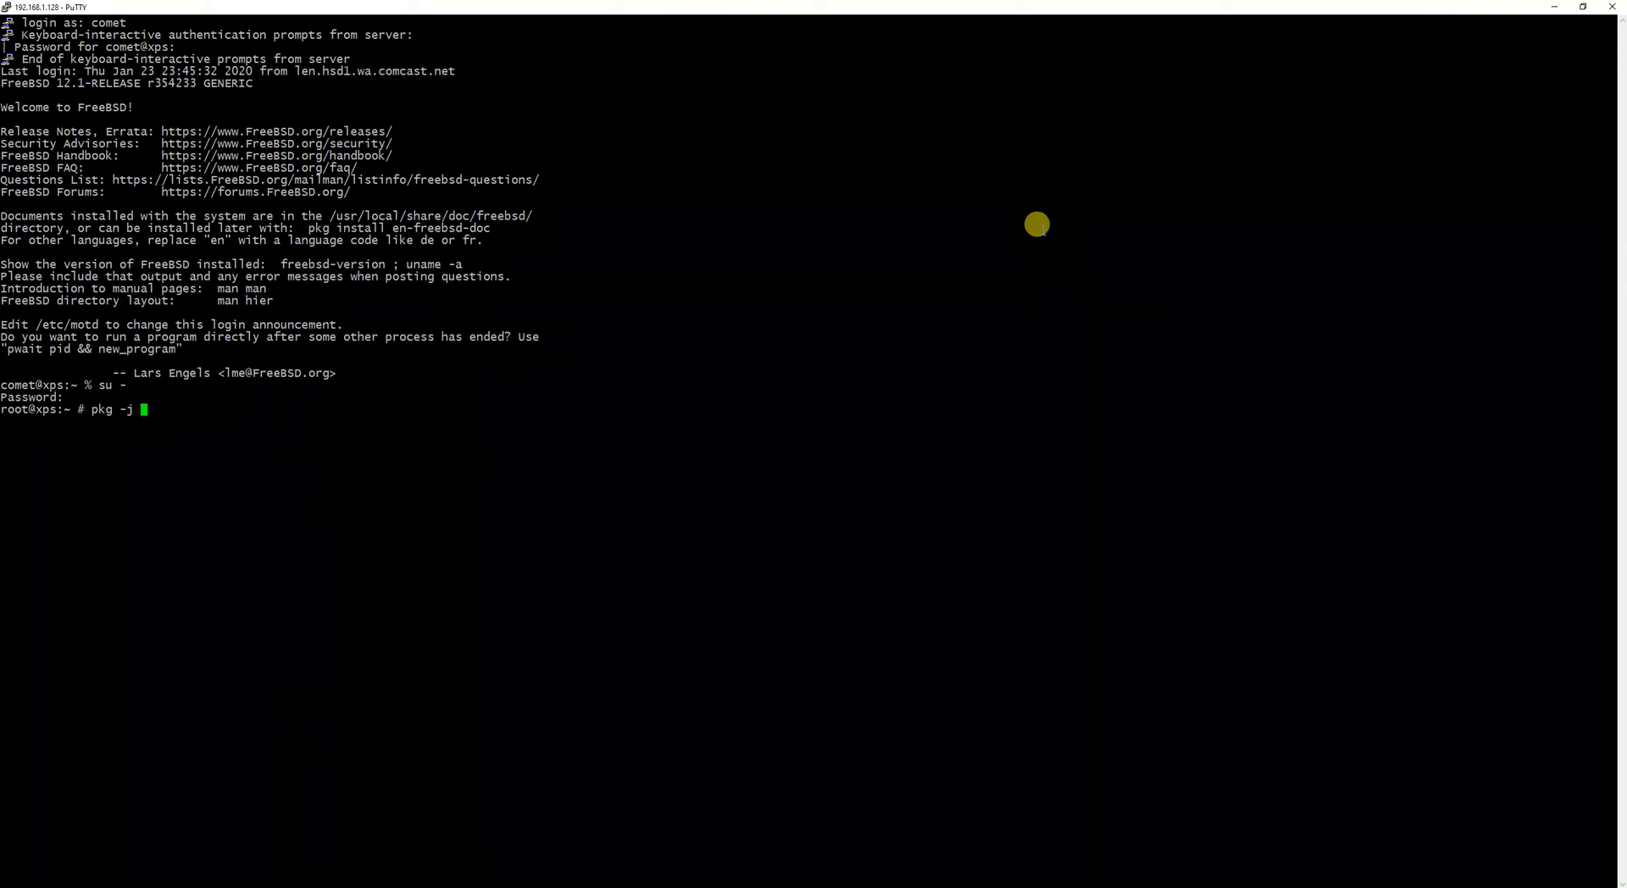
{"action": "type", "text": "jail"}
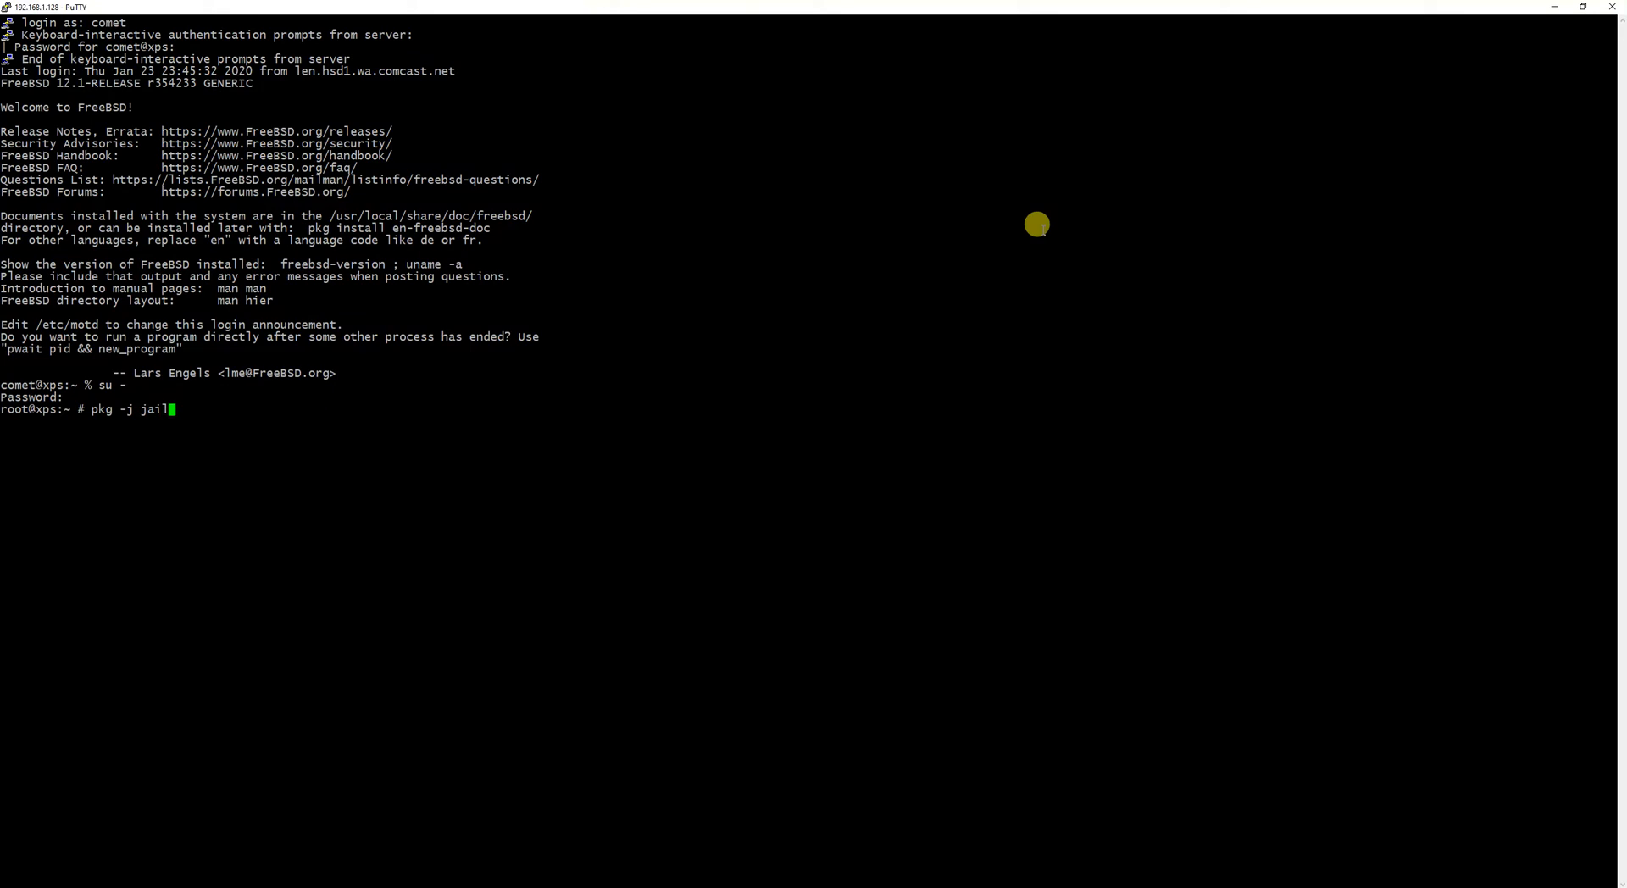
{"action": "type", "text": "0"}
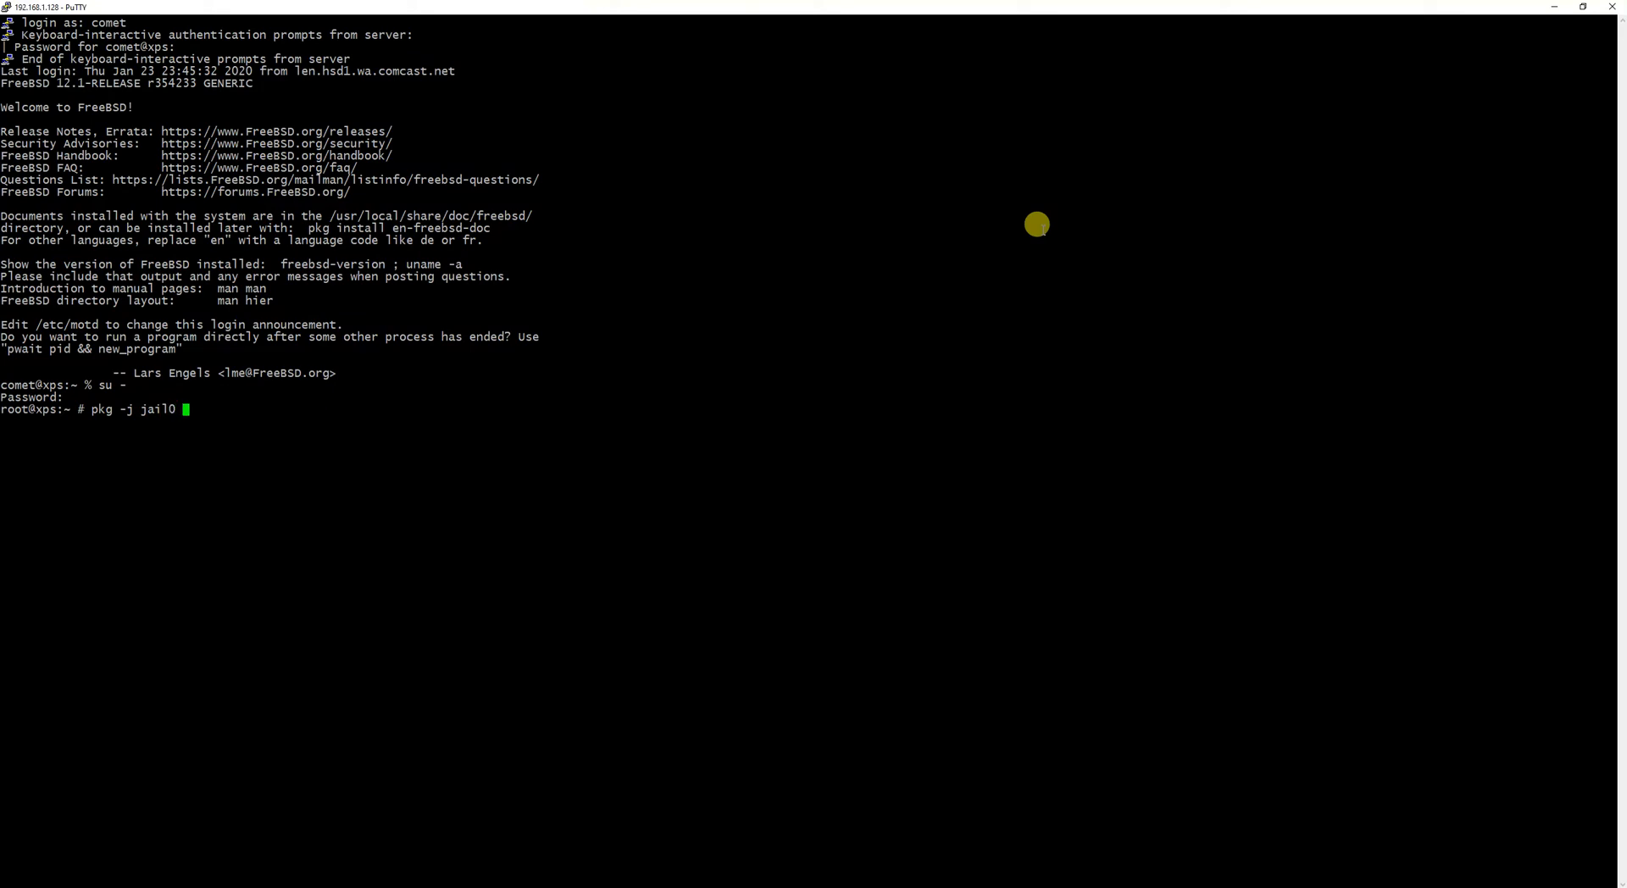
{"action": "type", "text": "install"}
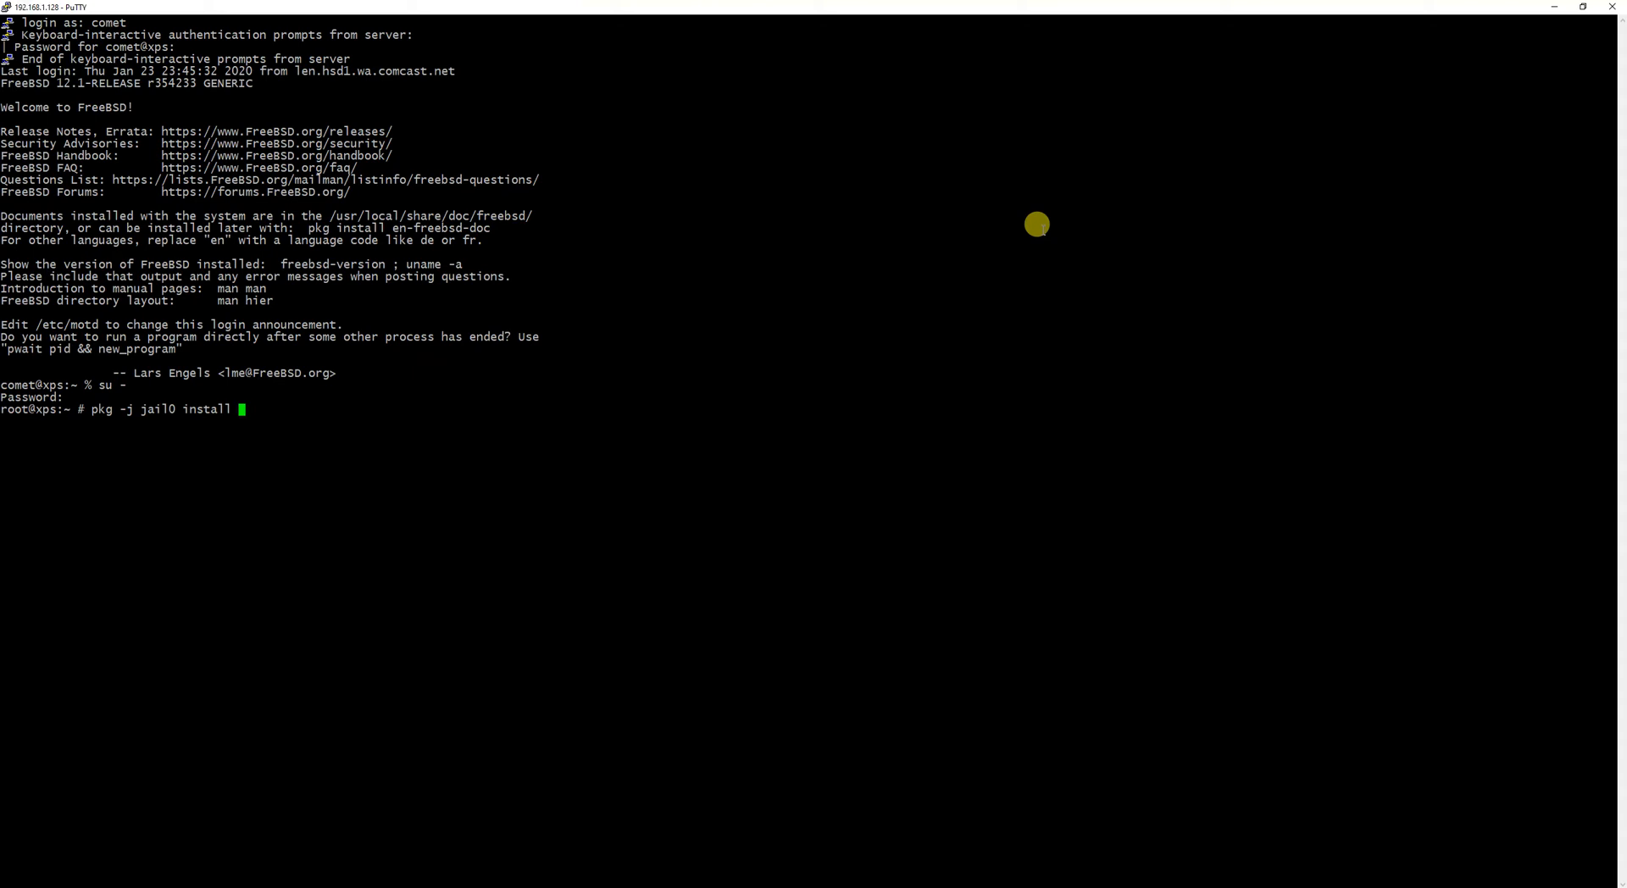
{"action": "type", "text": "apac"}
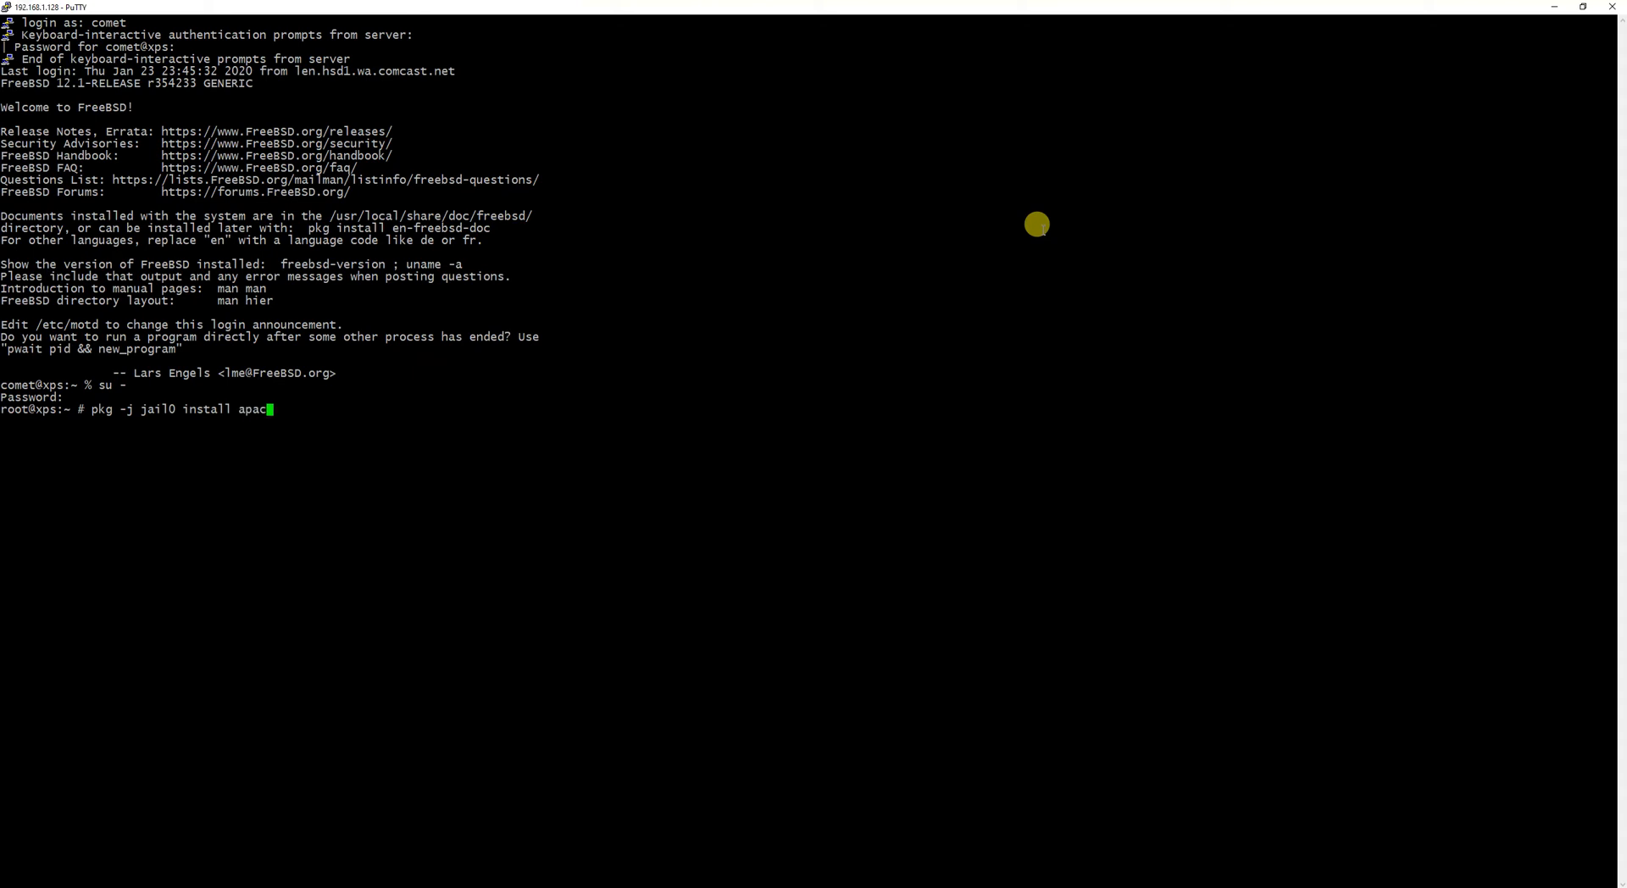
{"action": "type", "text": "he24"}
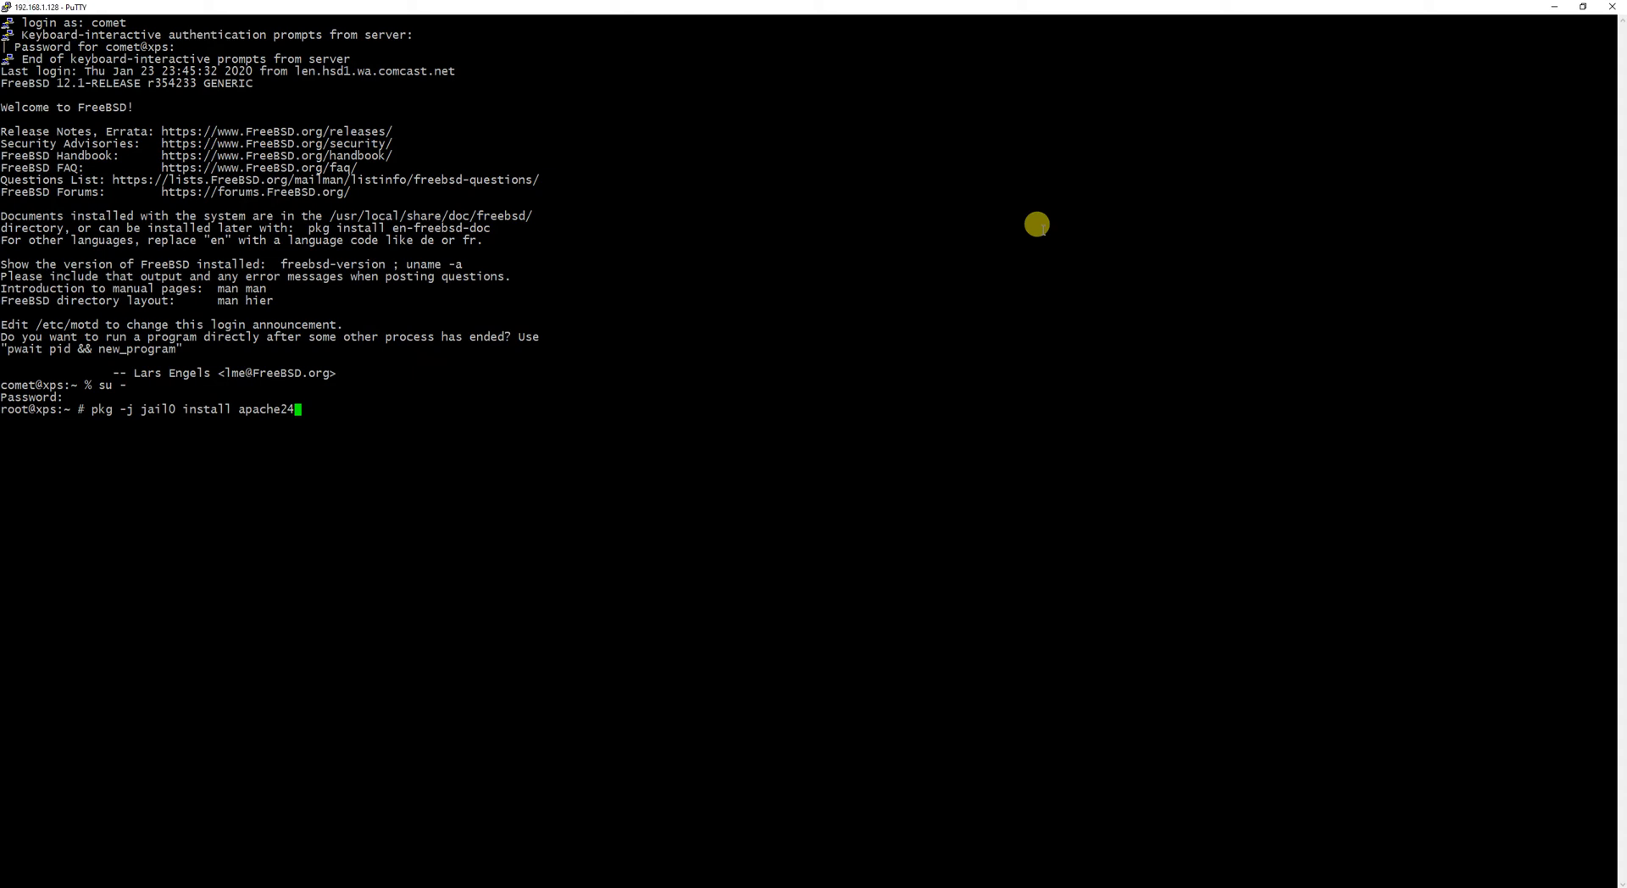
{"action": "key", "text": "Backspace"}
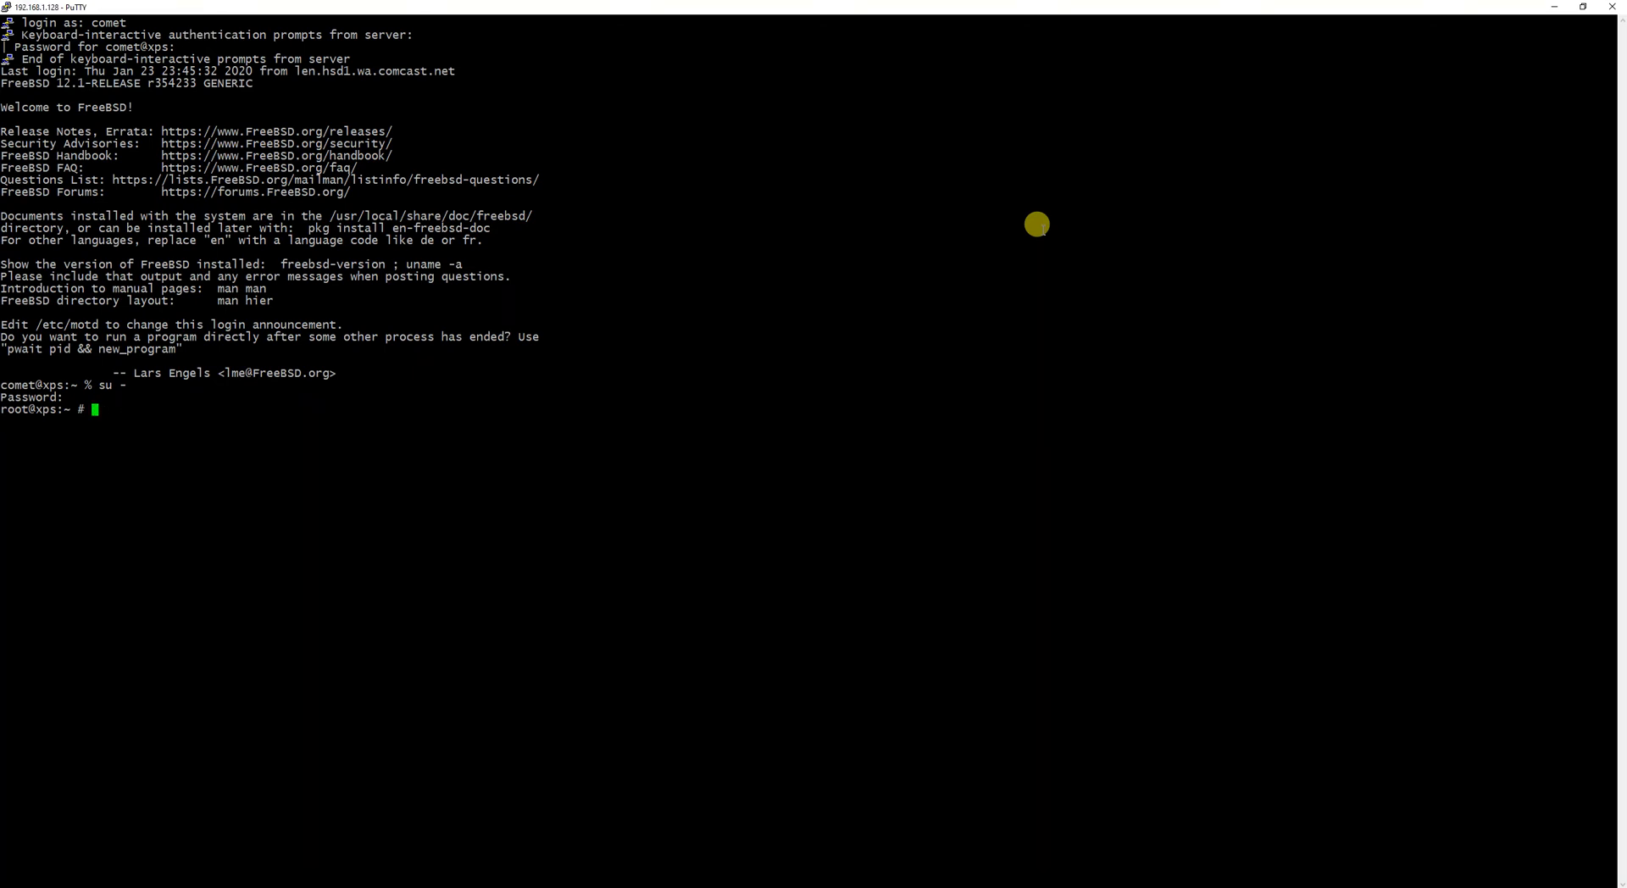
Enter jail0 with 'jexec jail0 tcsh', list its root directory, then exit to the host
{"action": "type", "text": "j"}
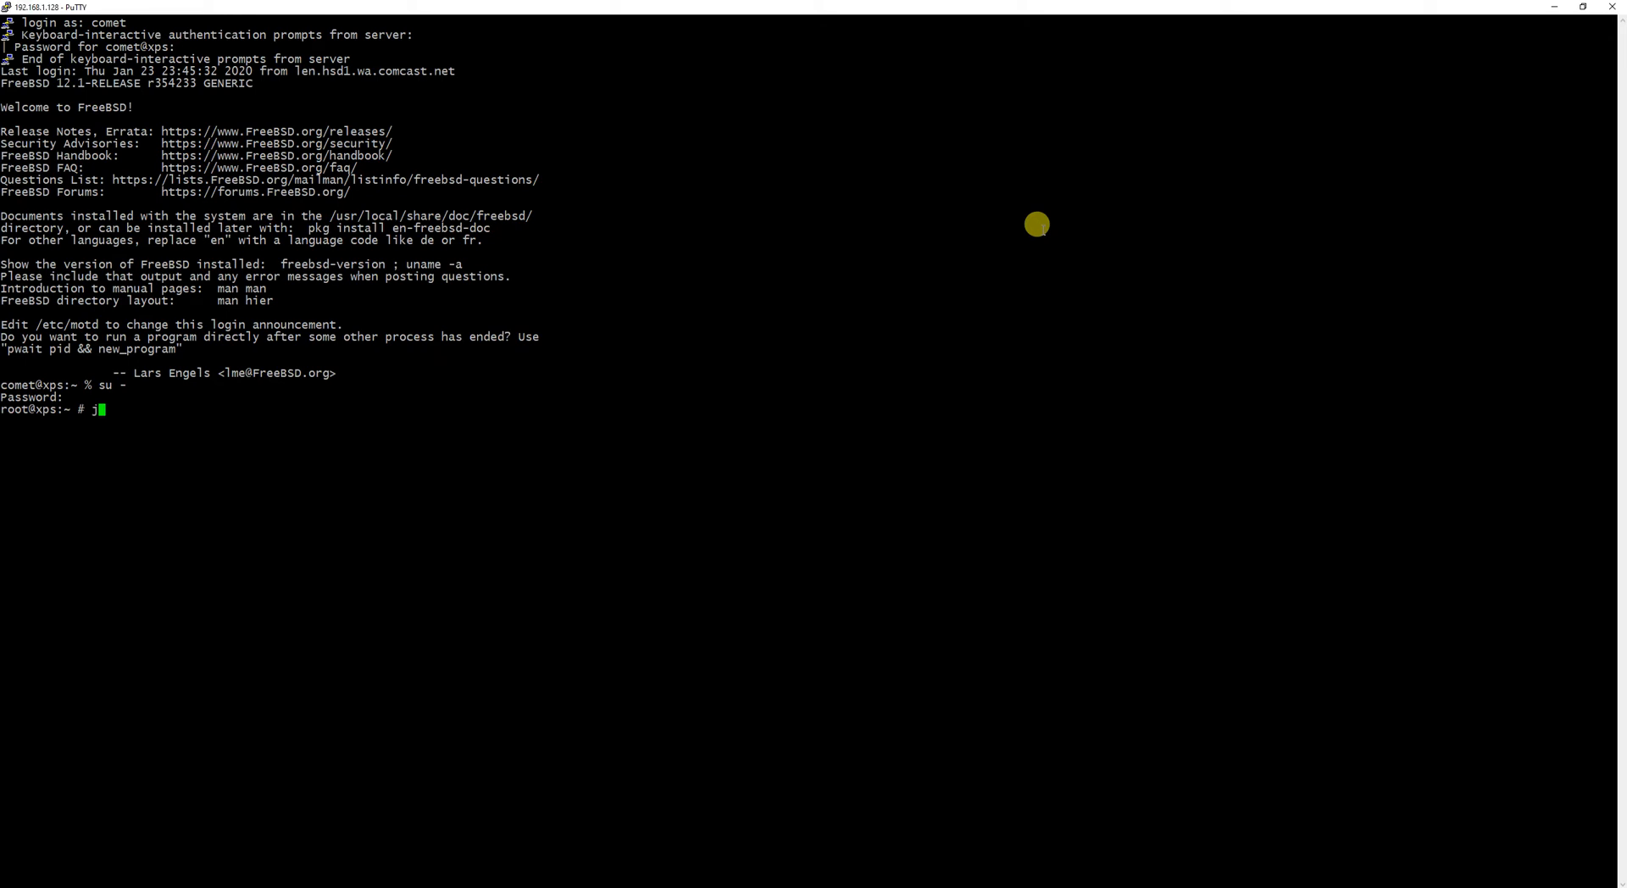
{"action": "type", "text": "exec"}
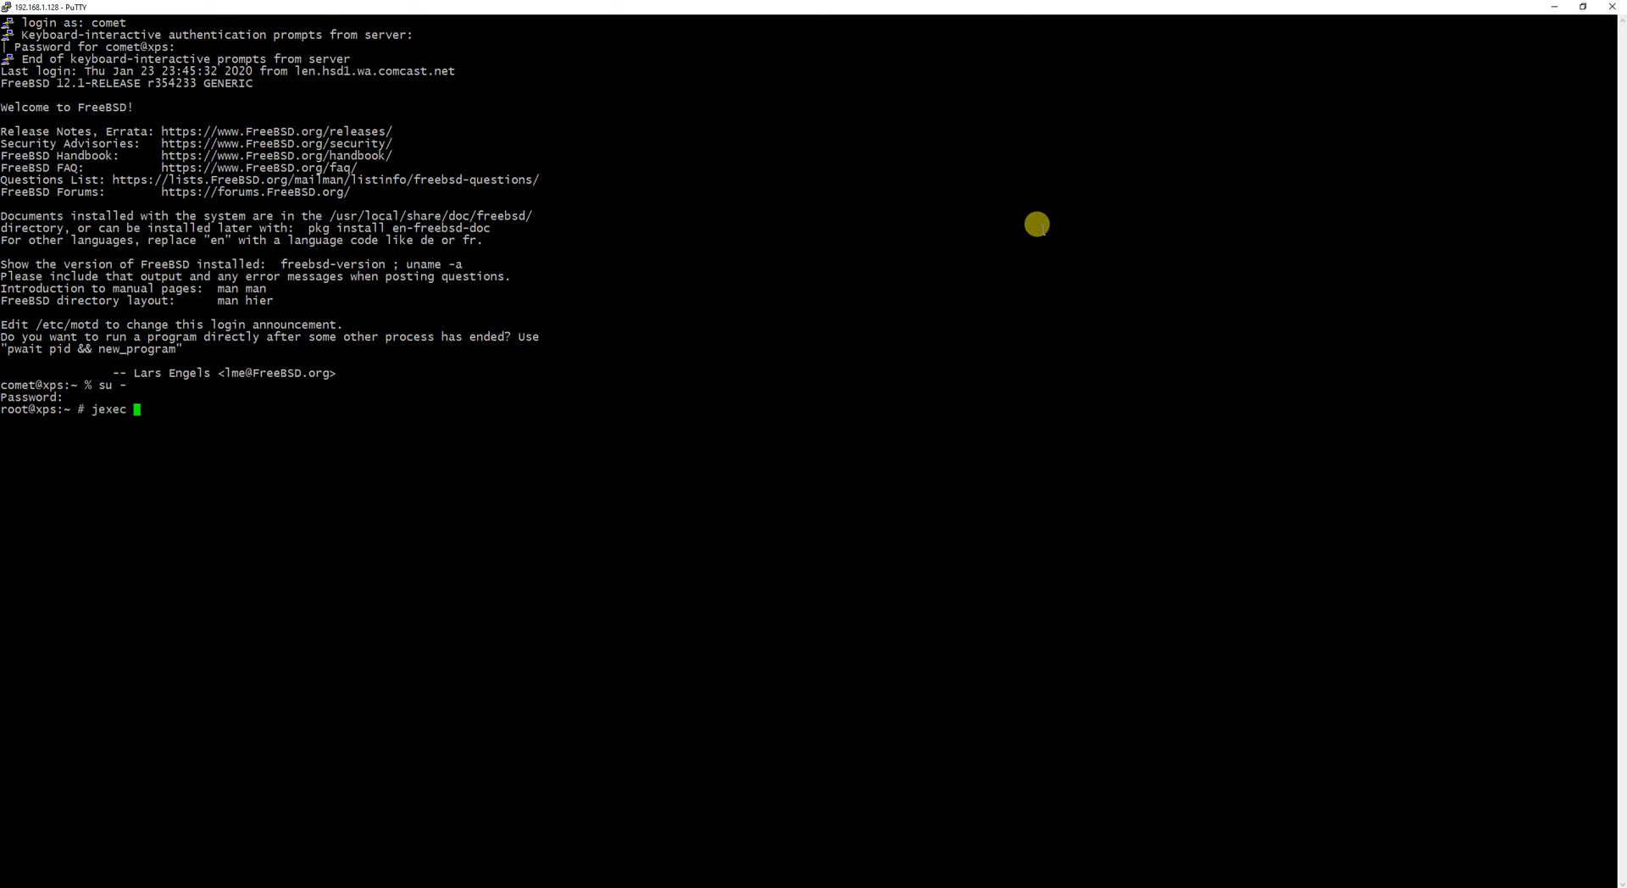
{"action": "type", "text": "jail"}
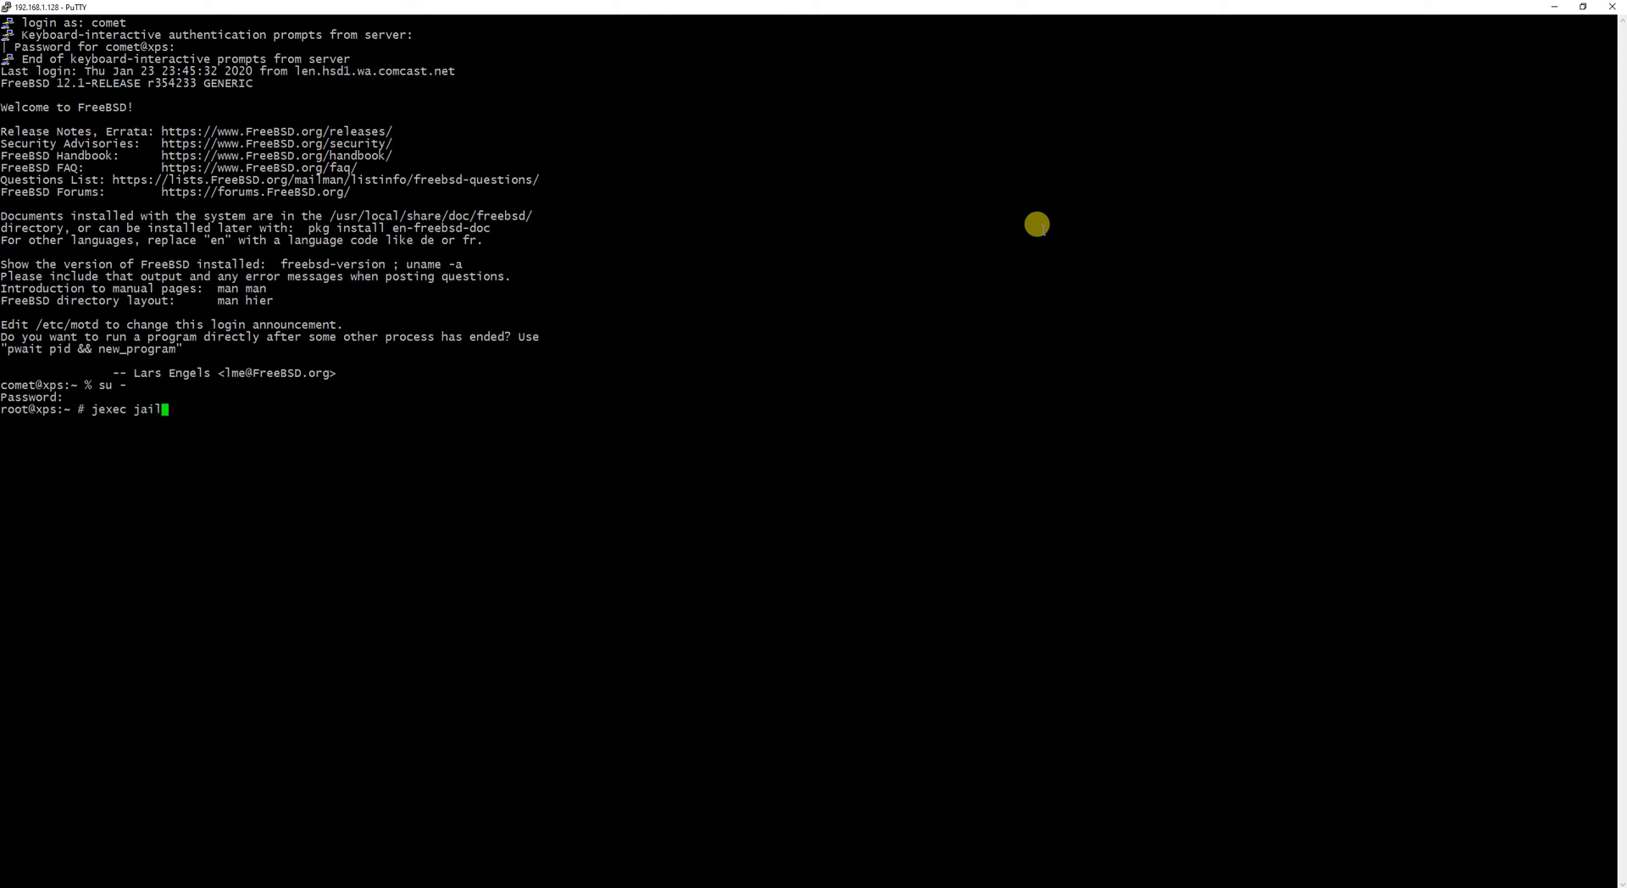
{"action": "type", "text": "0"}
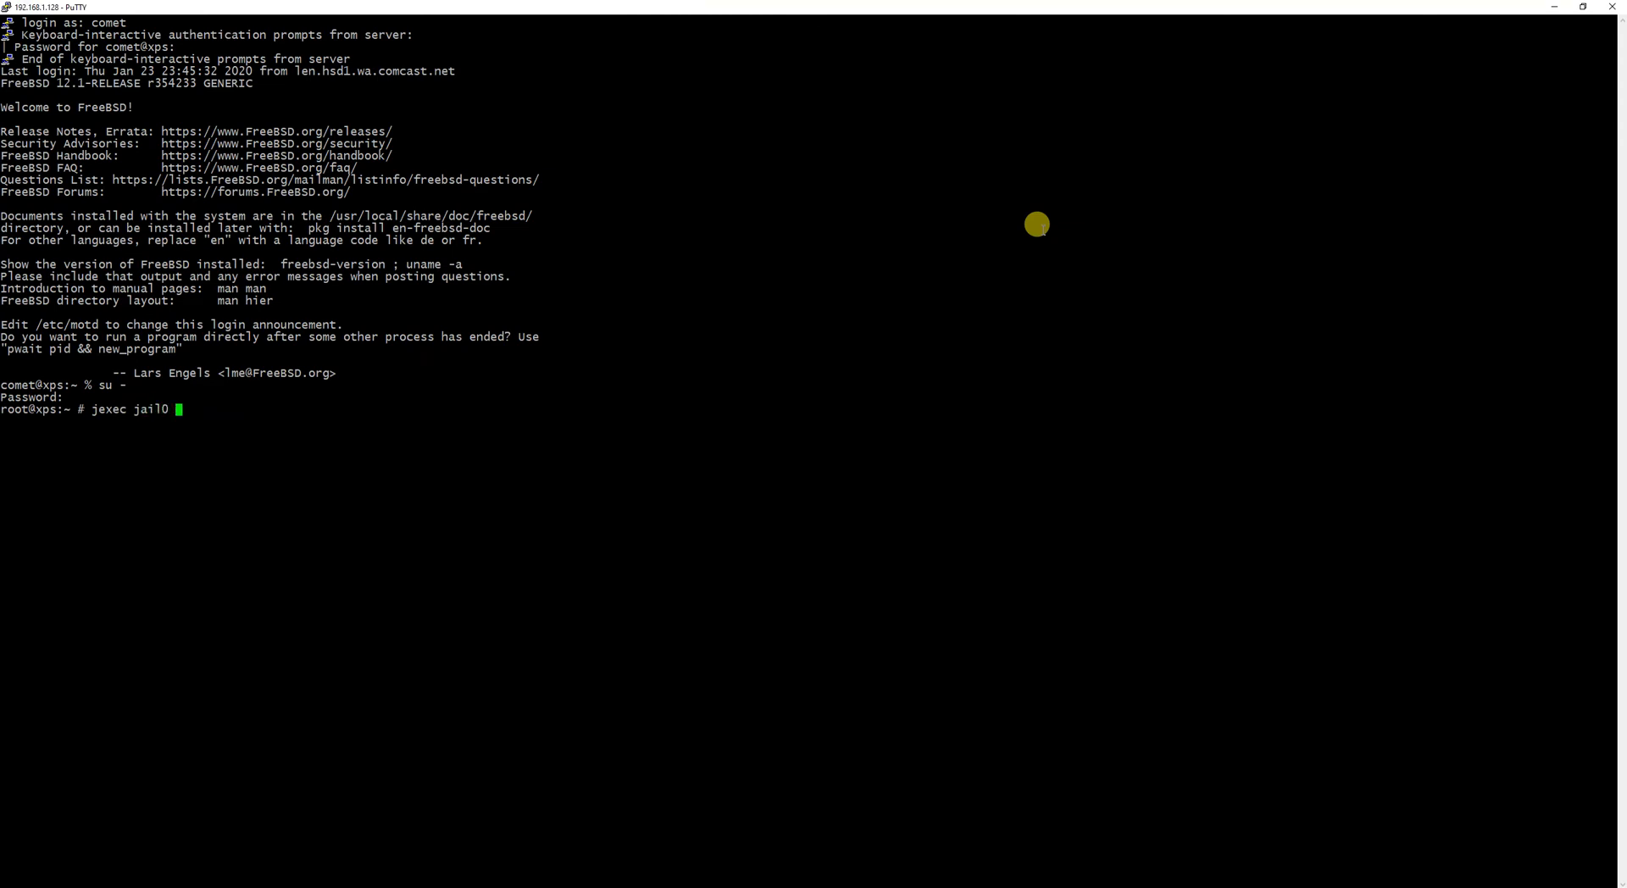
{"action": "type", "text": "t"}
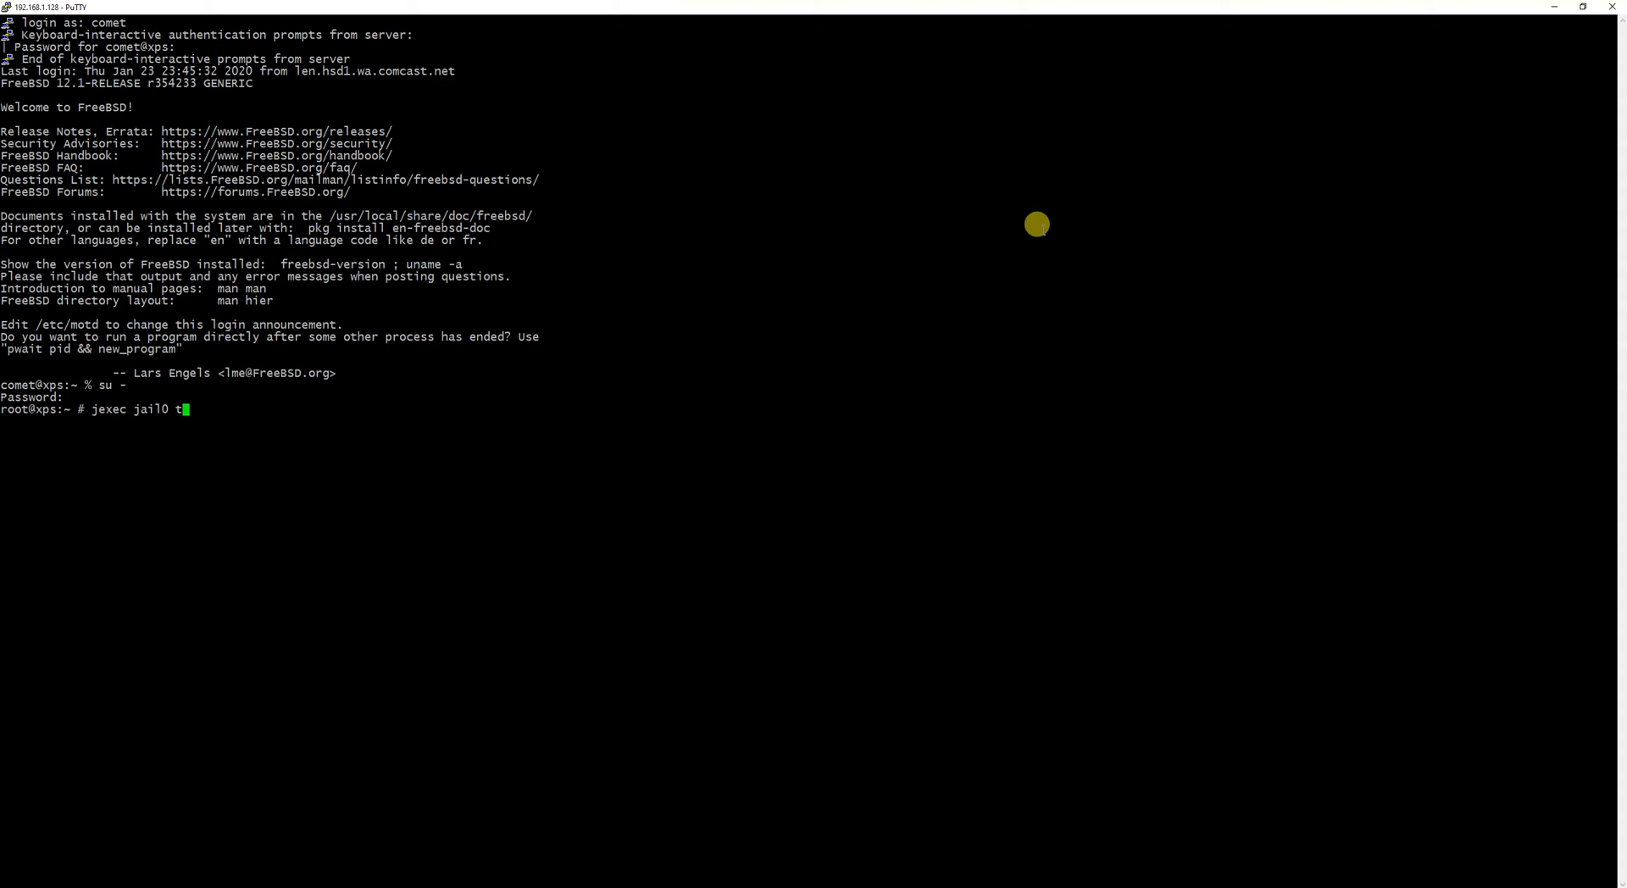
{"action": "type", "text": "csh"}
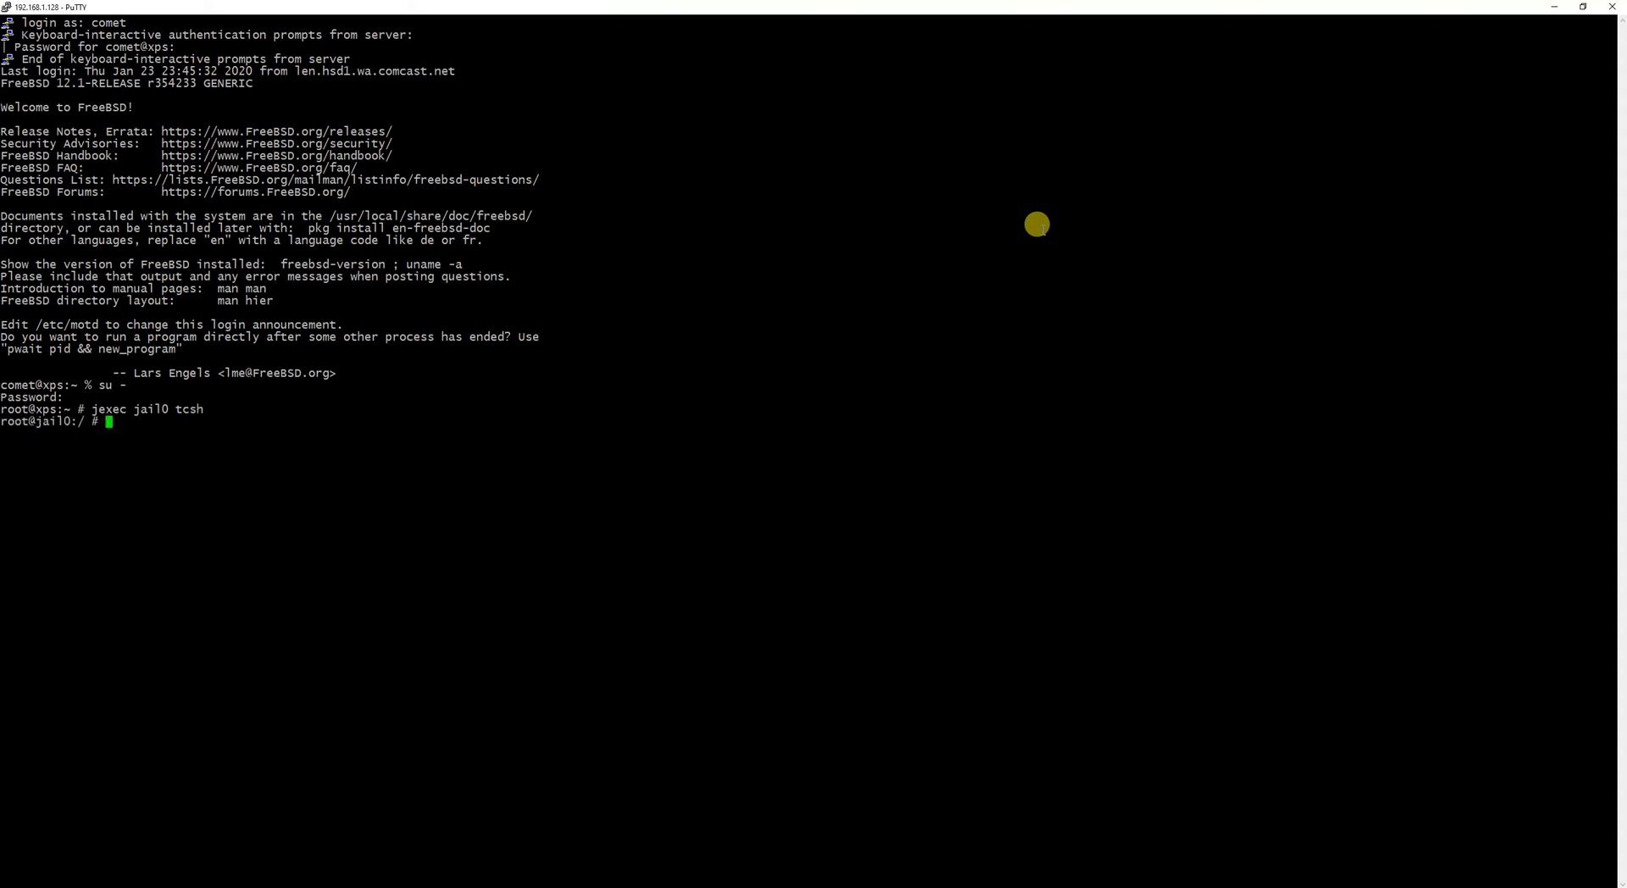
{"action": "type", "text": "ls"}
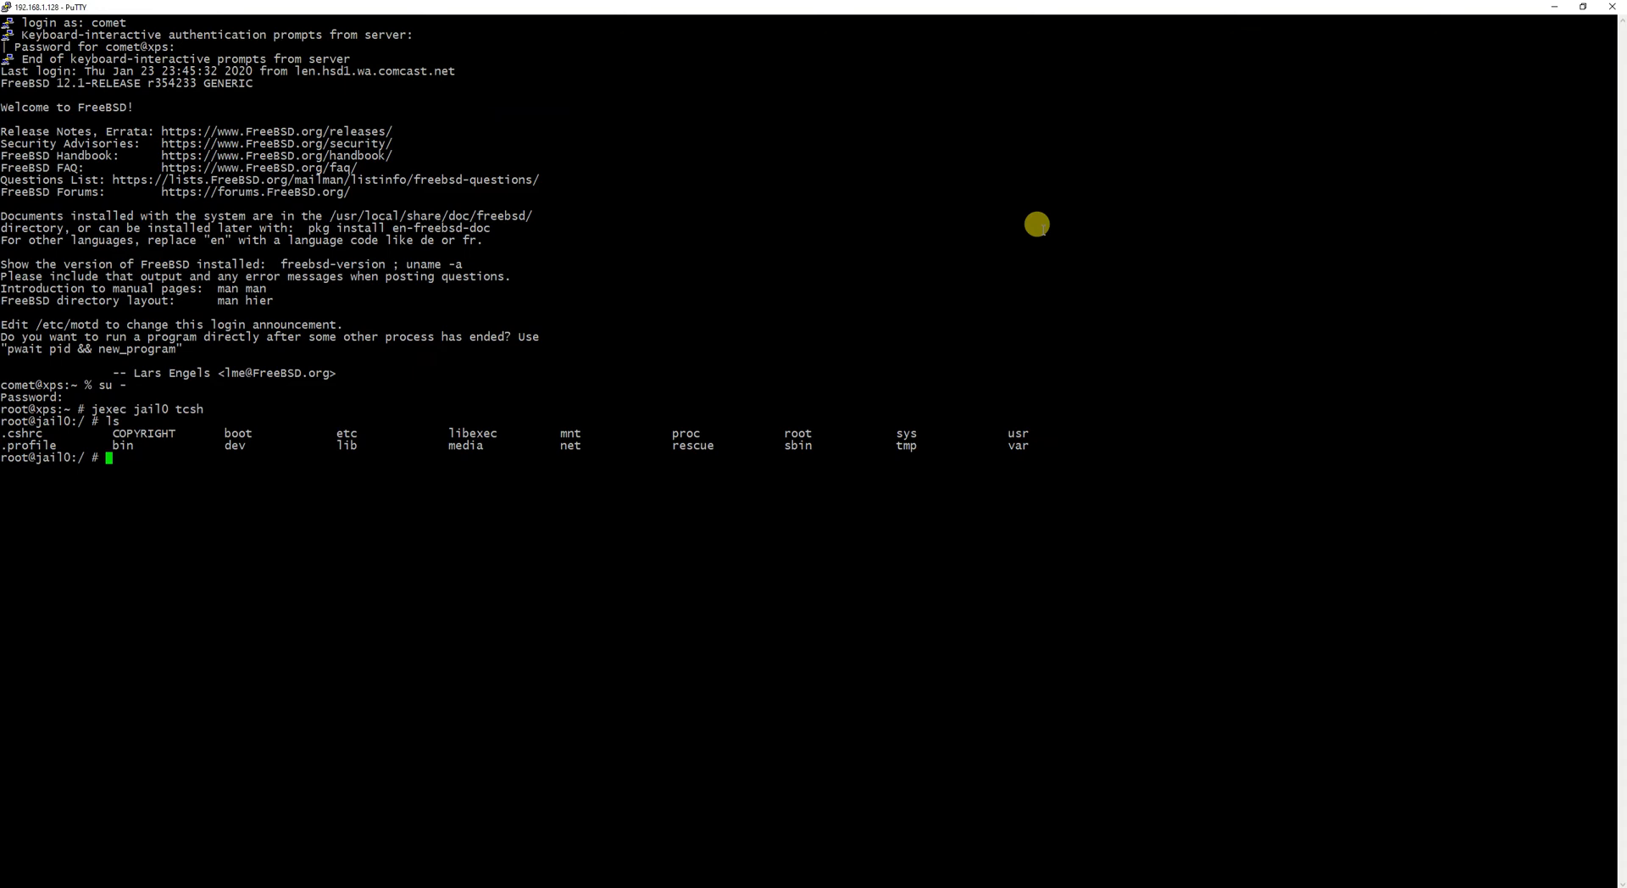
{"action": "type", "text": "exit"}
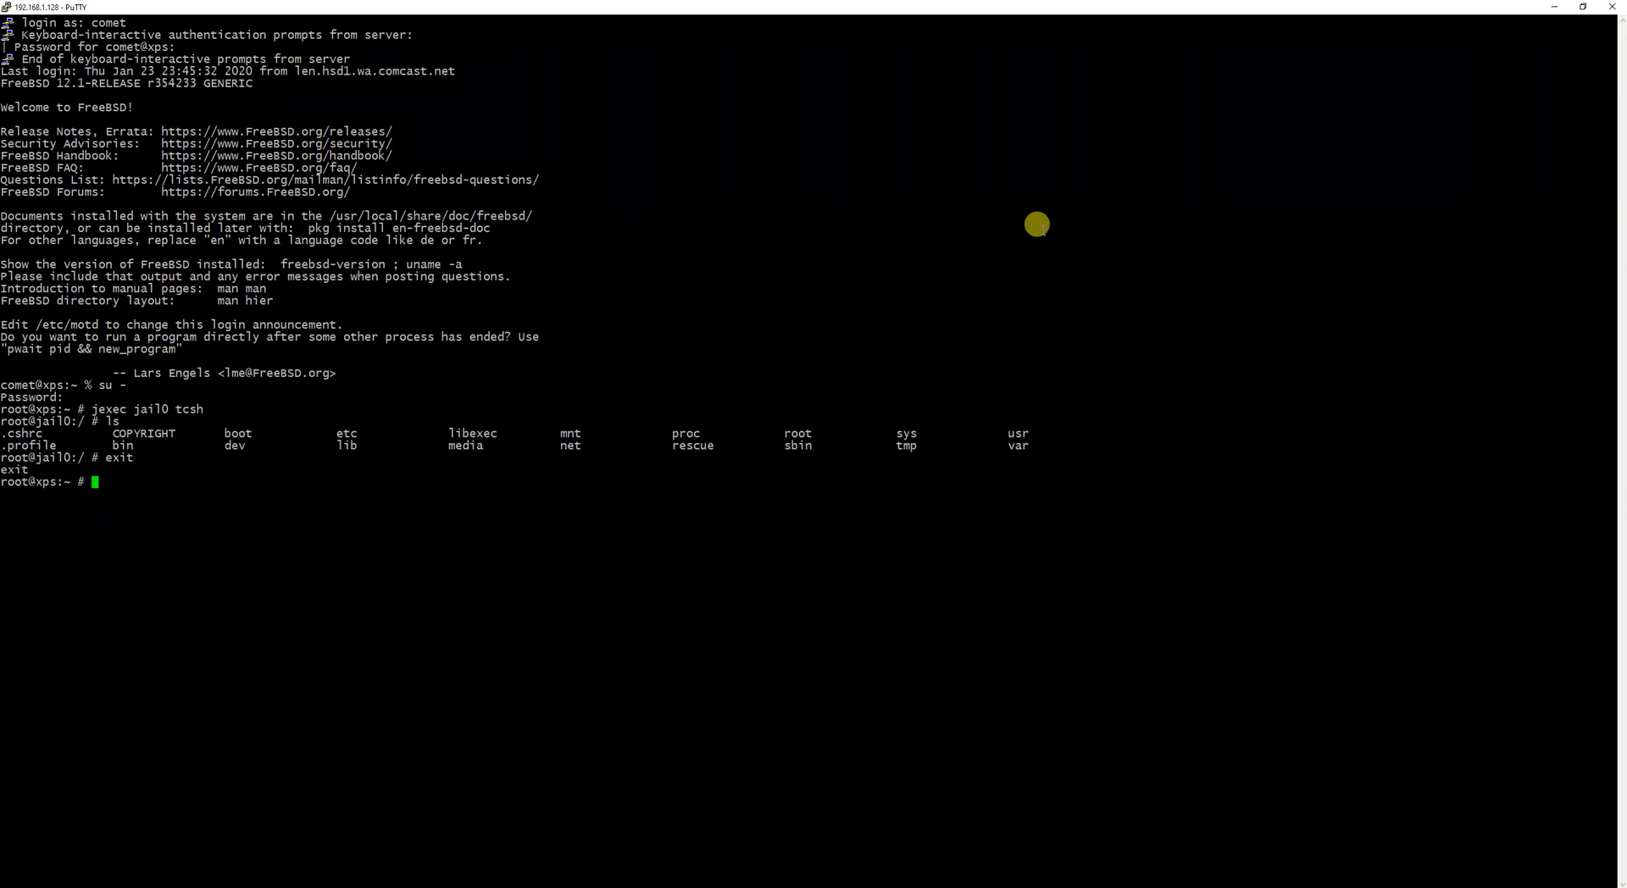
Change into /zroot/jail0, list the jail's files with ls, then cd back home
{"action": "type", "text": "cd /z"}
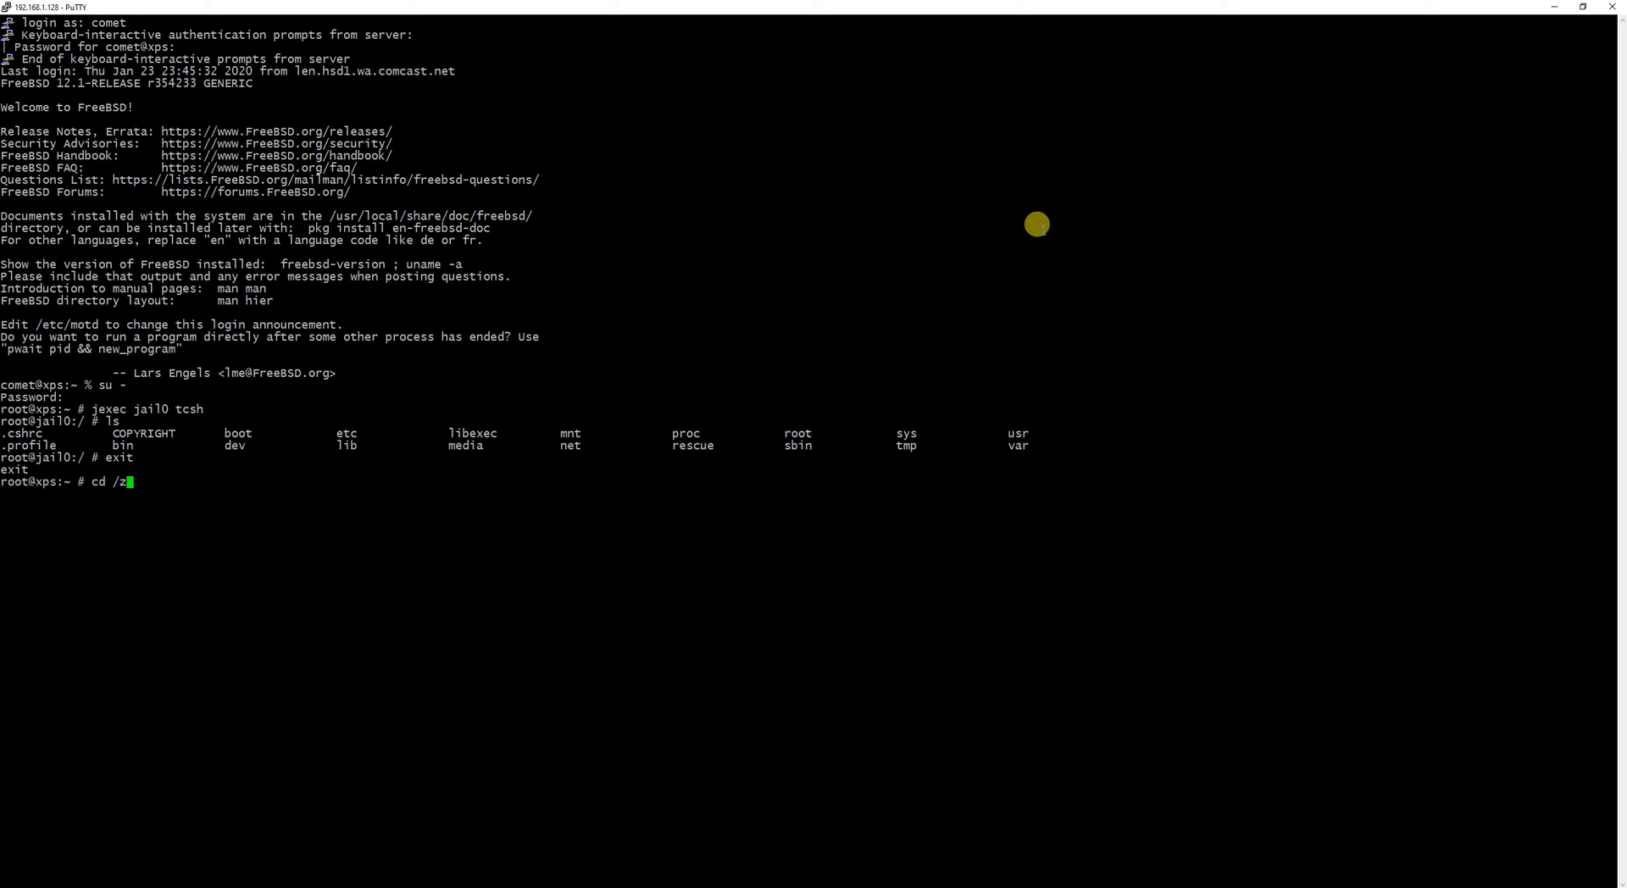
{"action": "type", "text": "root/"}
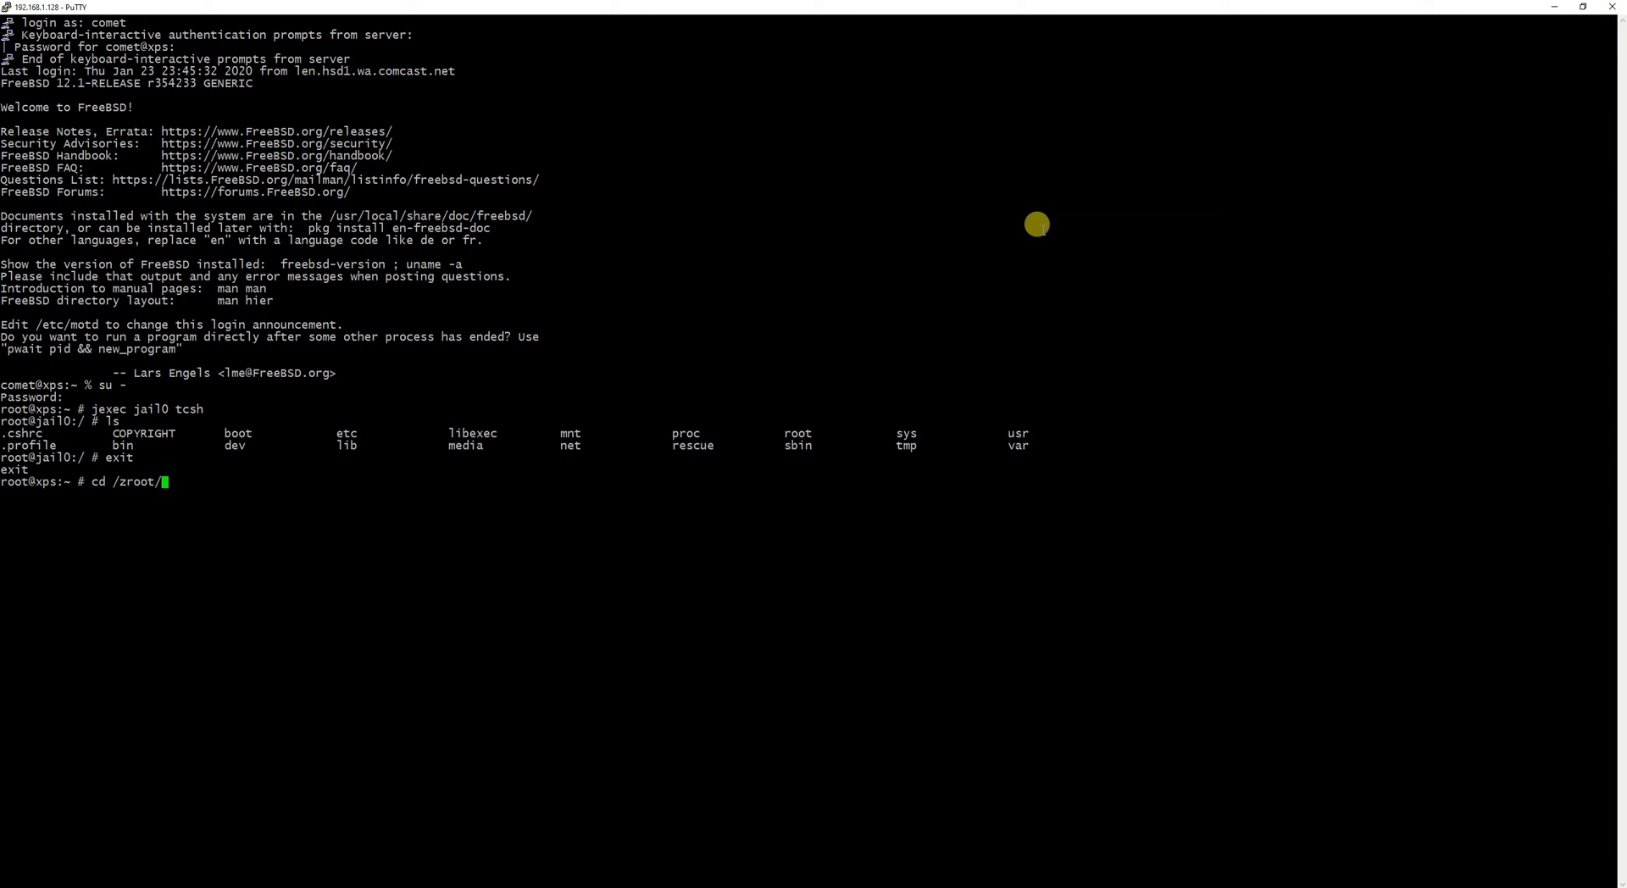
{"action": "type", "text": "jail0"}
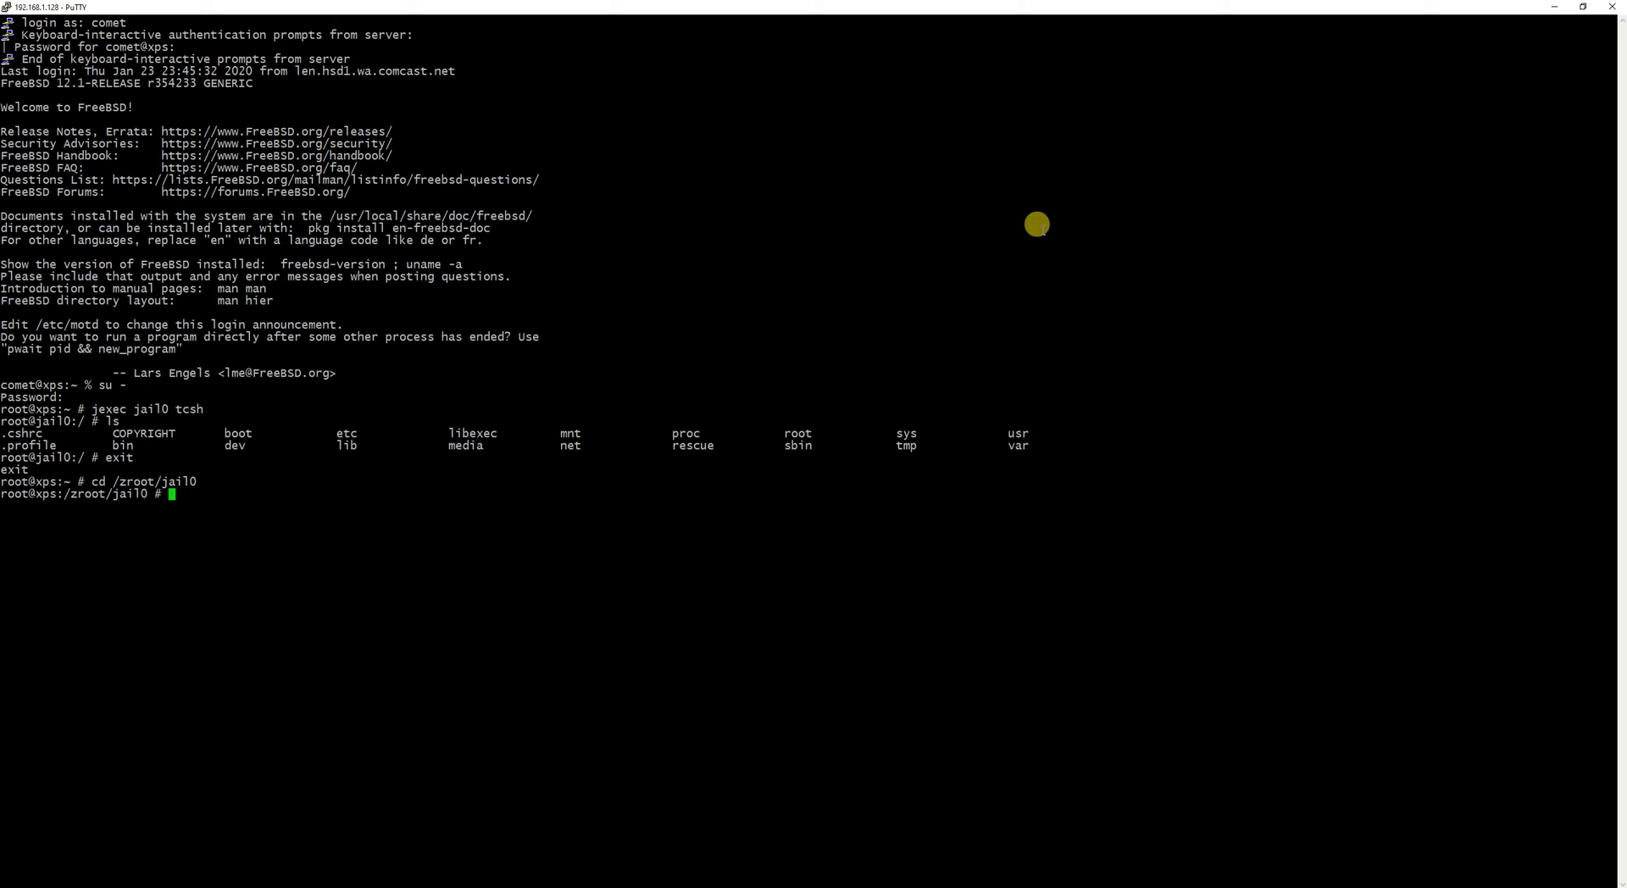
{"action": "type", "text": "lsa"}
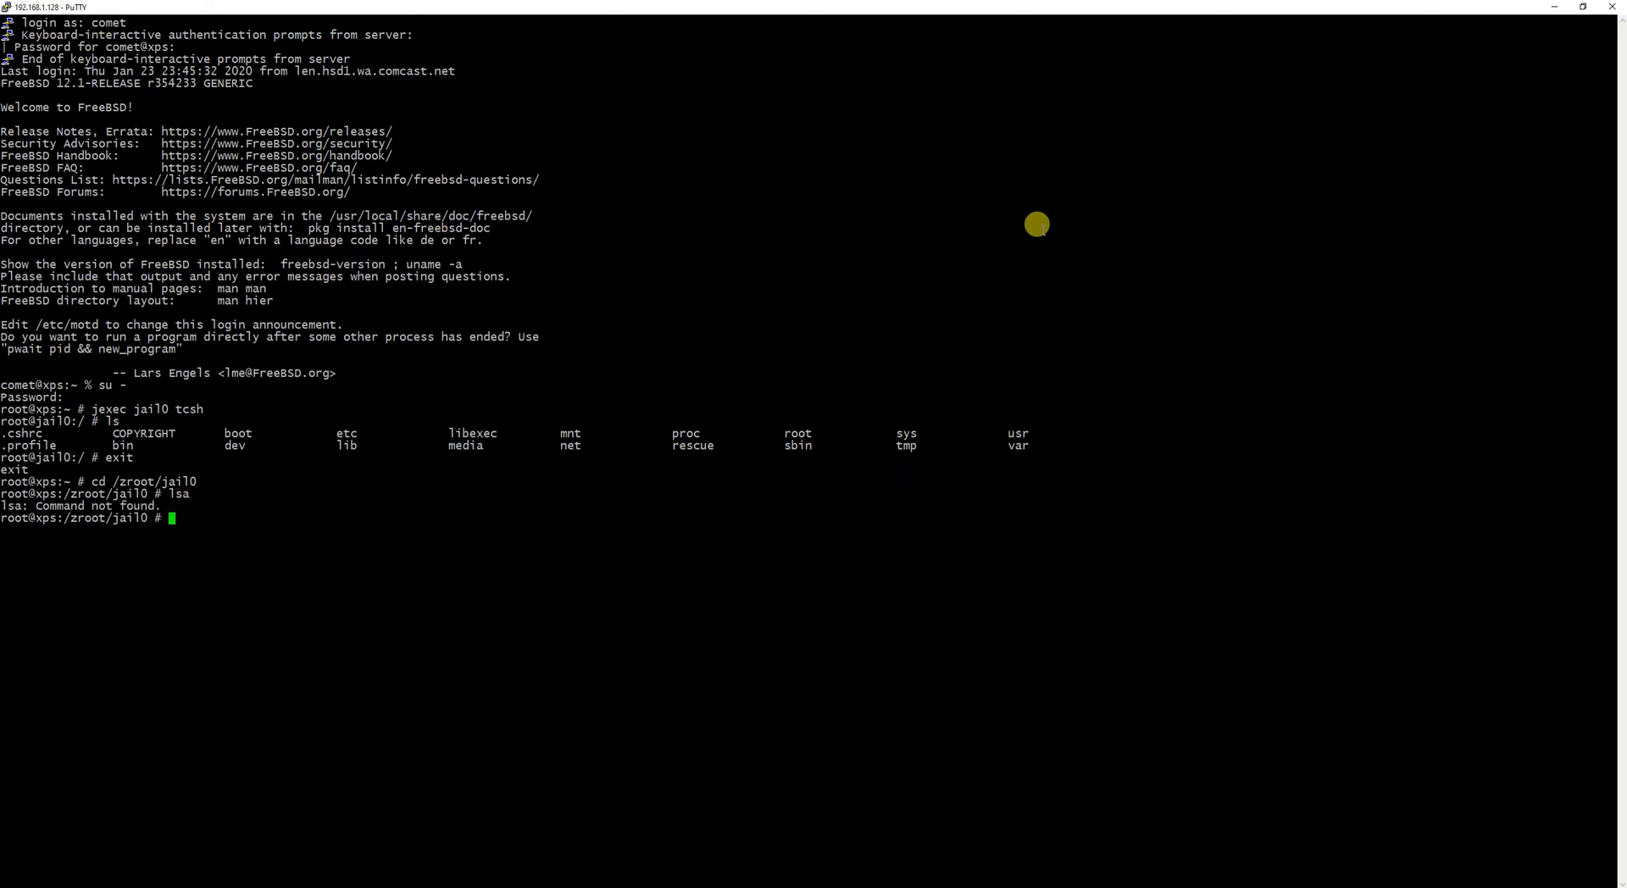
{"action": "type", "text": "ls"}
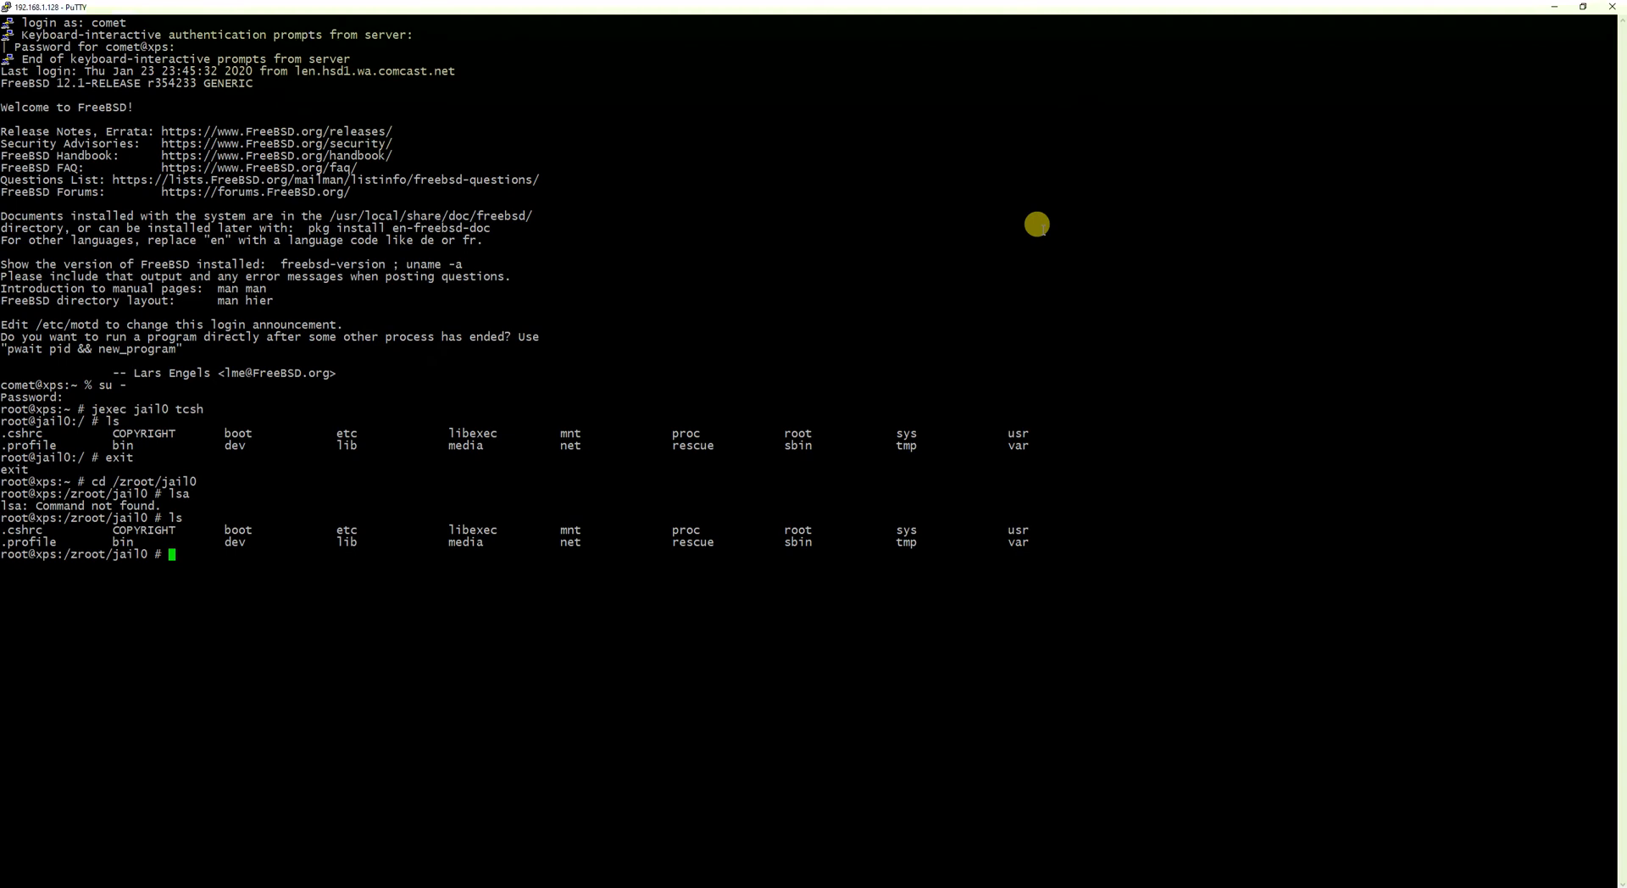
{"action": "type", "text": "cd ~"}
{"action": "type", "text": "jls"}
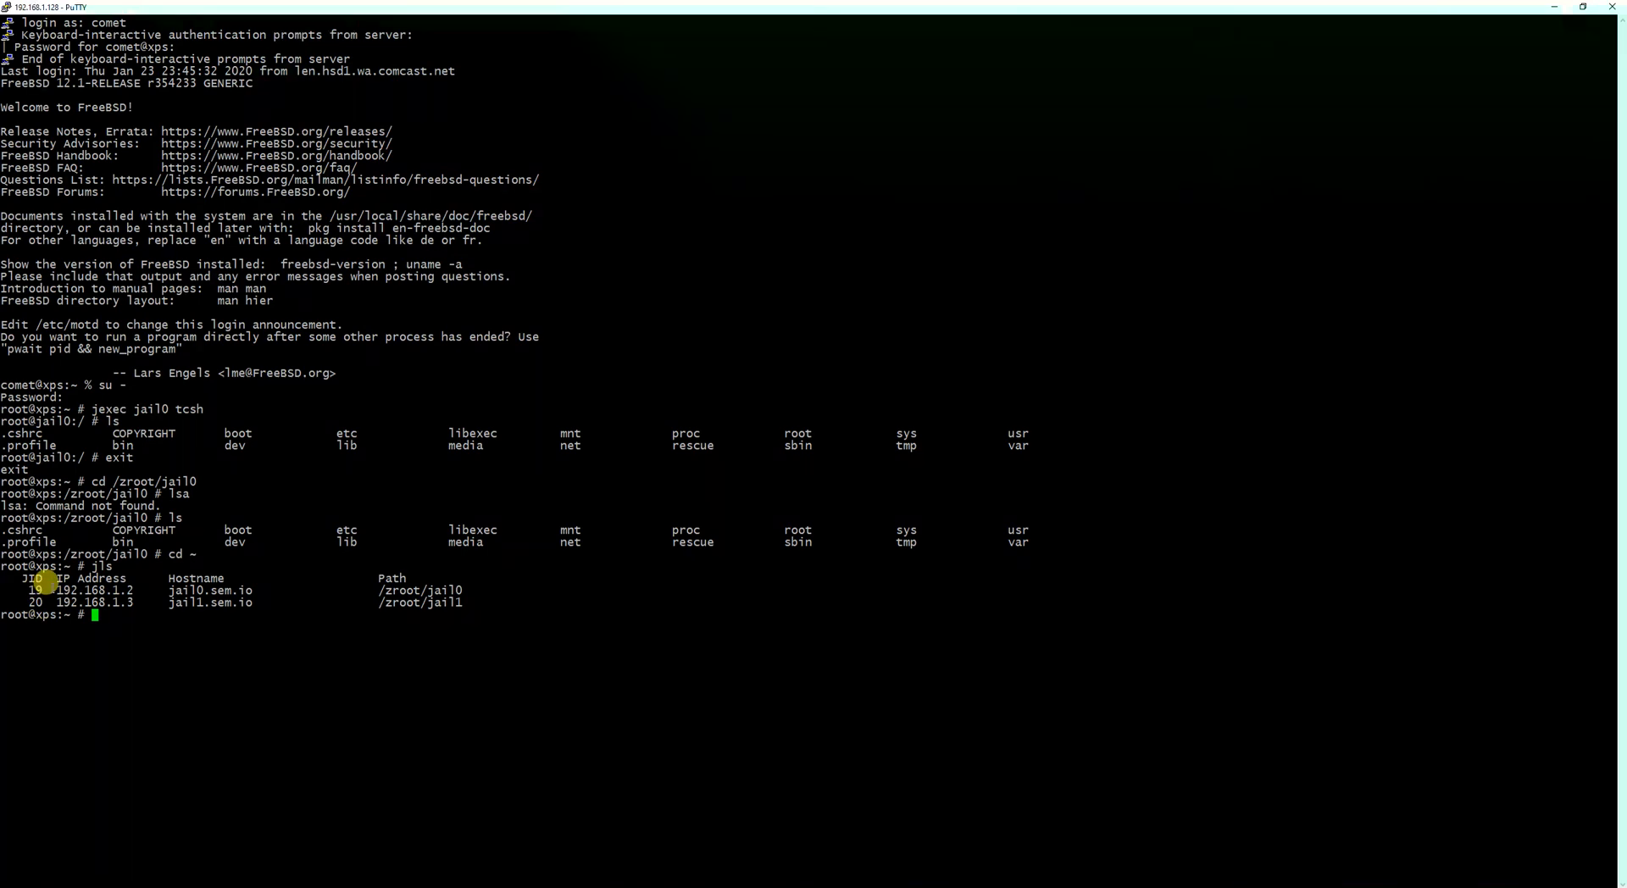
{"action": "mouse_move", "coordinate": [331, 614]}
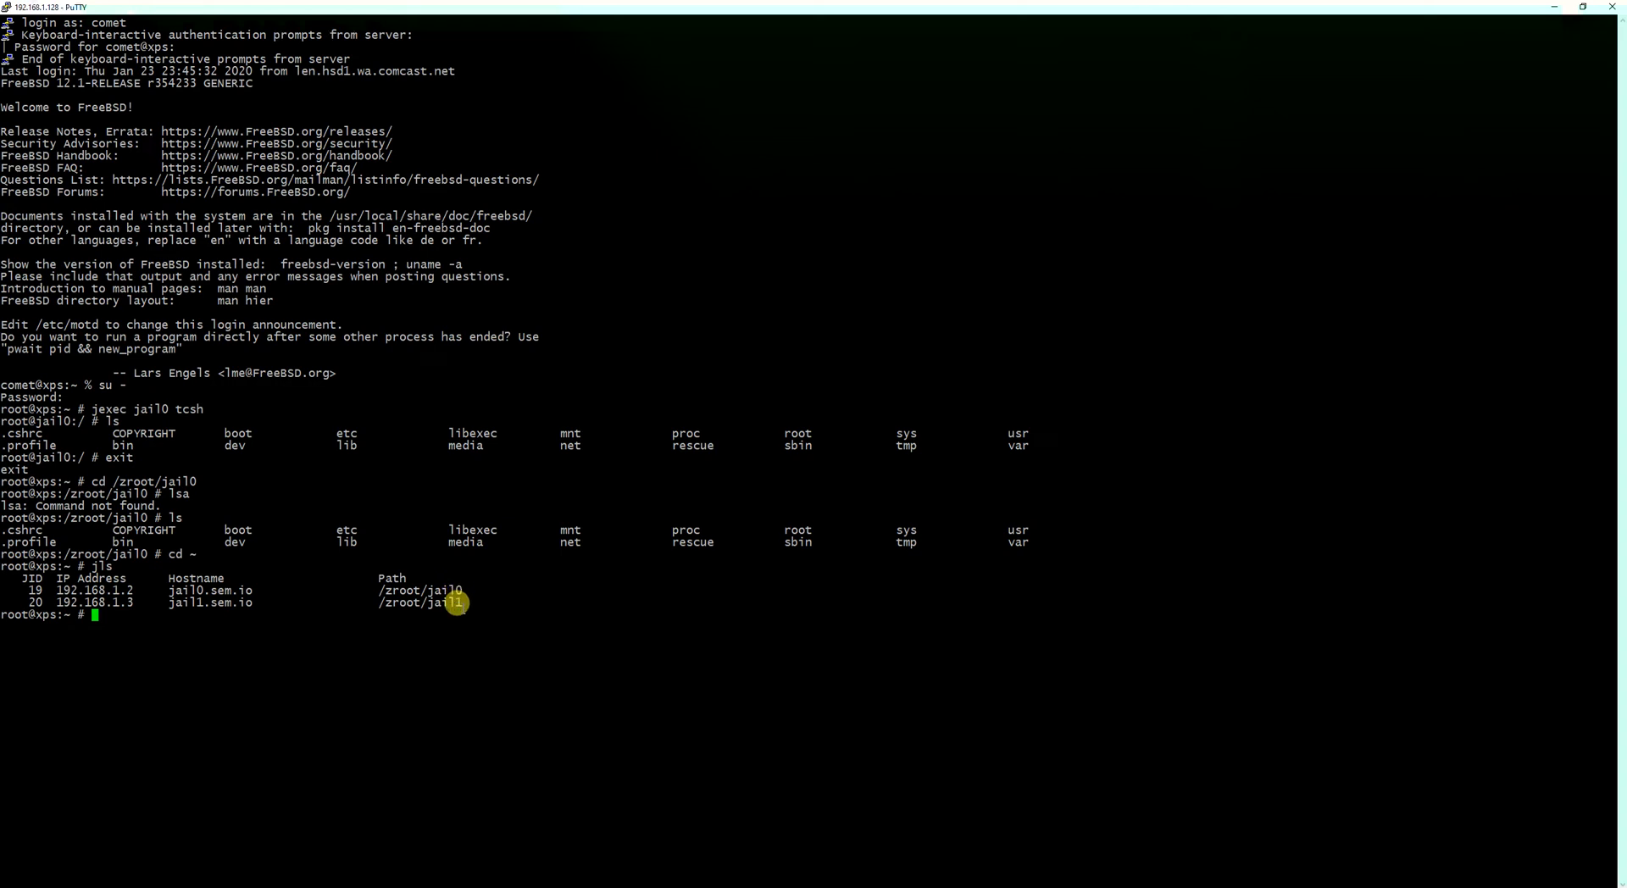
{"action": "mouse_move", "coordinate": [529, 605]}
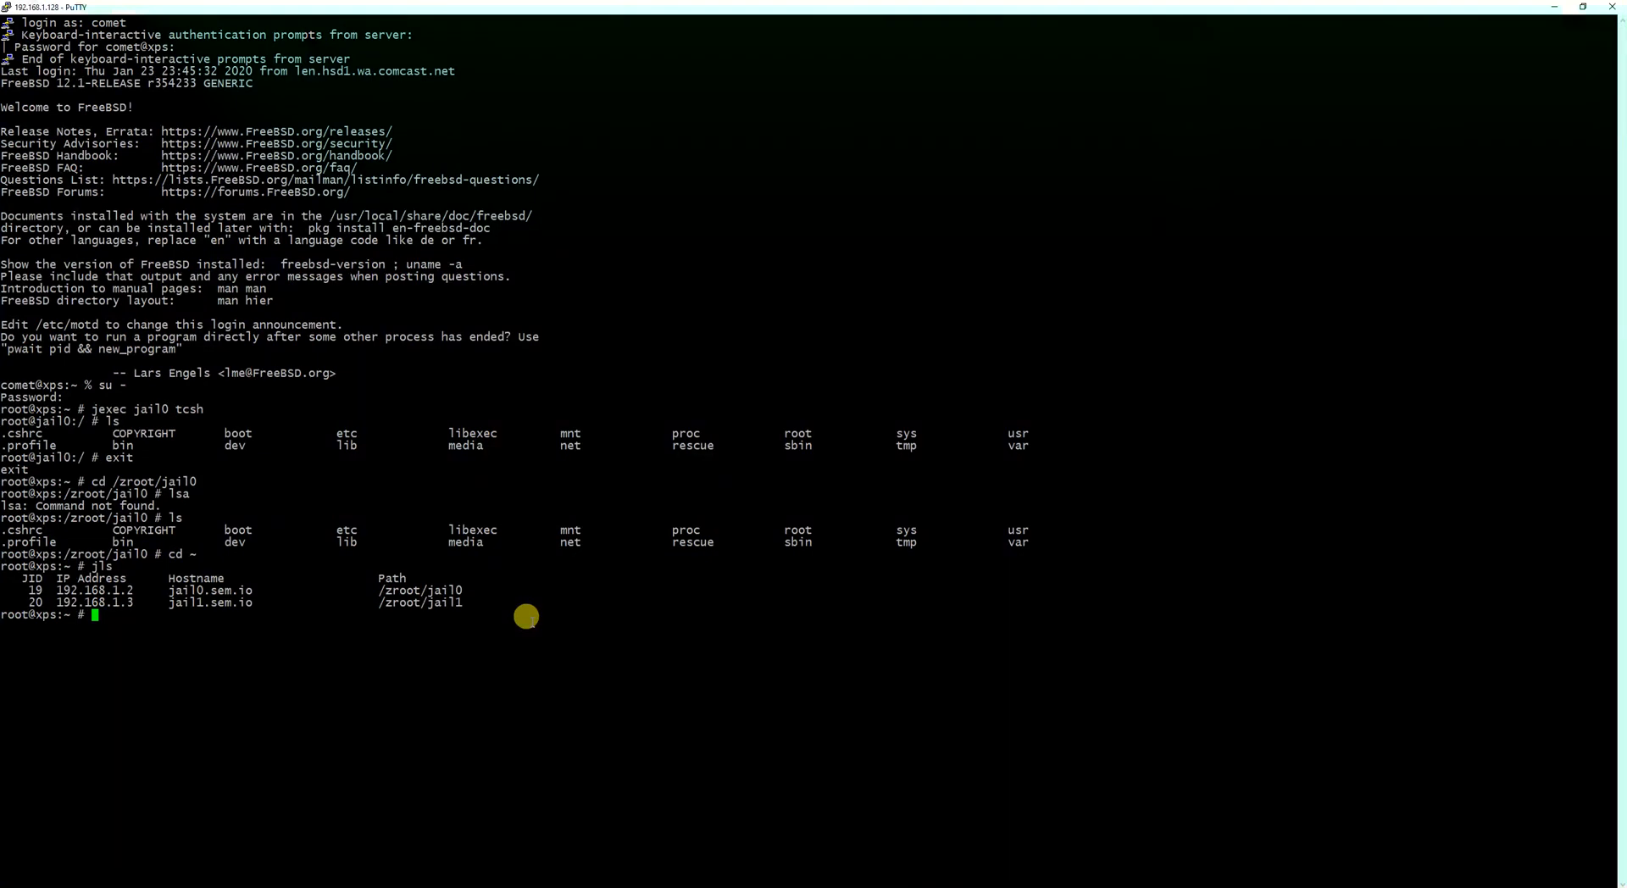
View /etc/rc.conf in vim to check the jail0/jail1 enable settings
{"action": "type", "text": "vim"}
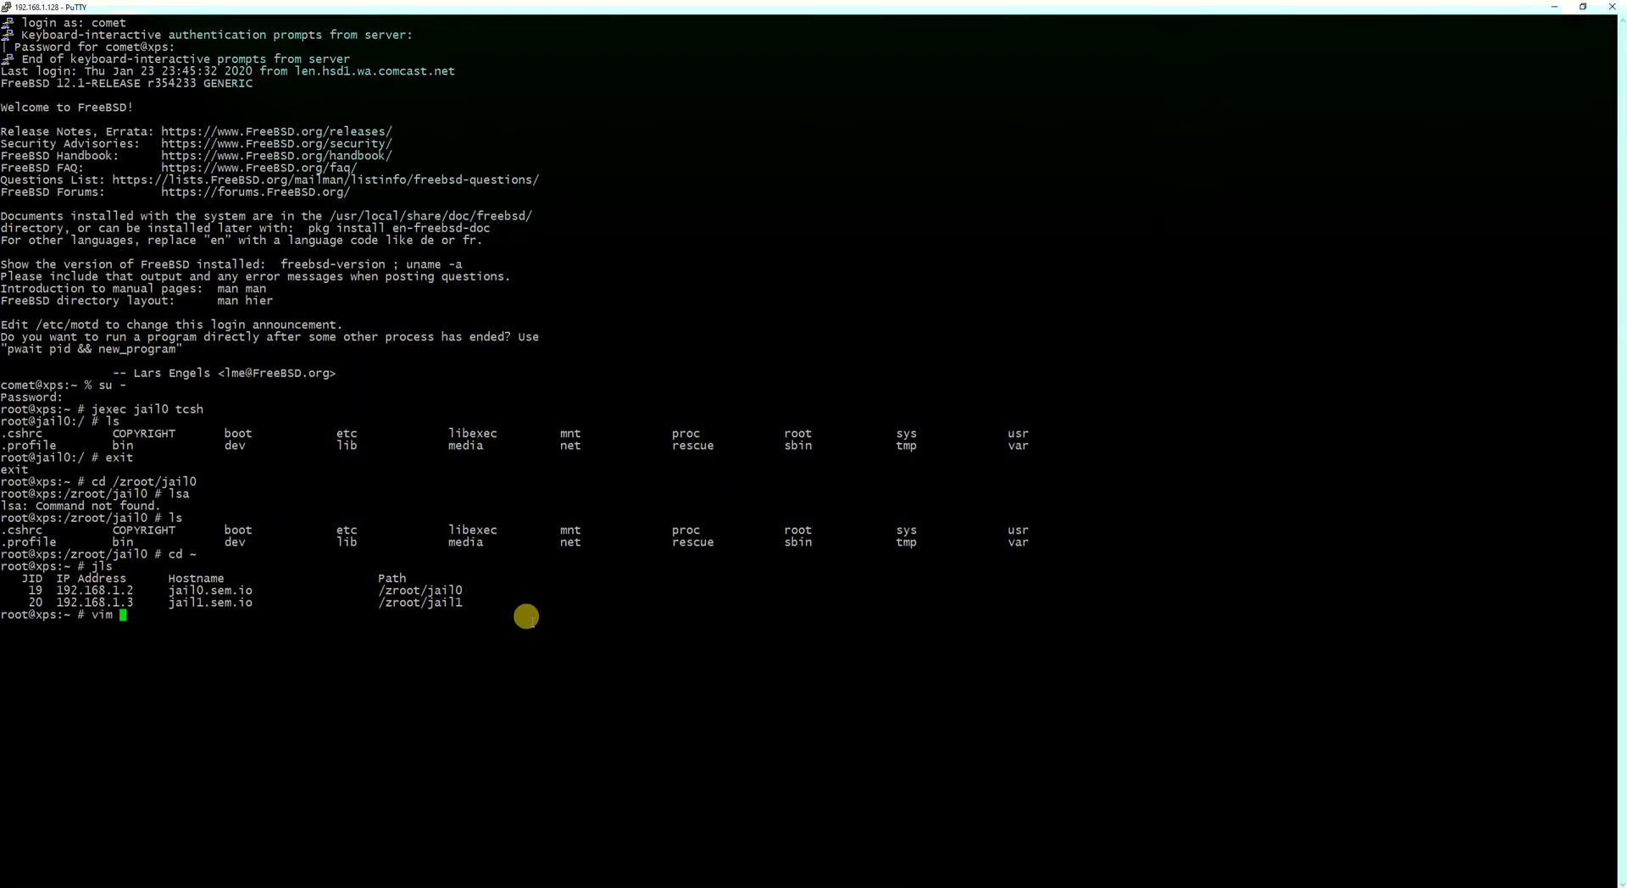
{"action": "type", "text": "/etc/r"}
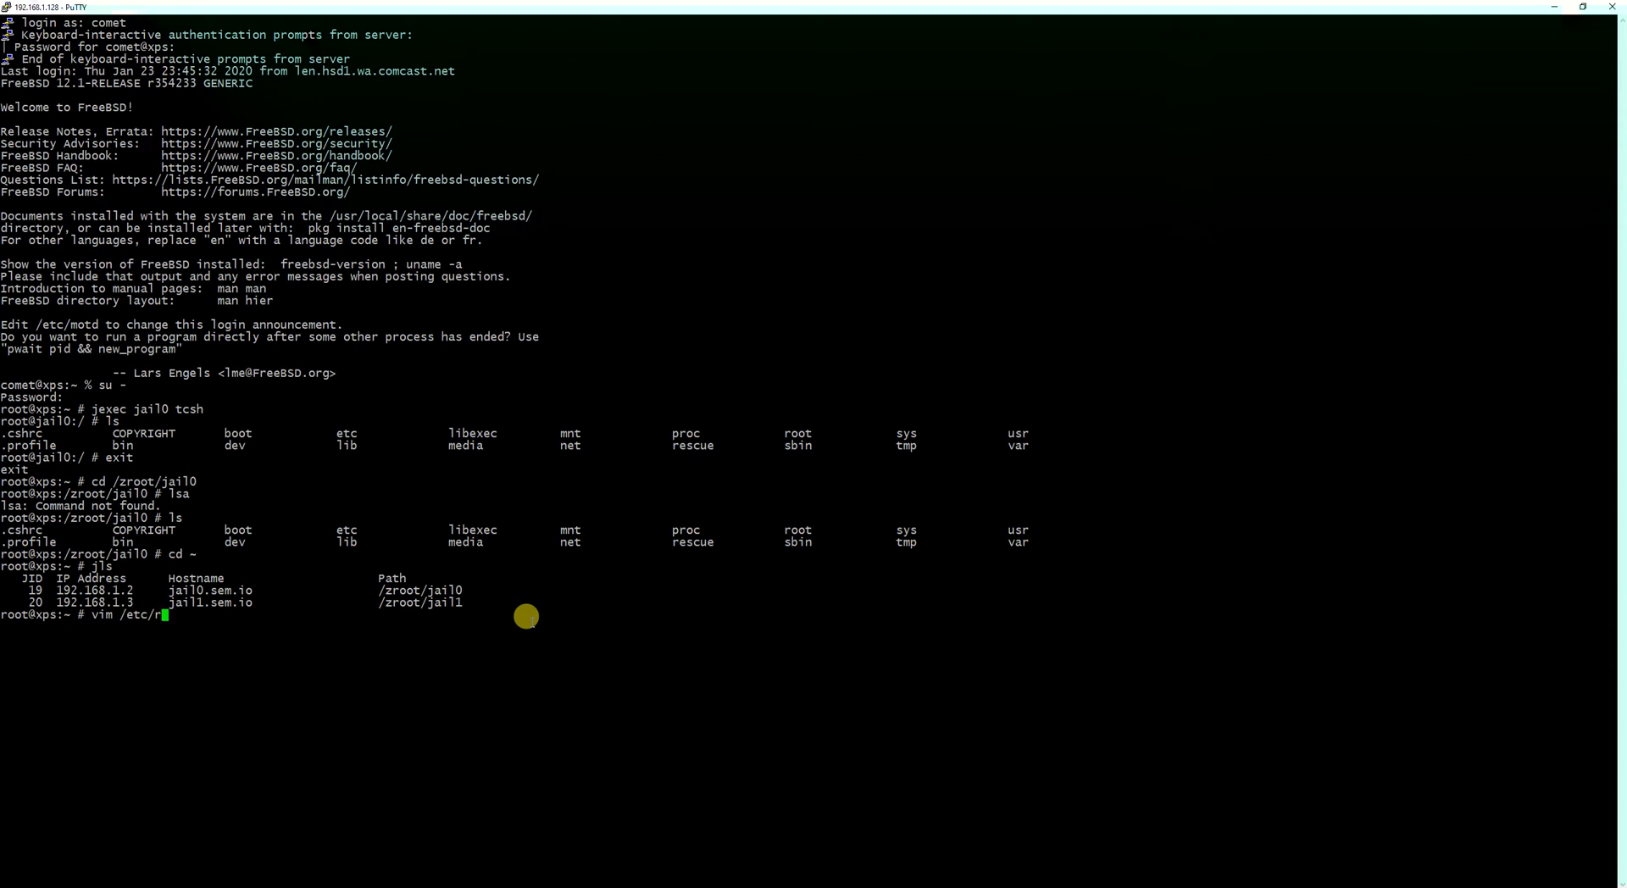
{"action": "type", "text": "c.conf"}
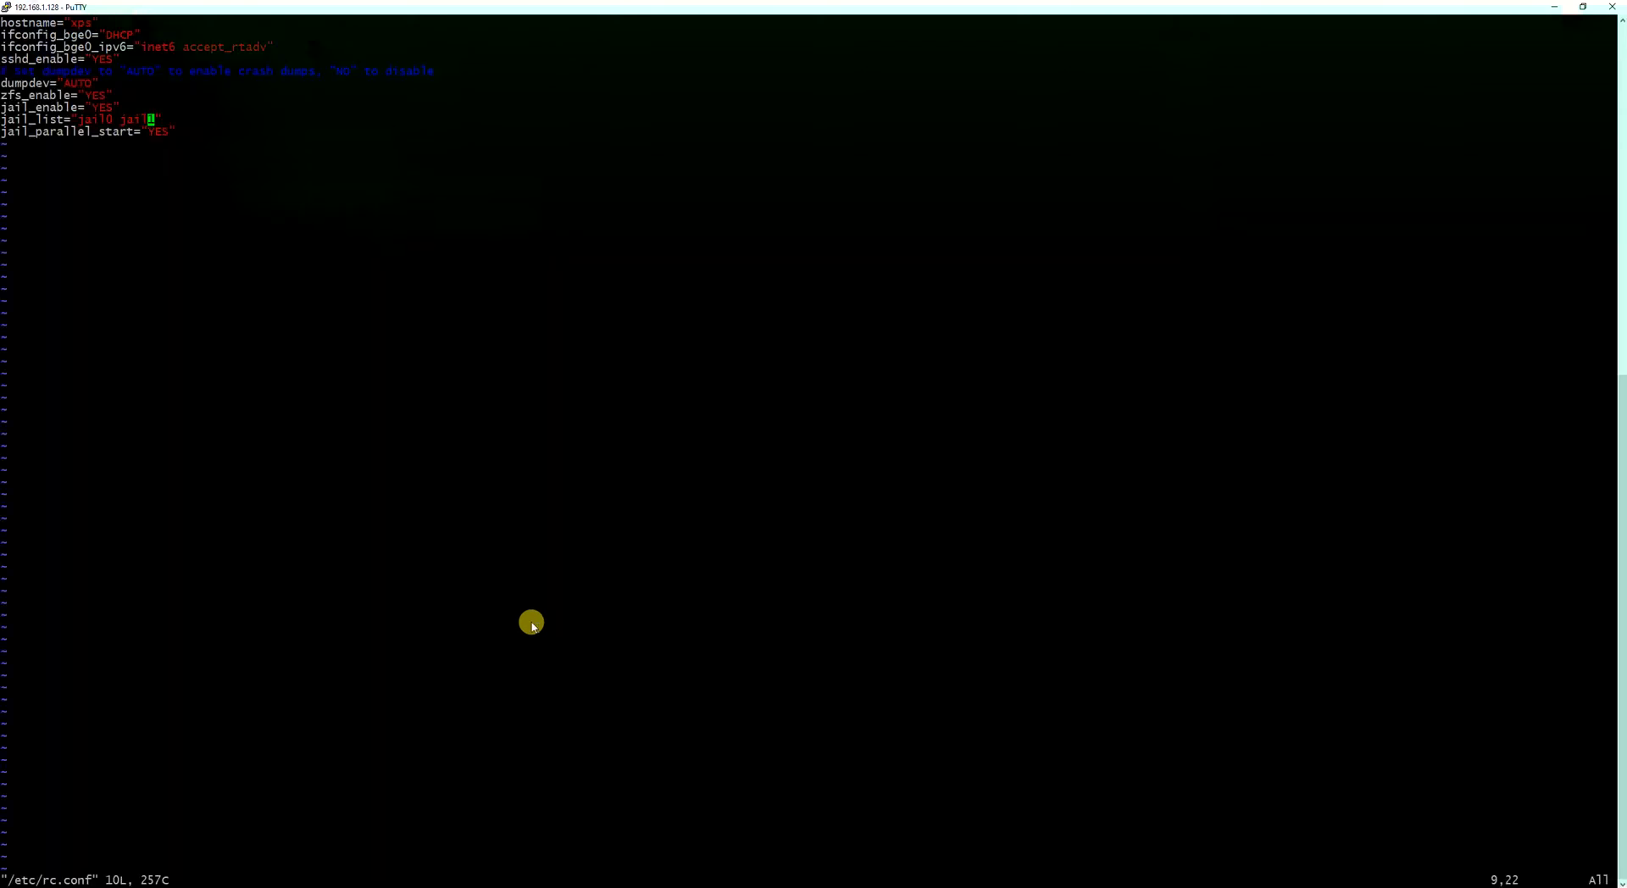
{"action": "mouse_move", "coordinate": [98, 97]}
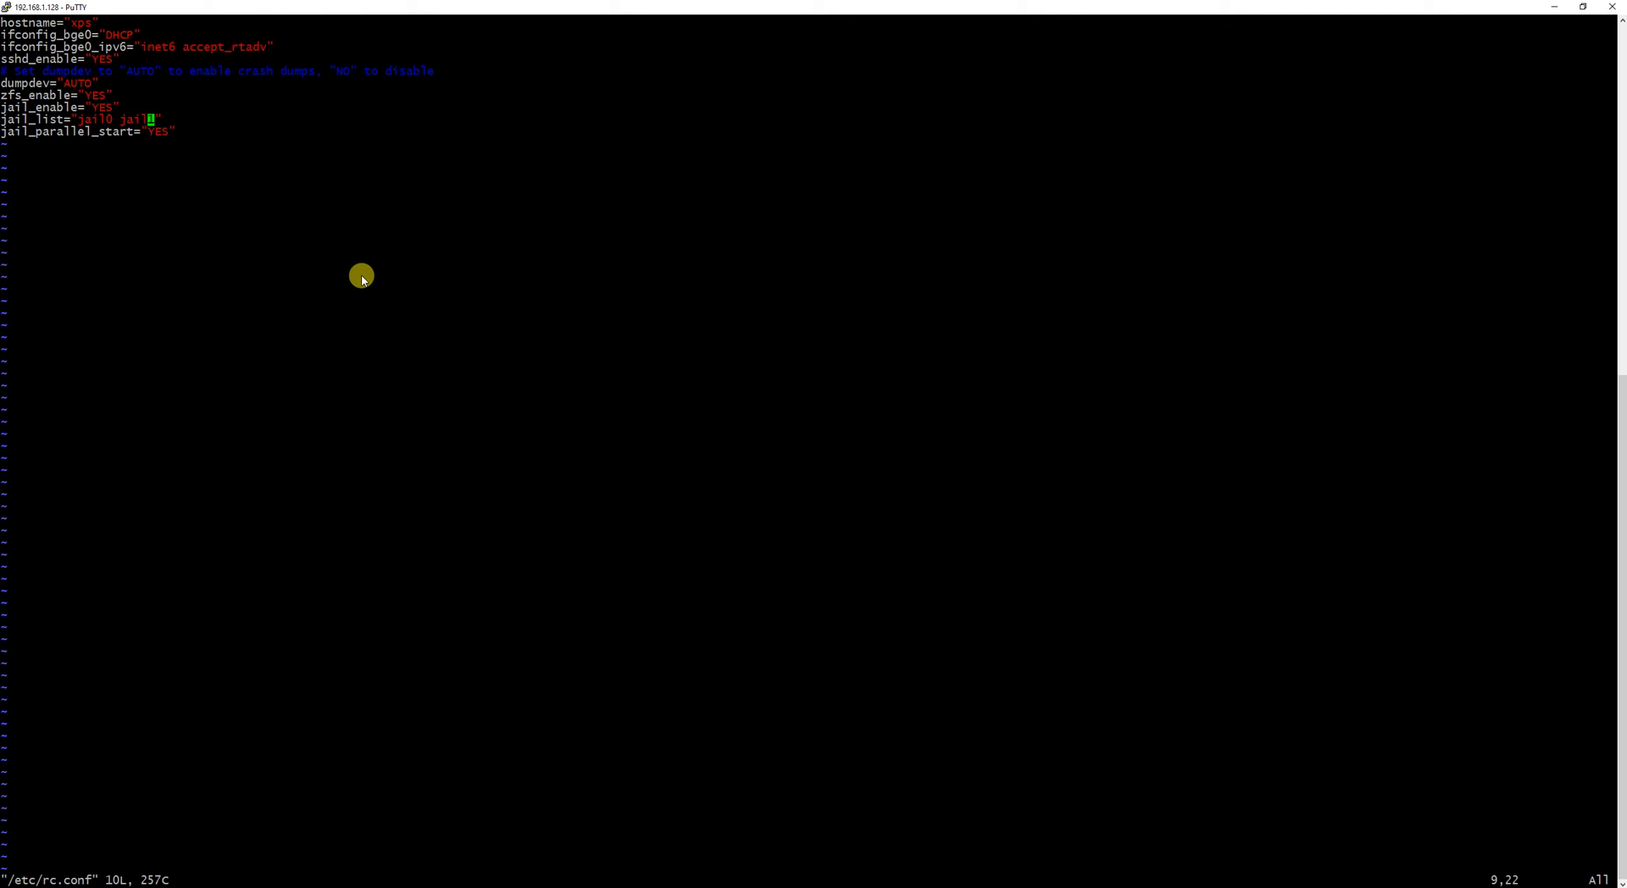
{"action": "mouse_move", "coordinate": [83, 94]}
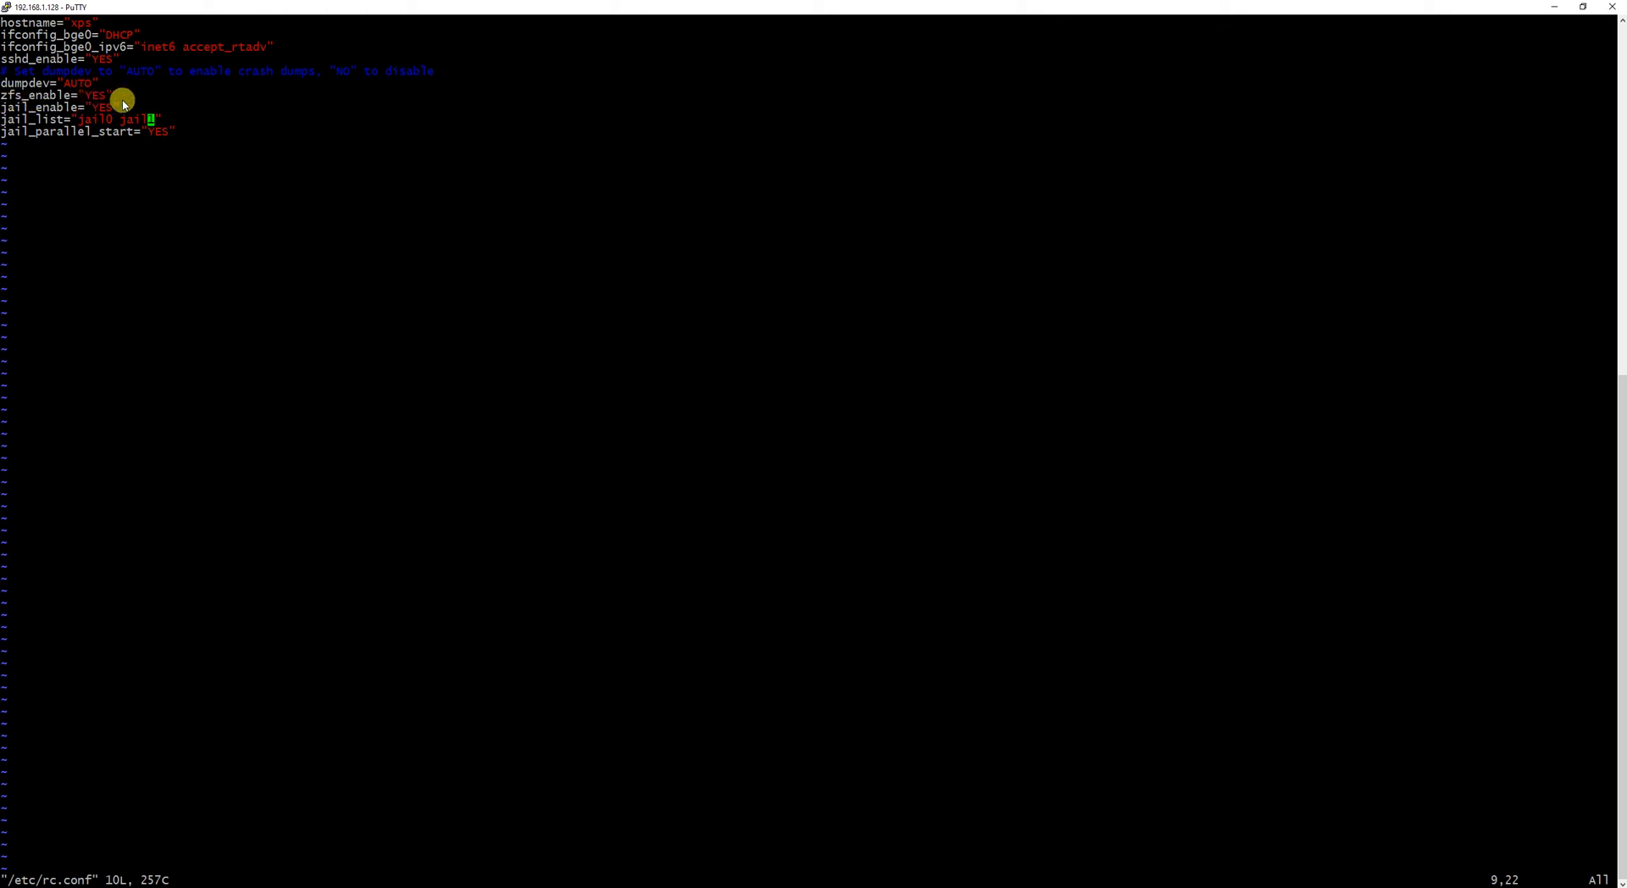
{"action": "mouse_move", "coordinate": [103, 114]}
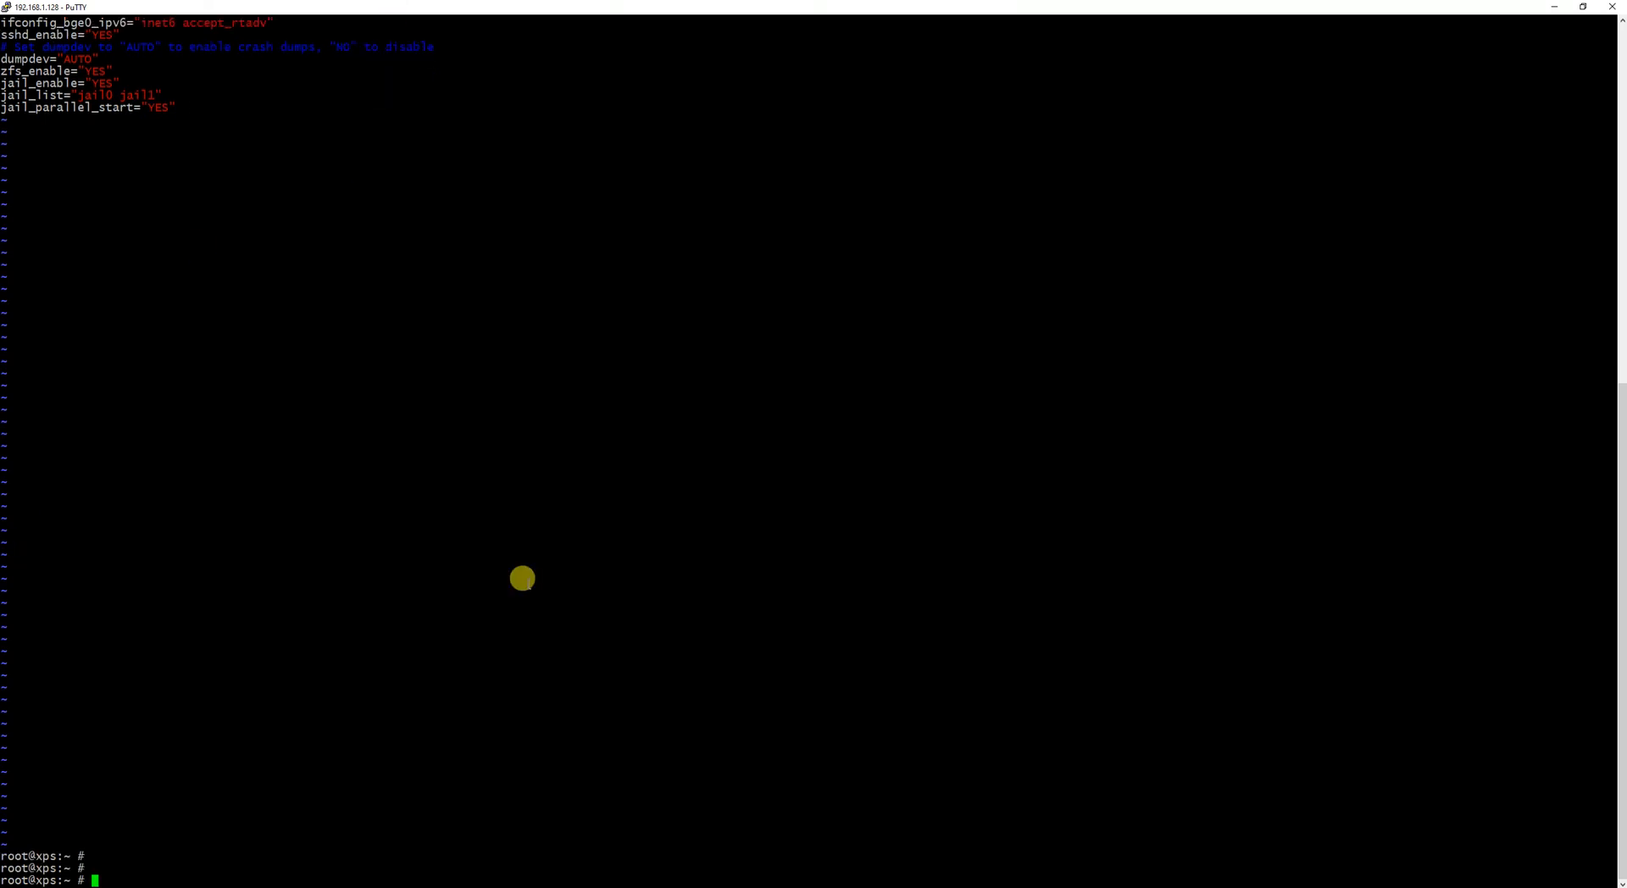
Run 'service jail restart', then check mounts with df
{"action": "type", "text": "service"}
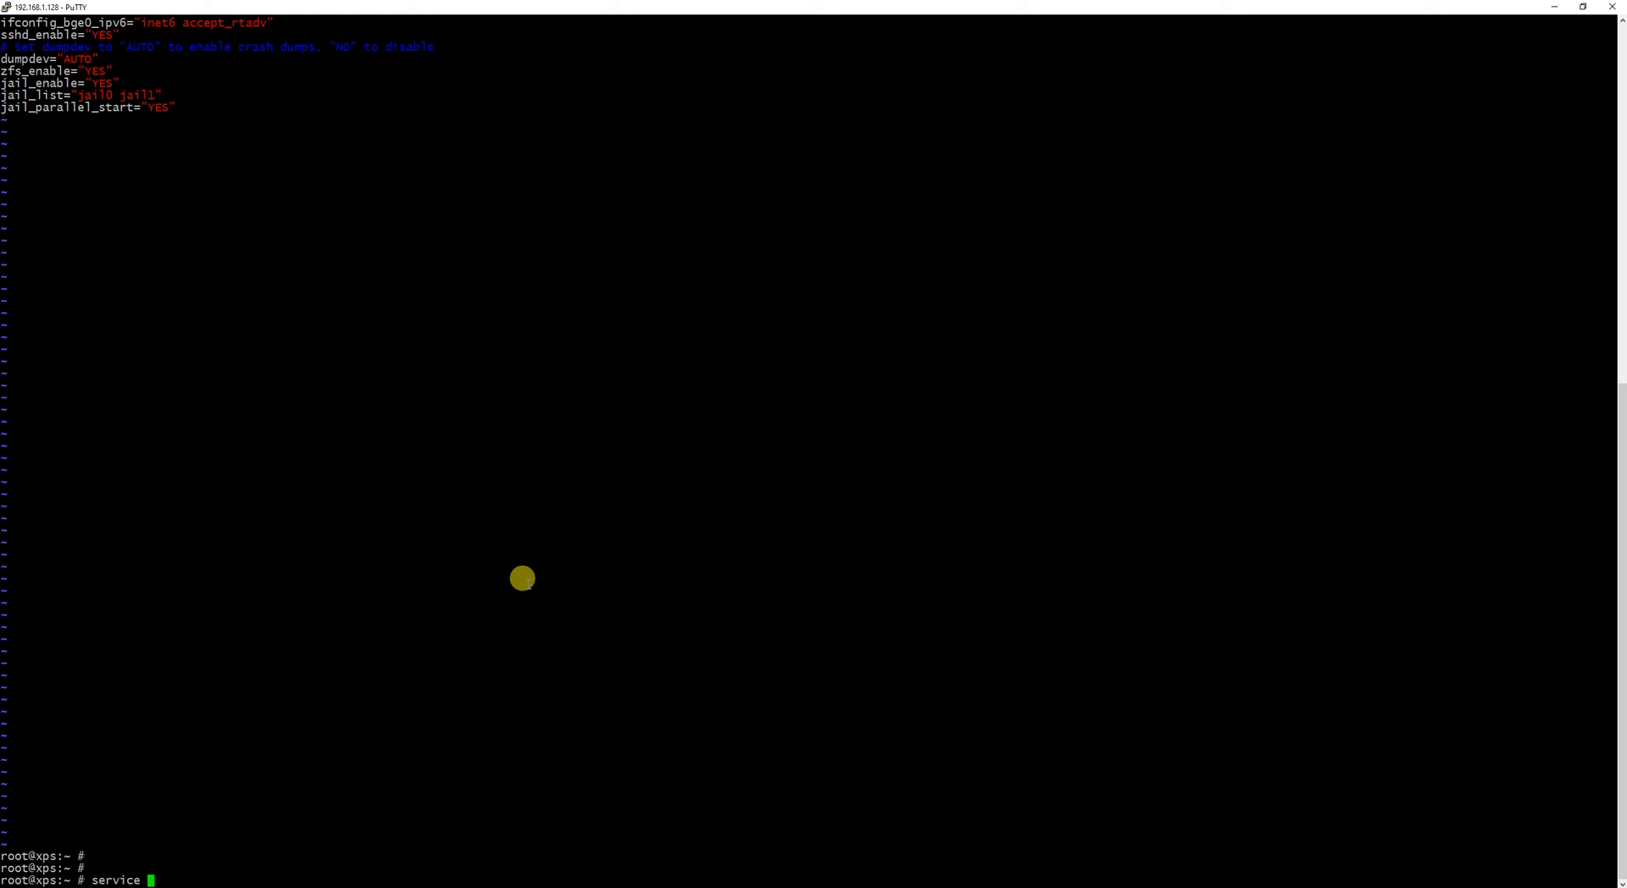
{"action": "type", "text": "jail"}
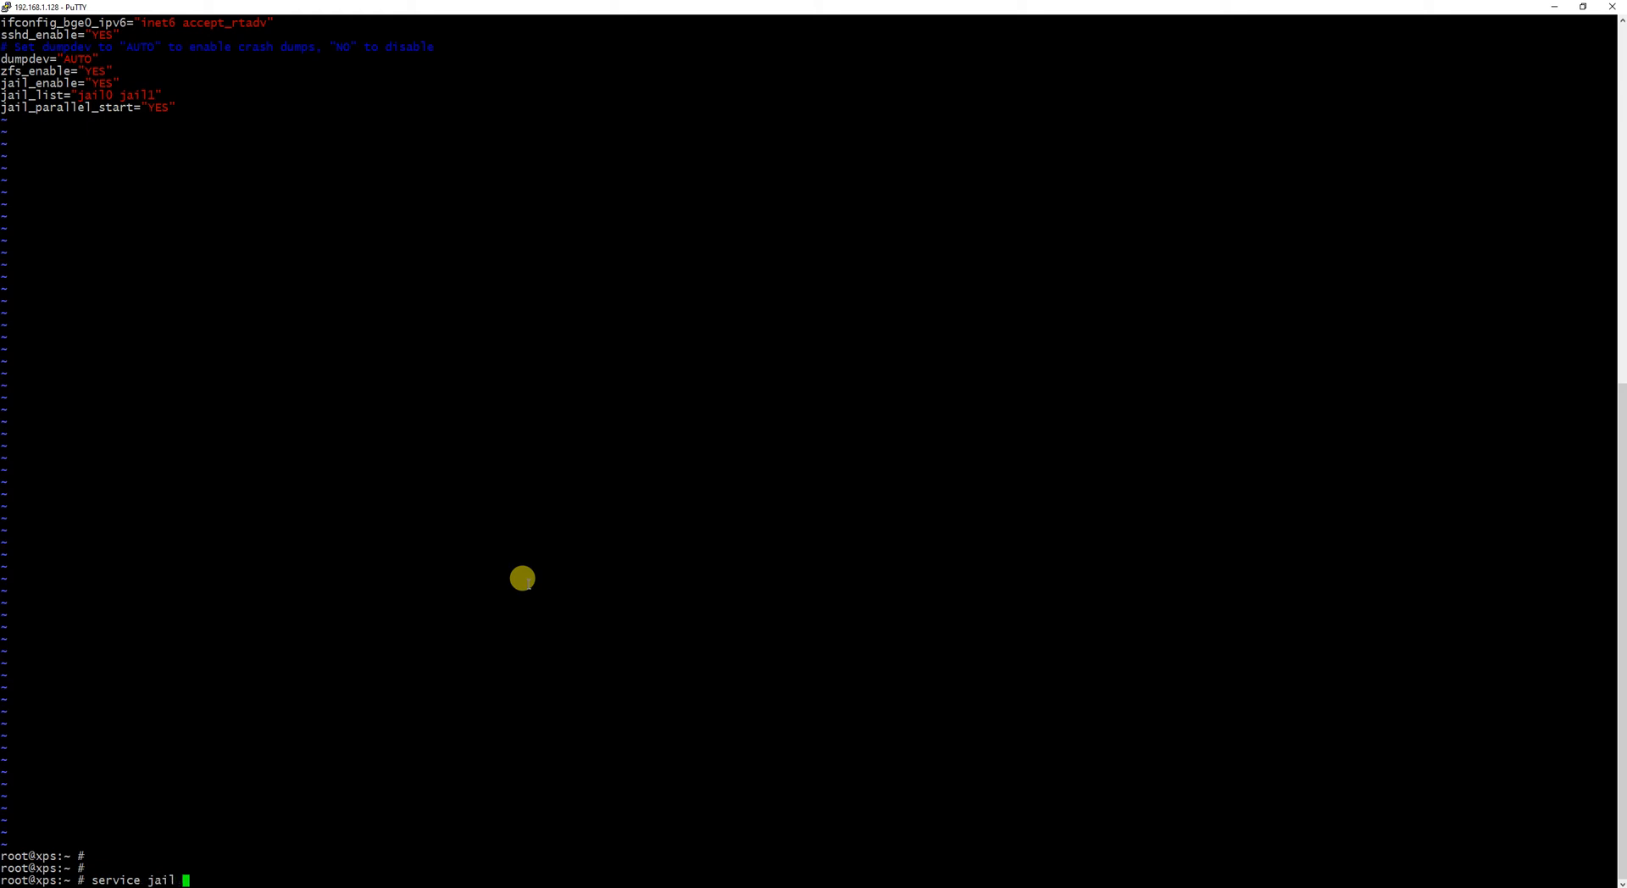
{"action": "type", "text": "reta"}
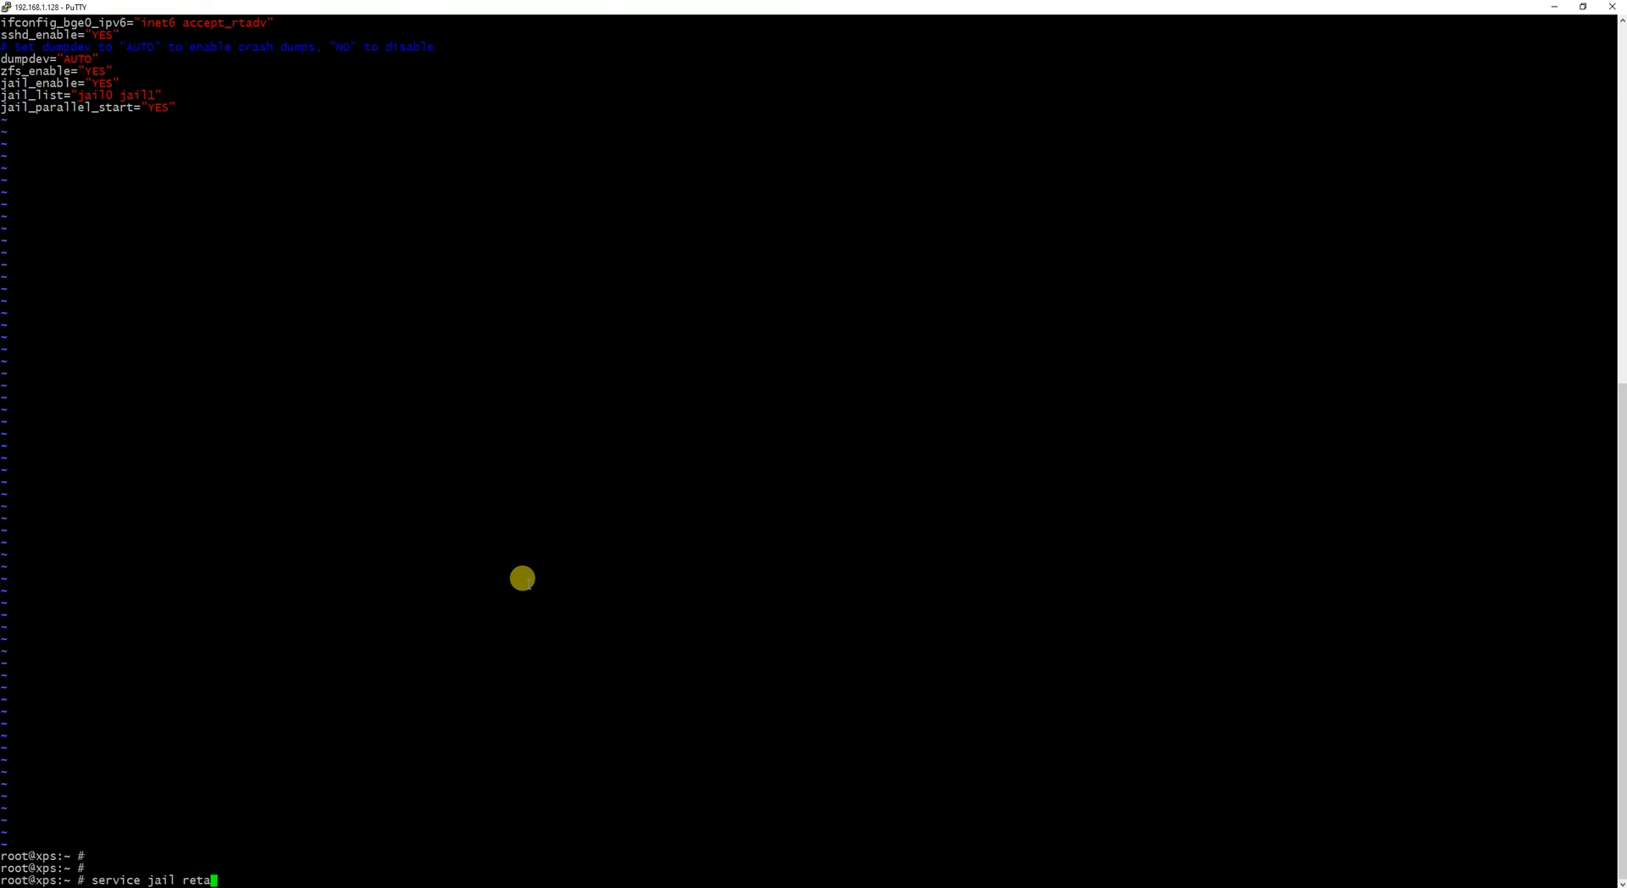
{"action": "type", "text": "rt"}
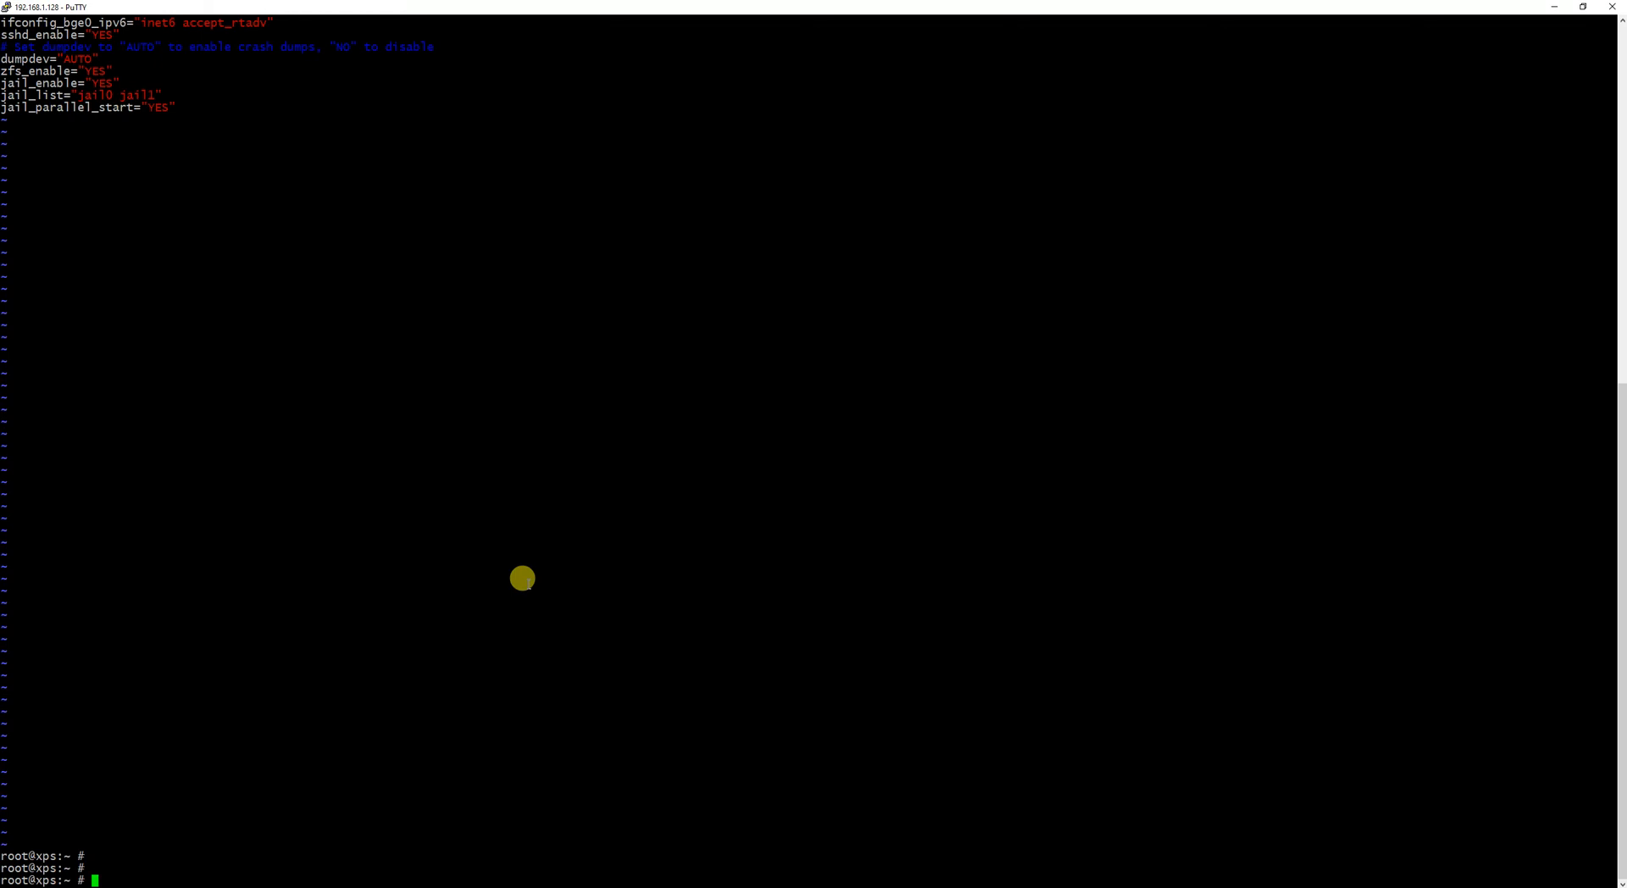
{"action": "type", "text": "df -h"}
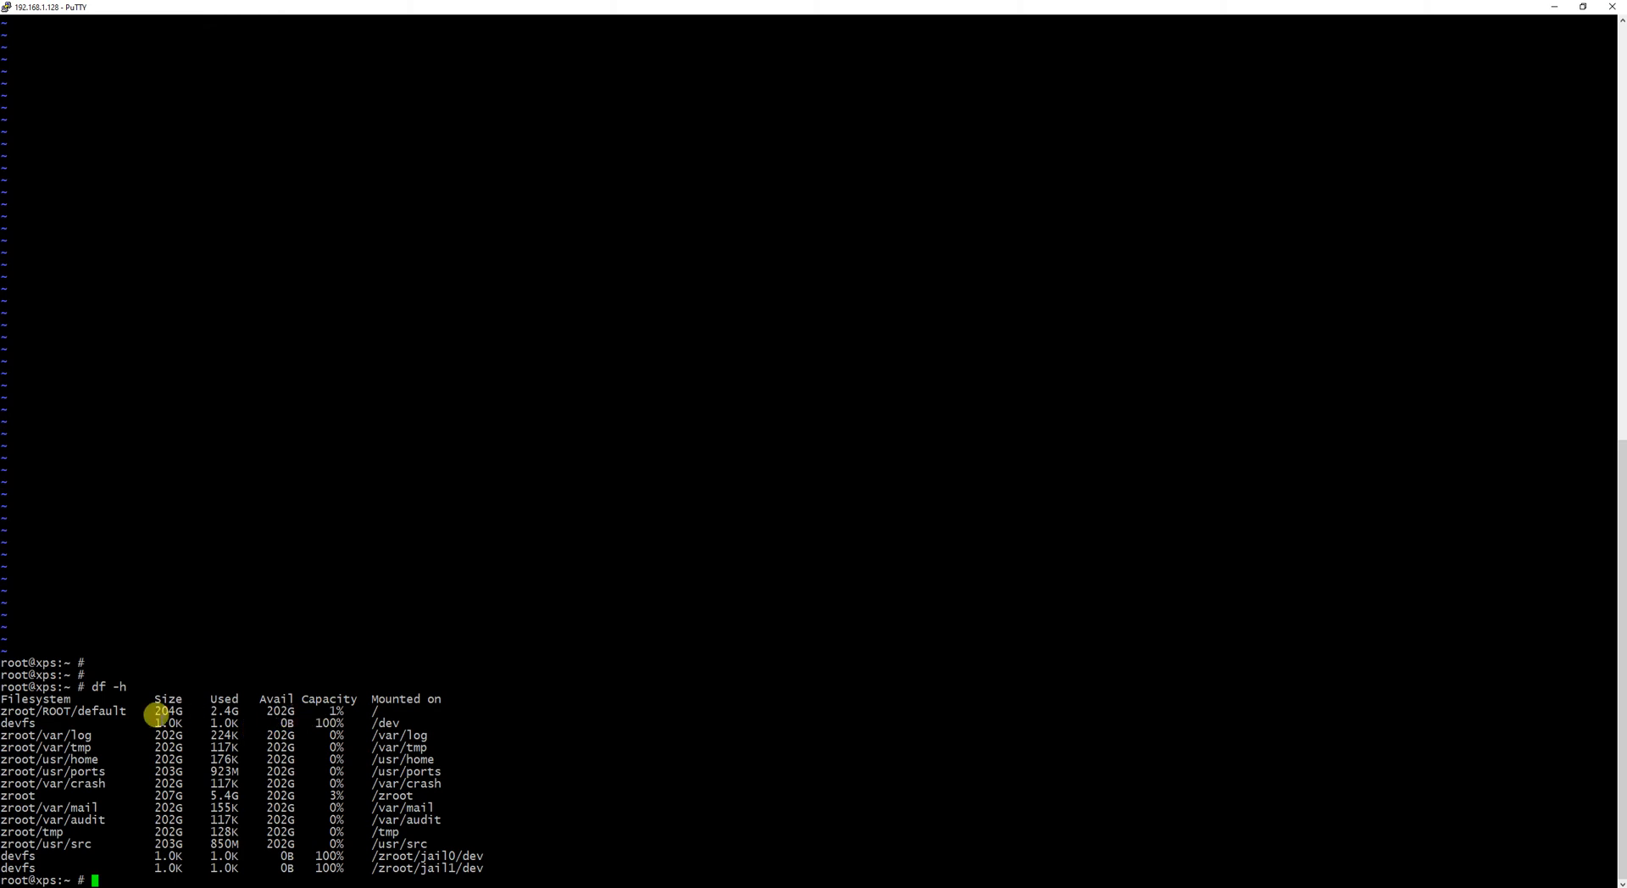
{"action": "mouse_move", "coordinate": [696, 677]}
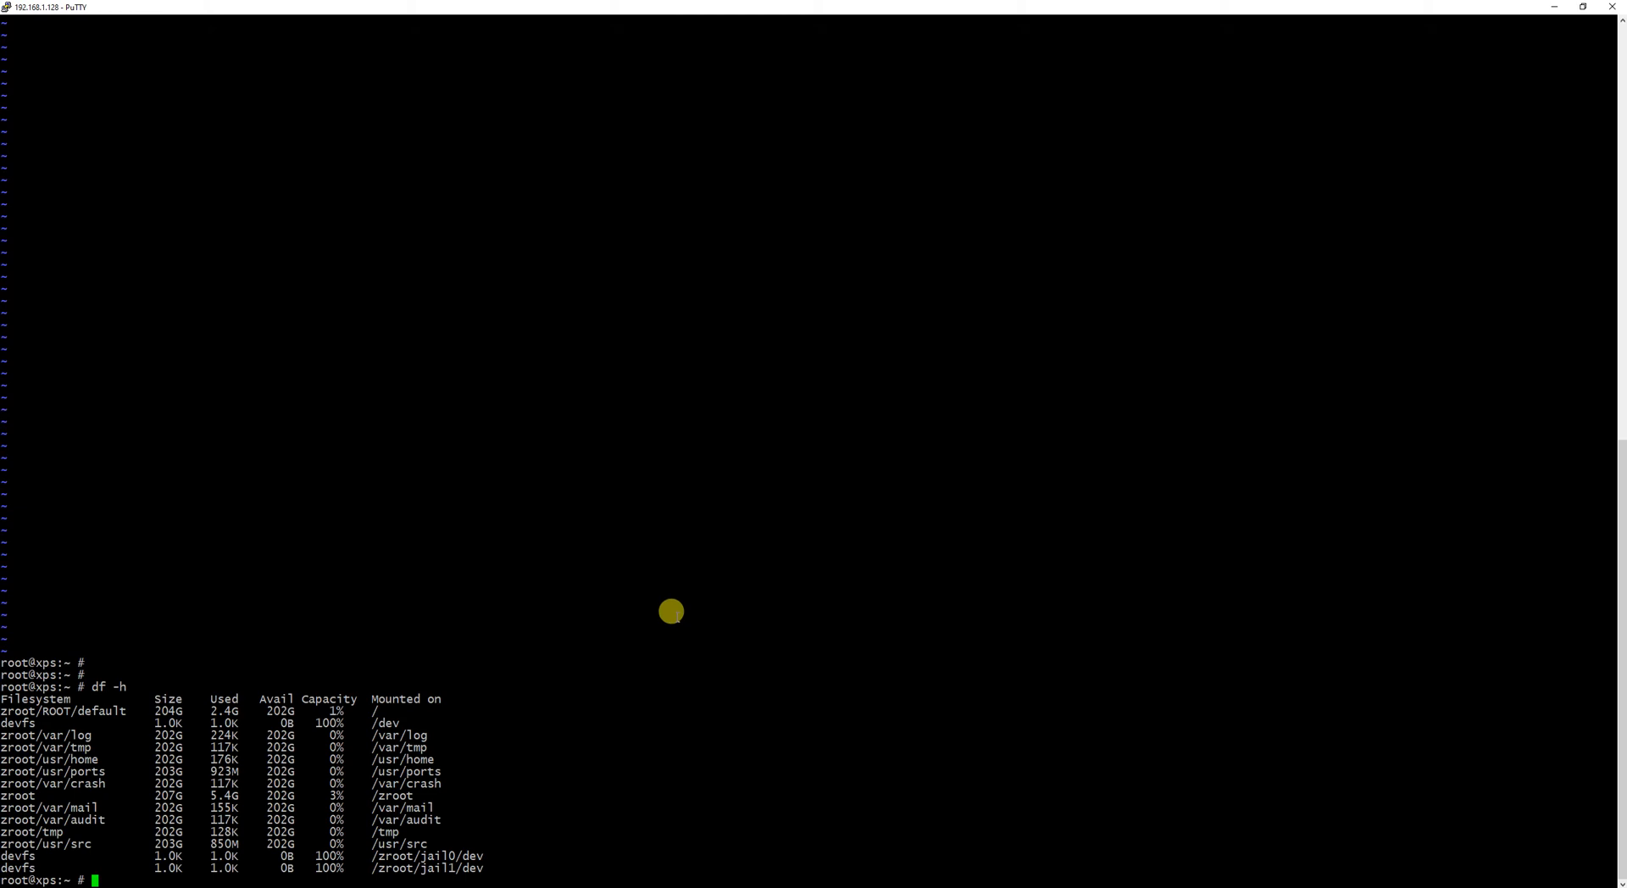
{"action": "mouse_move", "coordinate": [665, 609]}
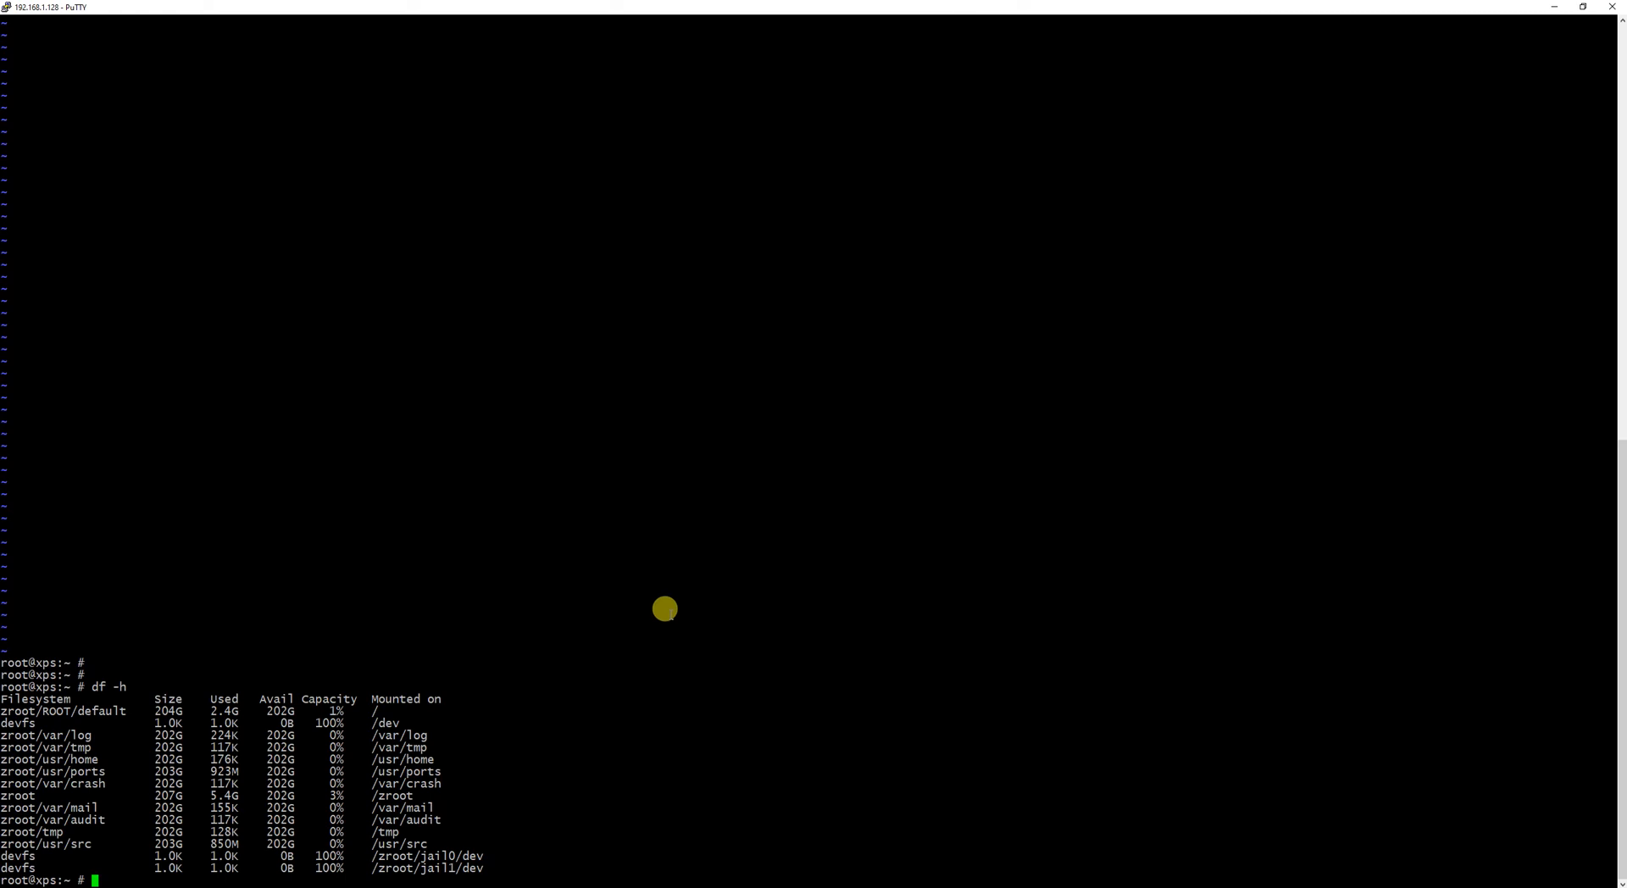
{"action": "mouse_move", "coordinate": [623, 700]}
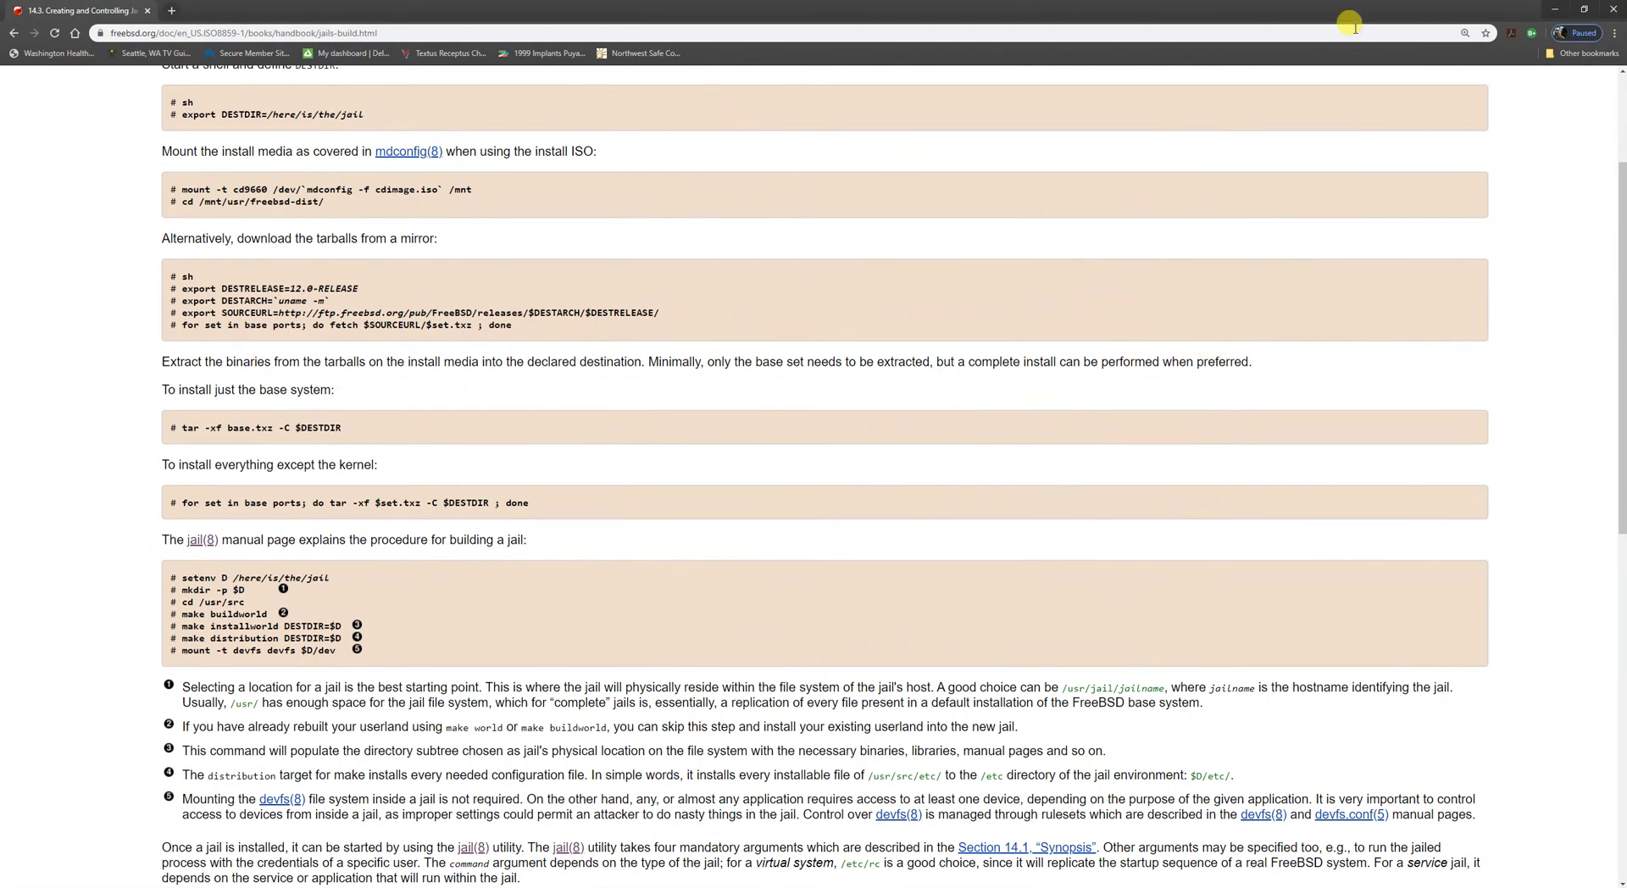
{"action": "mouse_move", "coordinate": [1258, 156]}
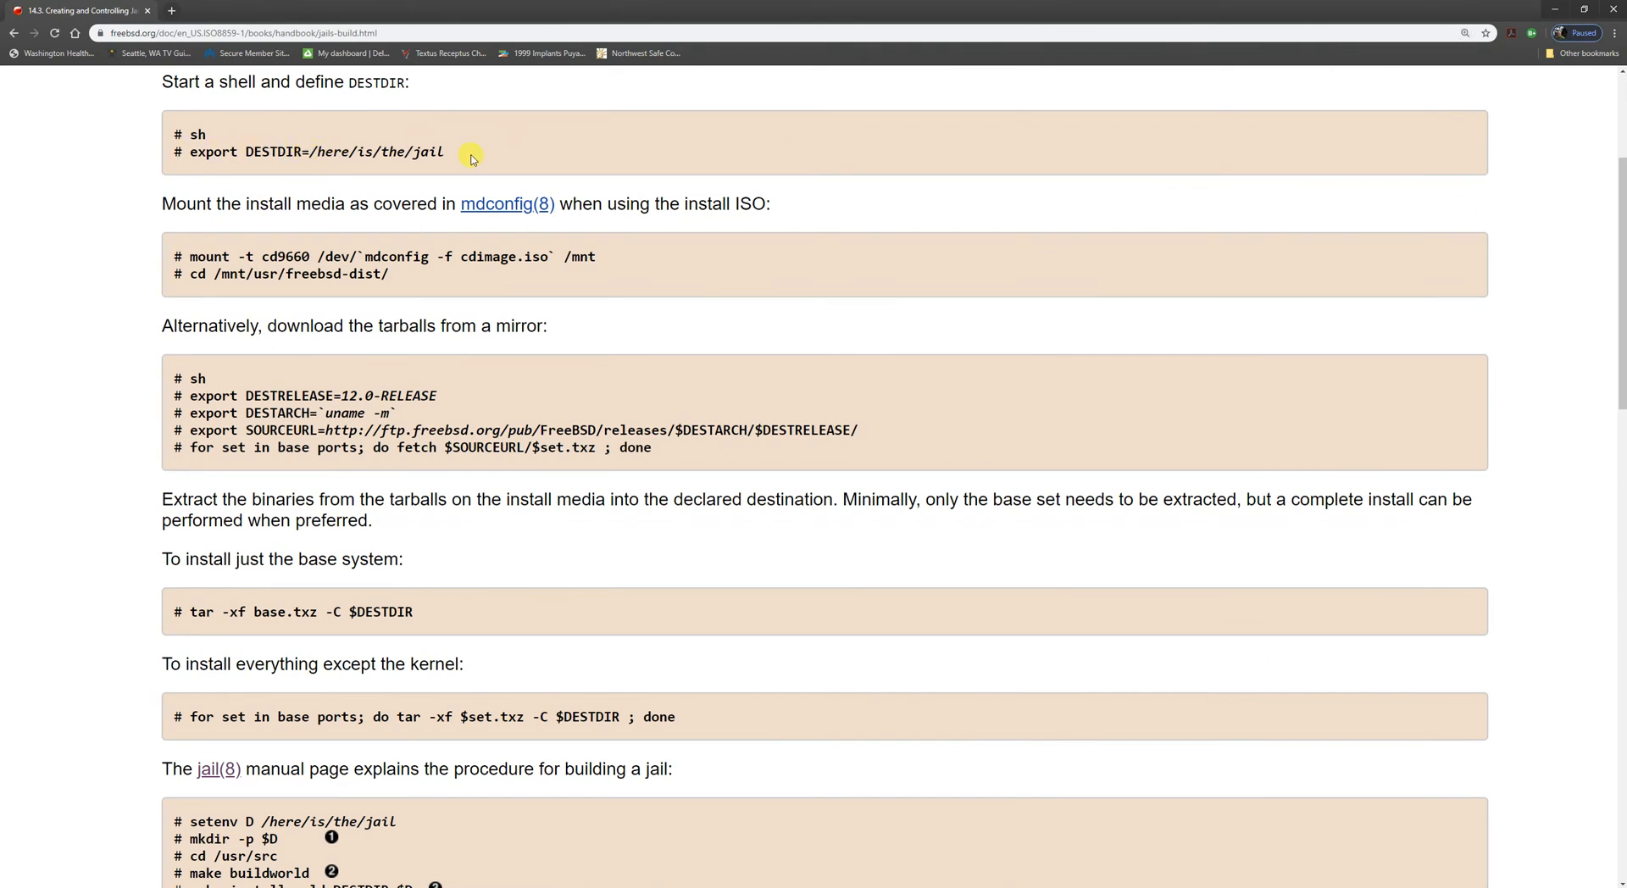
{"action": "mouse_move", "coordinate": [466, 159]}
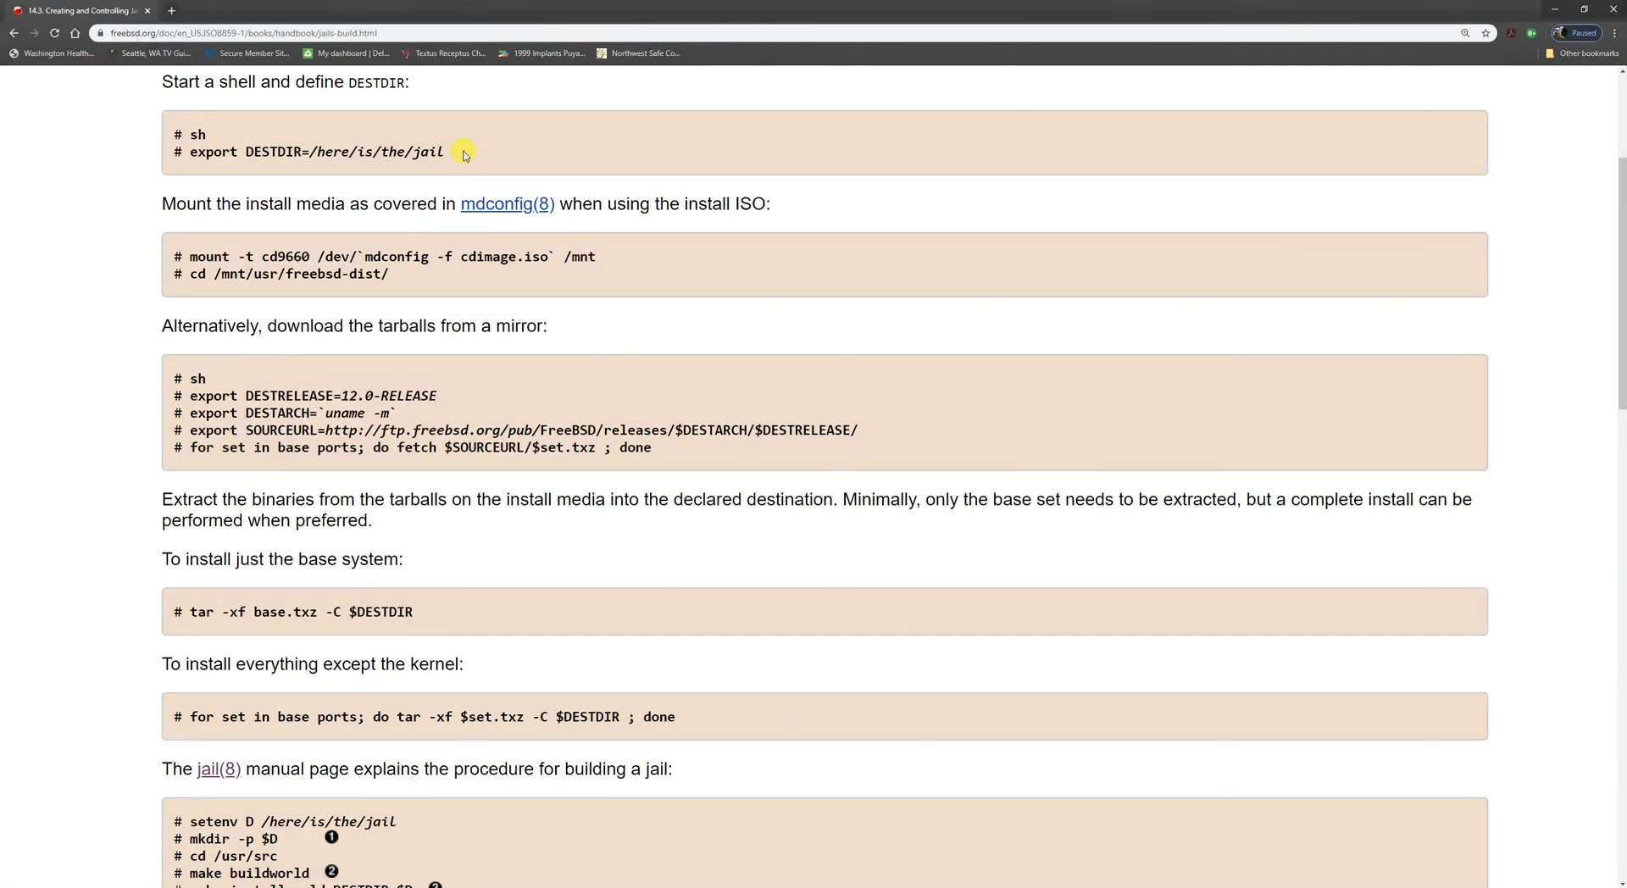
{"action": "mouse_move", "coordinate": [450, 247]}
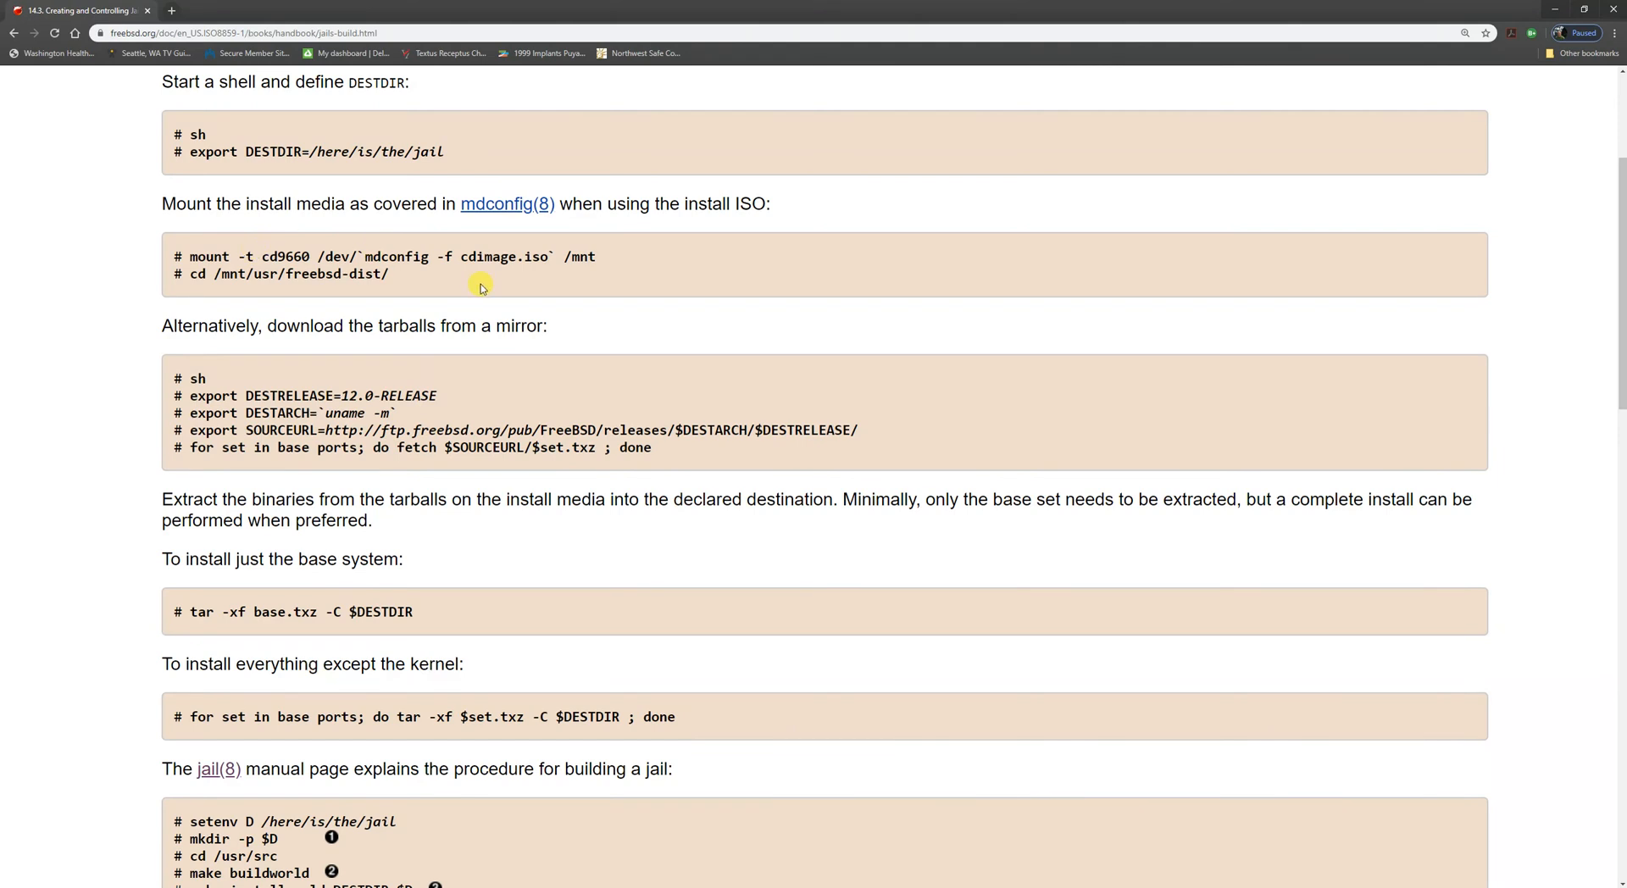
{"action": "mouse_move", "coordinate": [472, 287]}
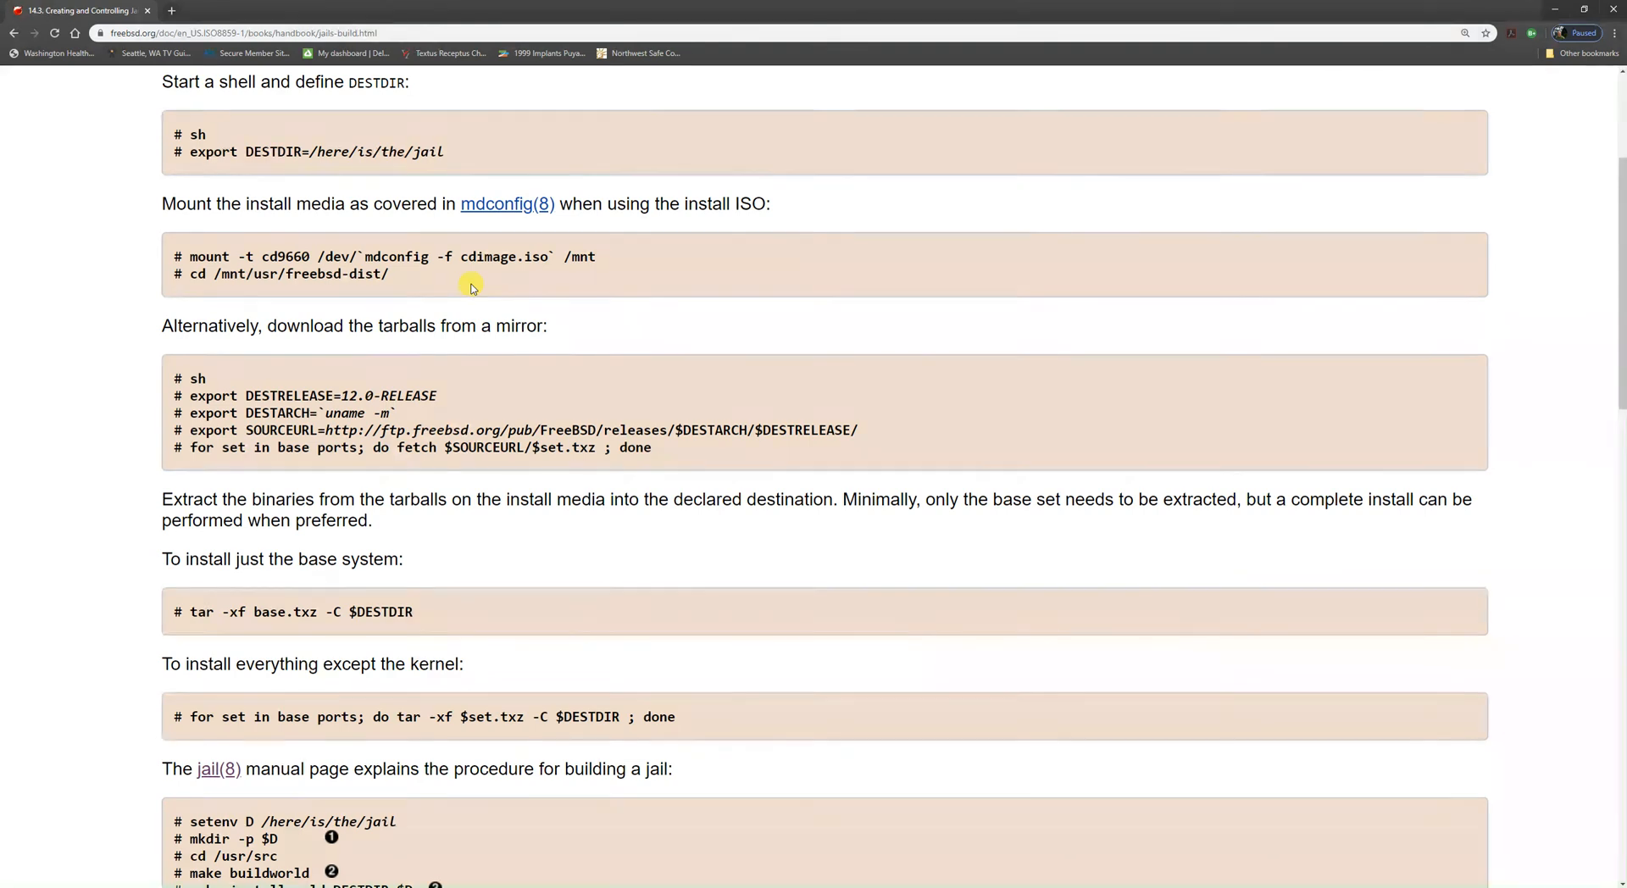
{"action": "mouse_move", "coordinate": [517, 239]}
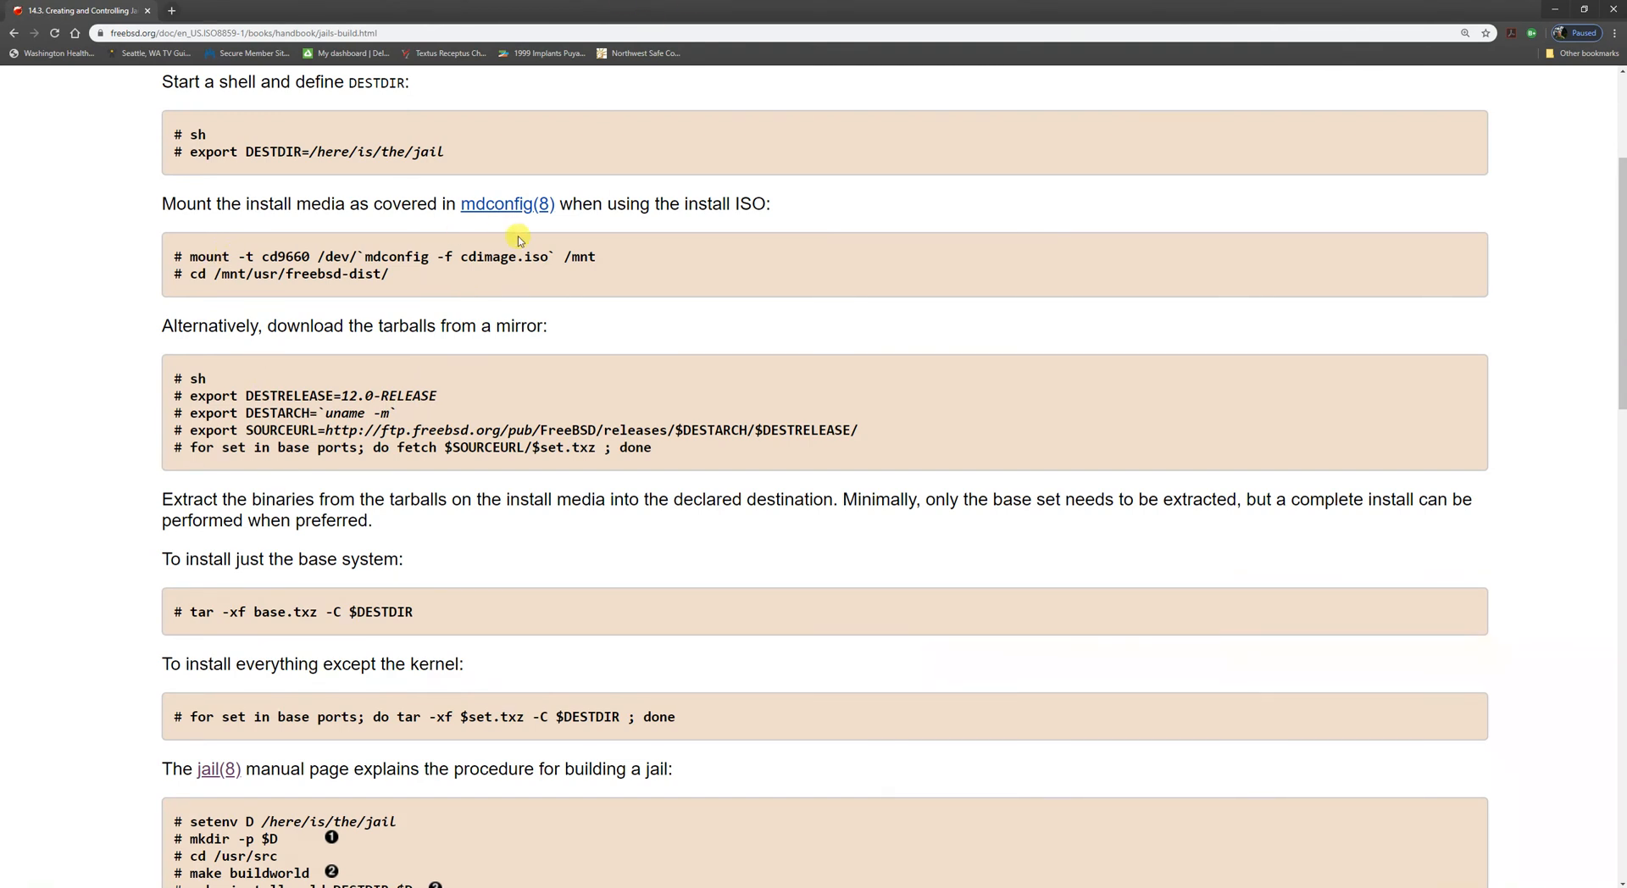
{"action": "mouse_move", "coordinate": [606, 292]}
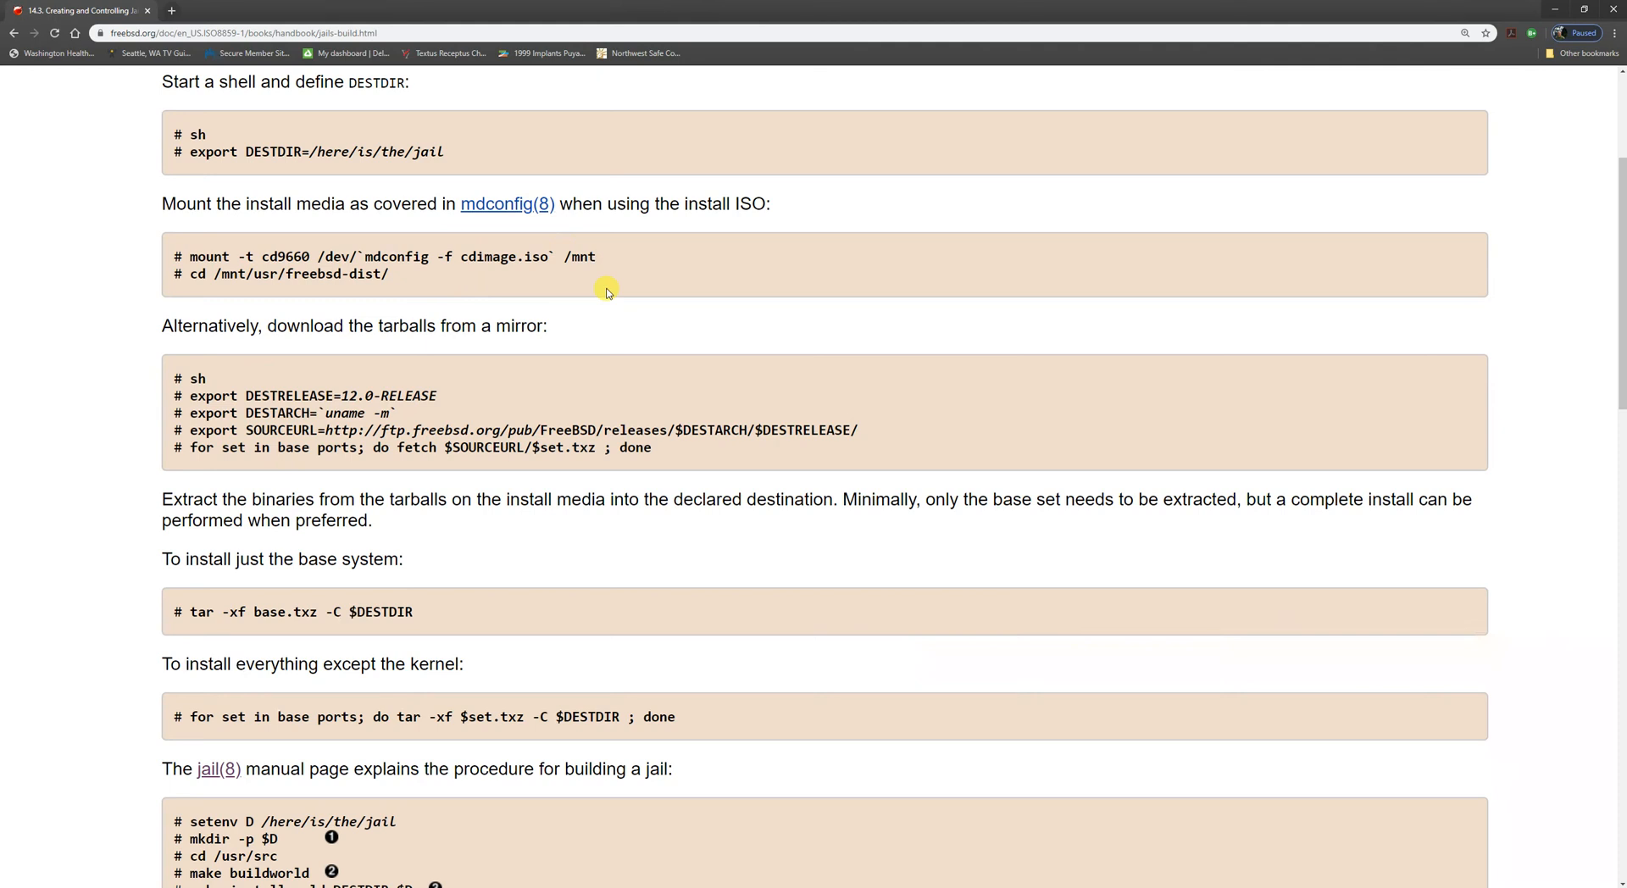
Scroll the Handbook jail page past the build commands to the jail.conf example
{"action": "scroll", "scroll_direction": "down", "scroll_amount": 3}
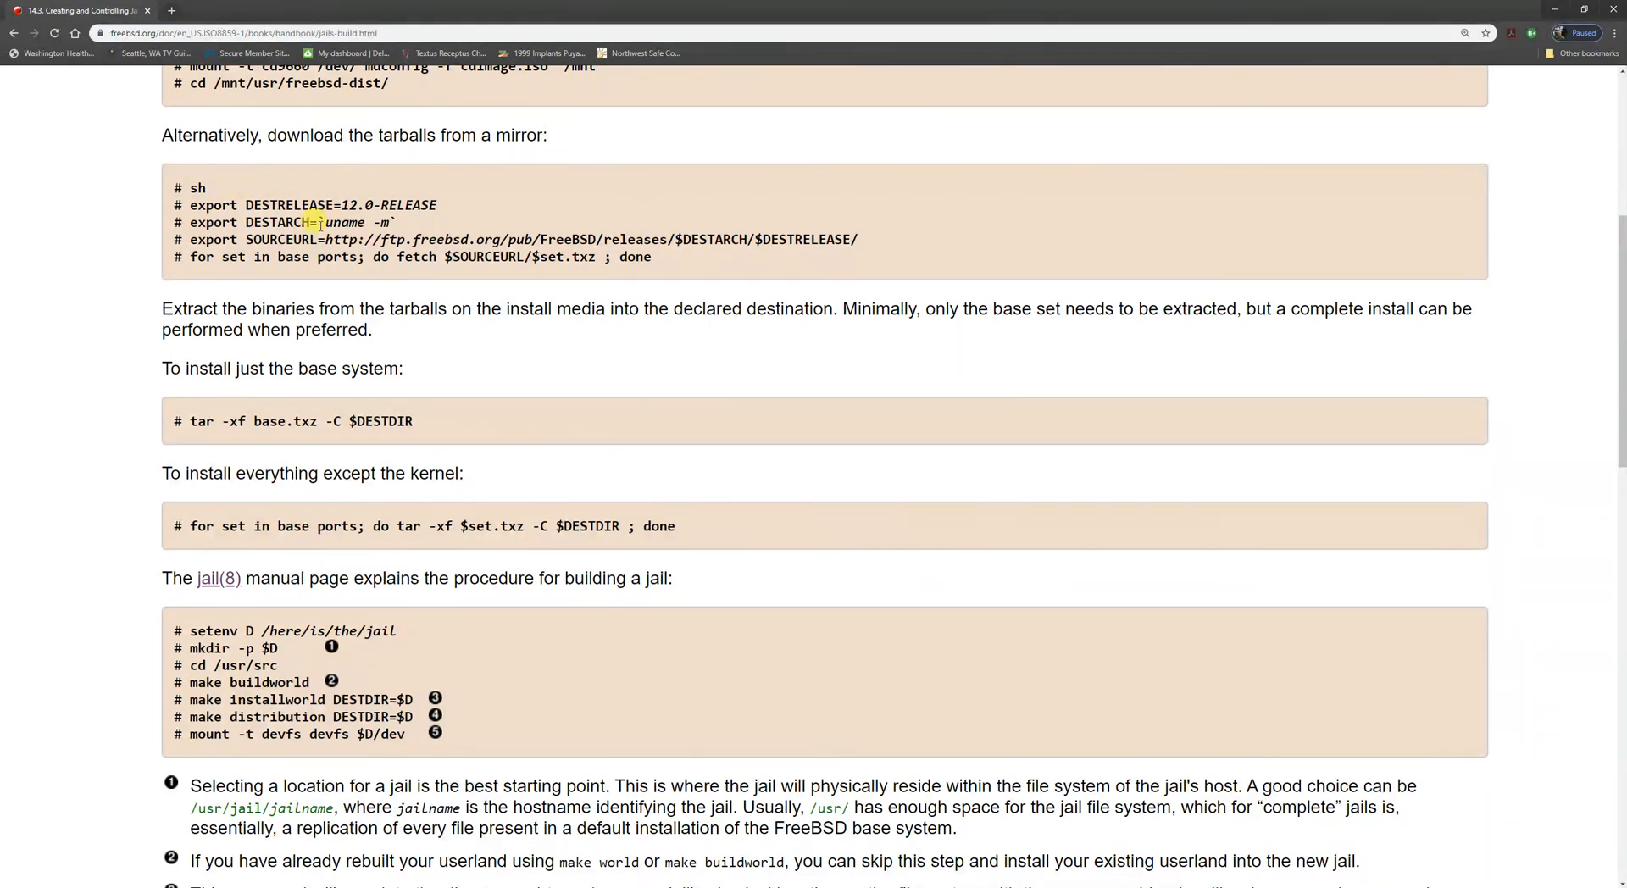
{"action": "mouse_move", "coordinate": [407, 225]}
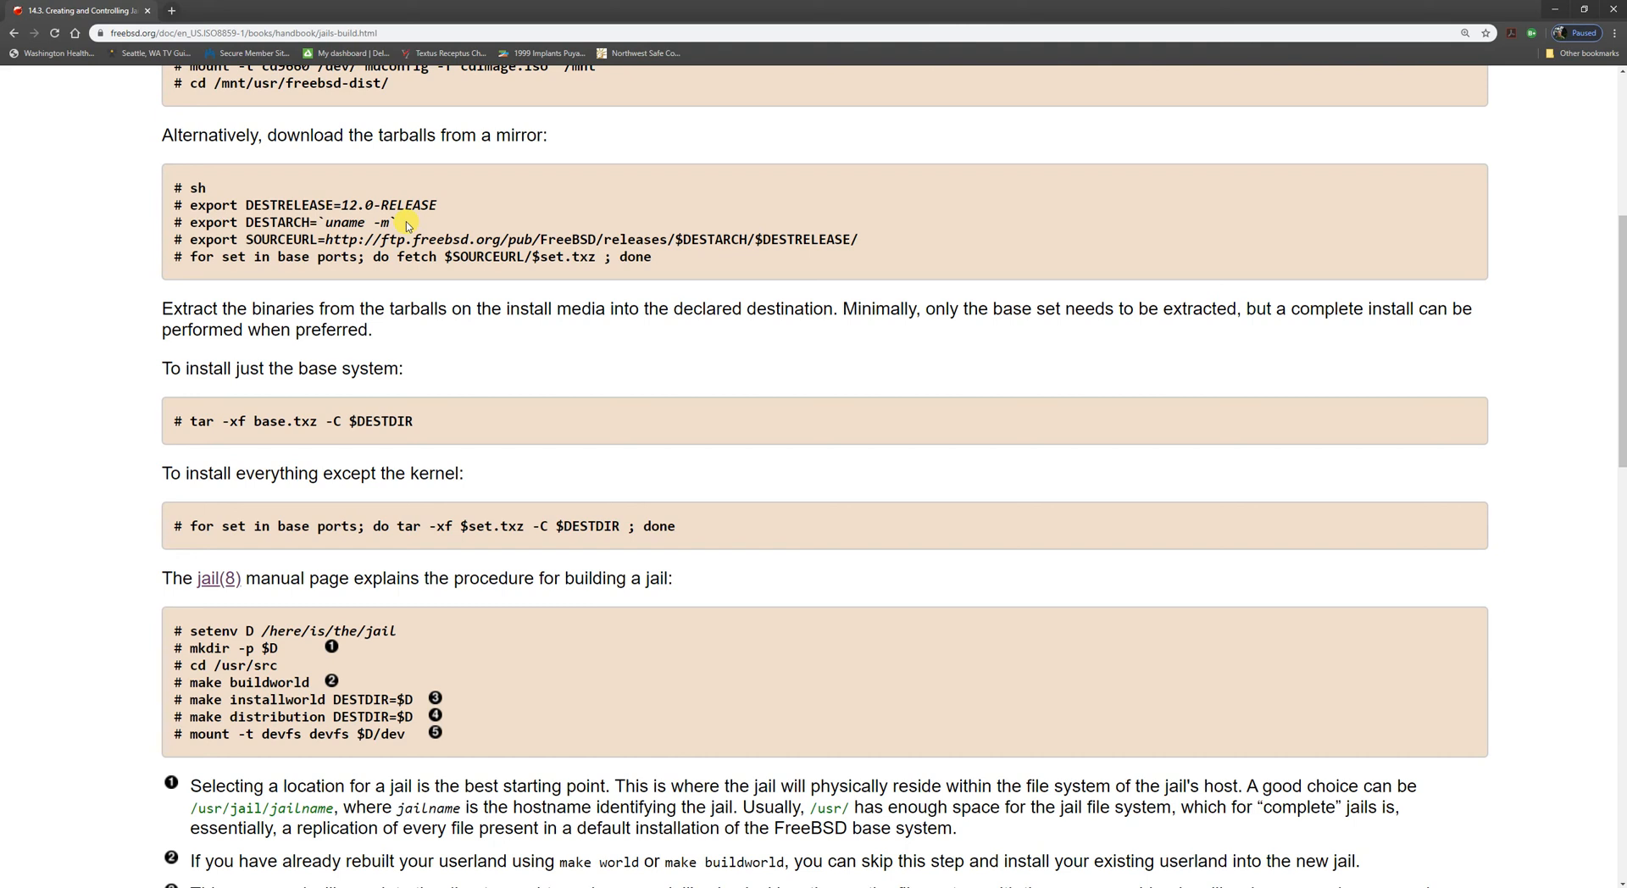
{"action": "mouse_move", "coordinate": [689, 229]}
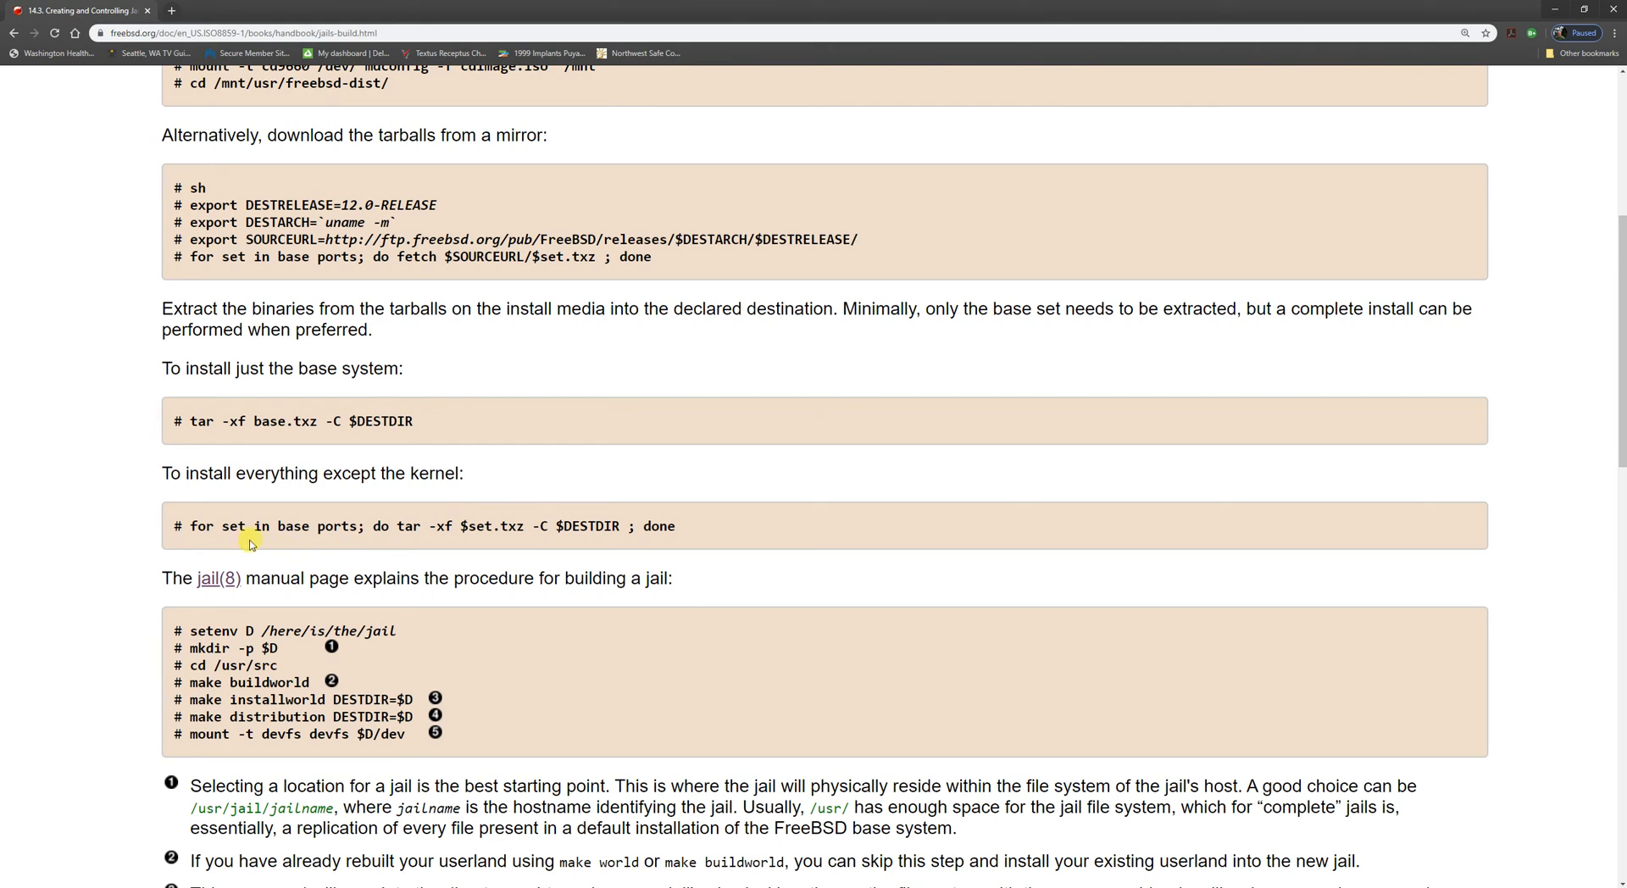
{"action": "double_click", "coordinate": [262, 526]}
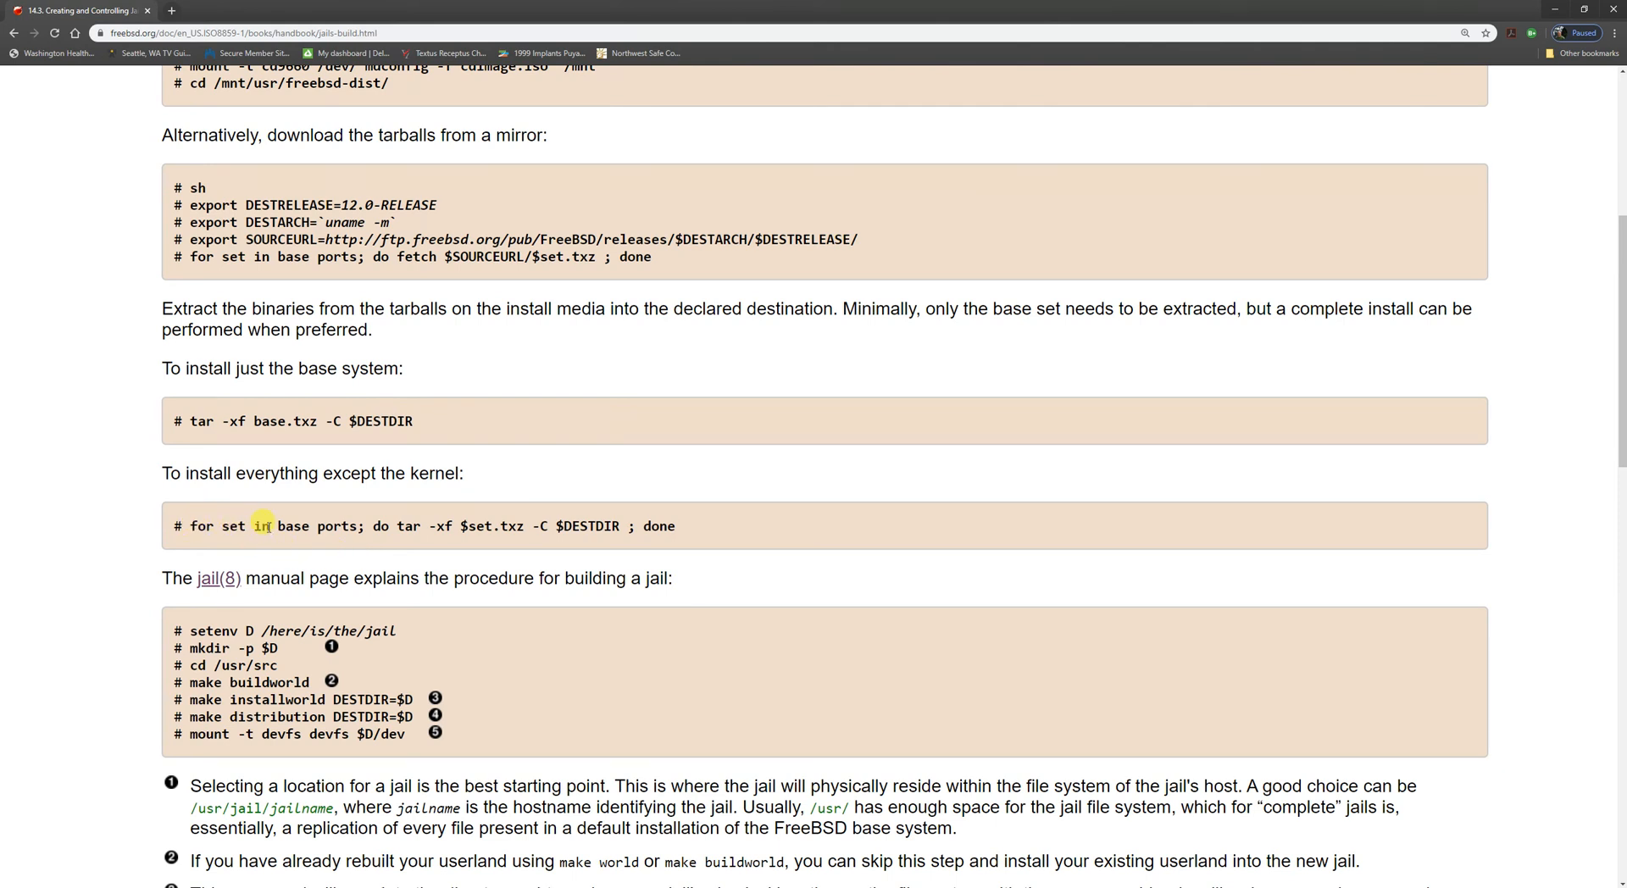
{"action": "mouse_move", "coordinate": [345, 526]}
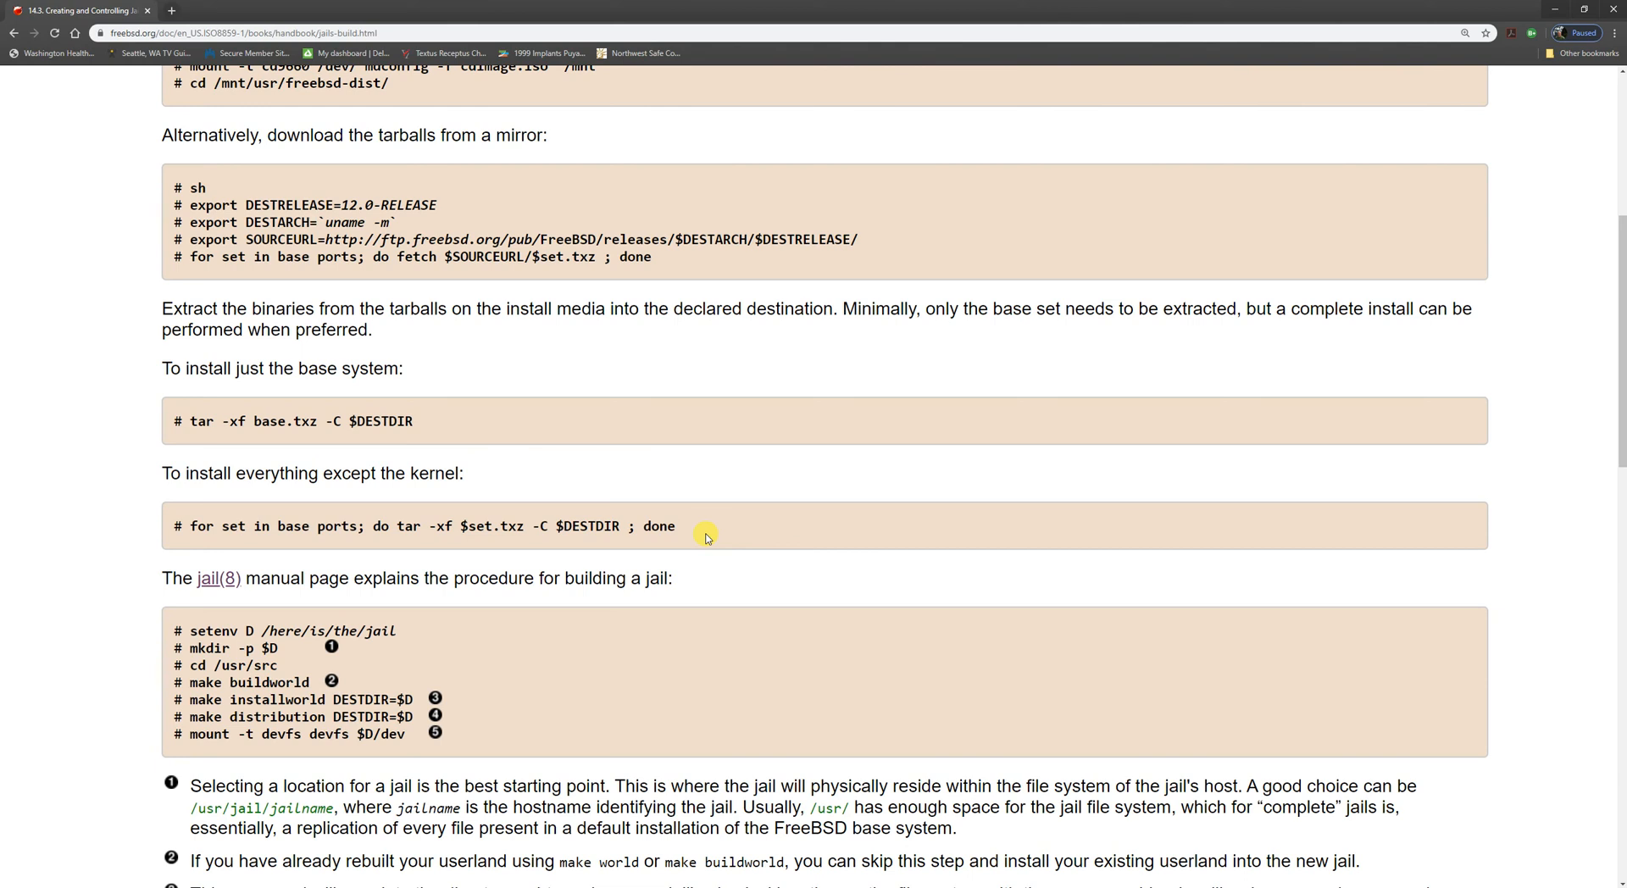
{"action": "scroll", "scroll_direction": "down", "scroll_amount": 3}
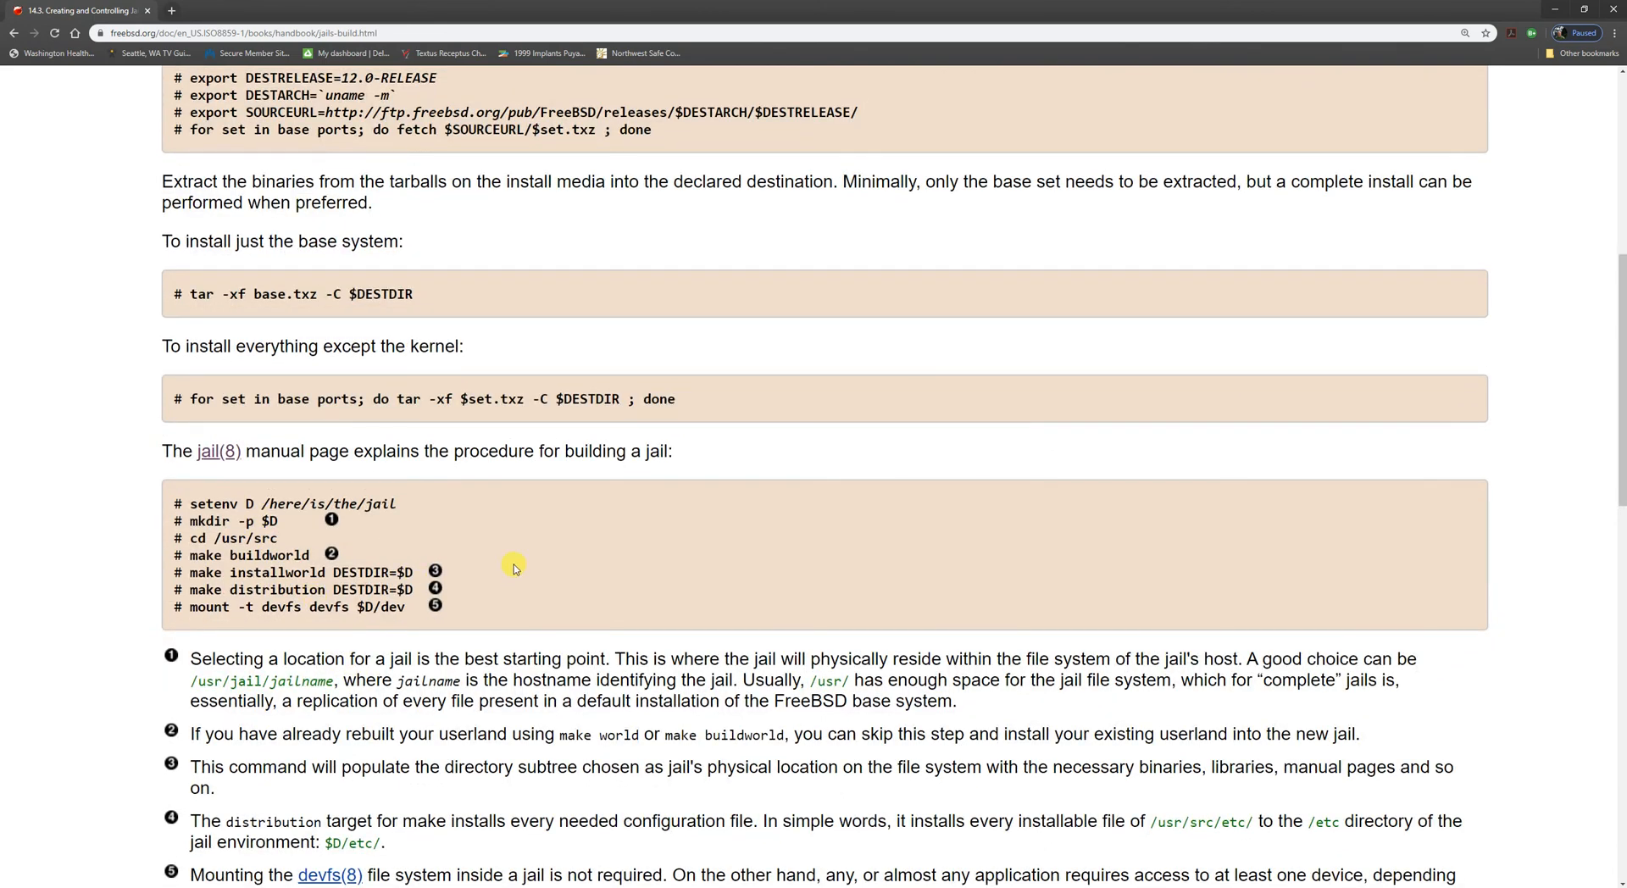
{"action": "scroll", "scroll_direction": "down", "scroll_amount": 3}
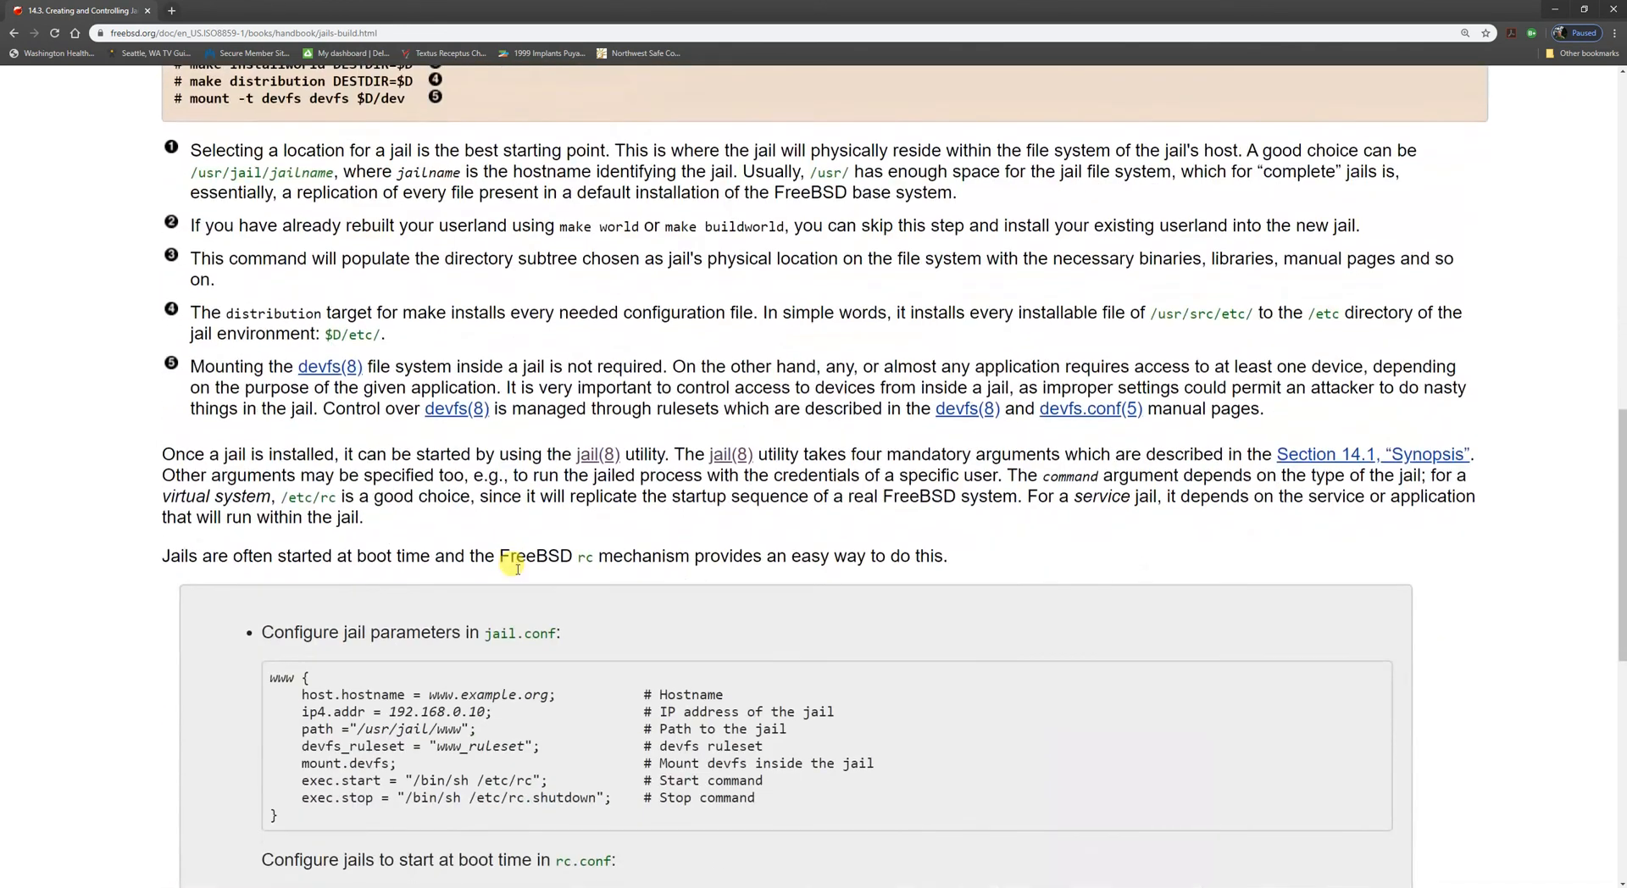
{"action": "scroll", "scroll_direction": "down", "scroll_amount": 3}
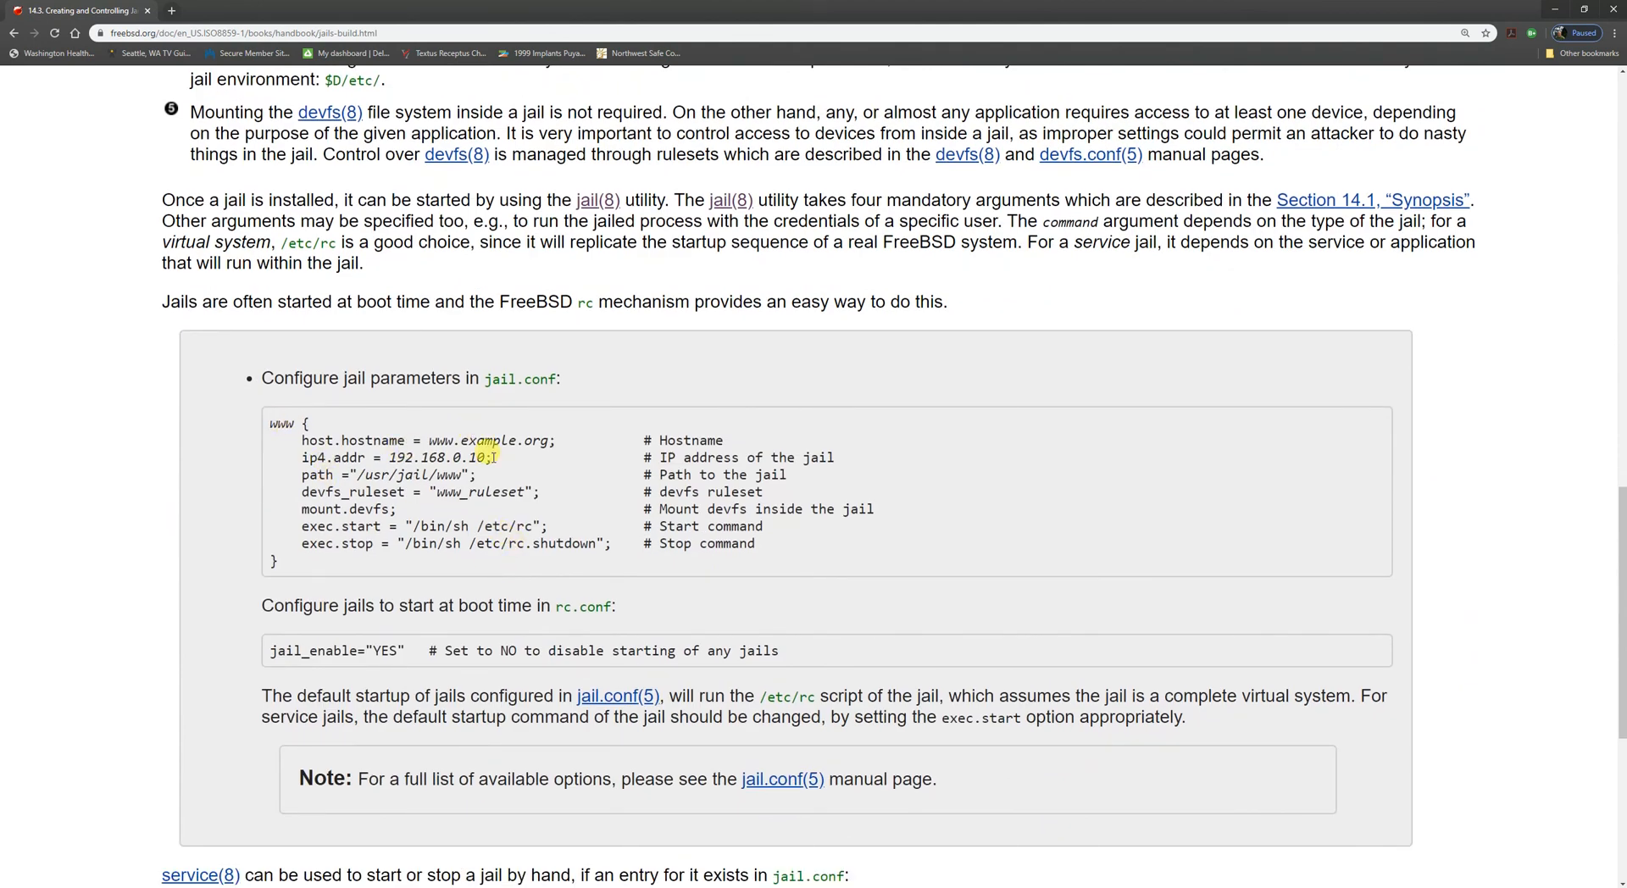
{"action": "mouse_move", "coordinate": [681, 810]}
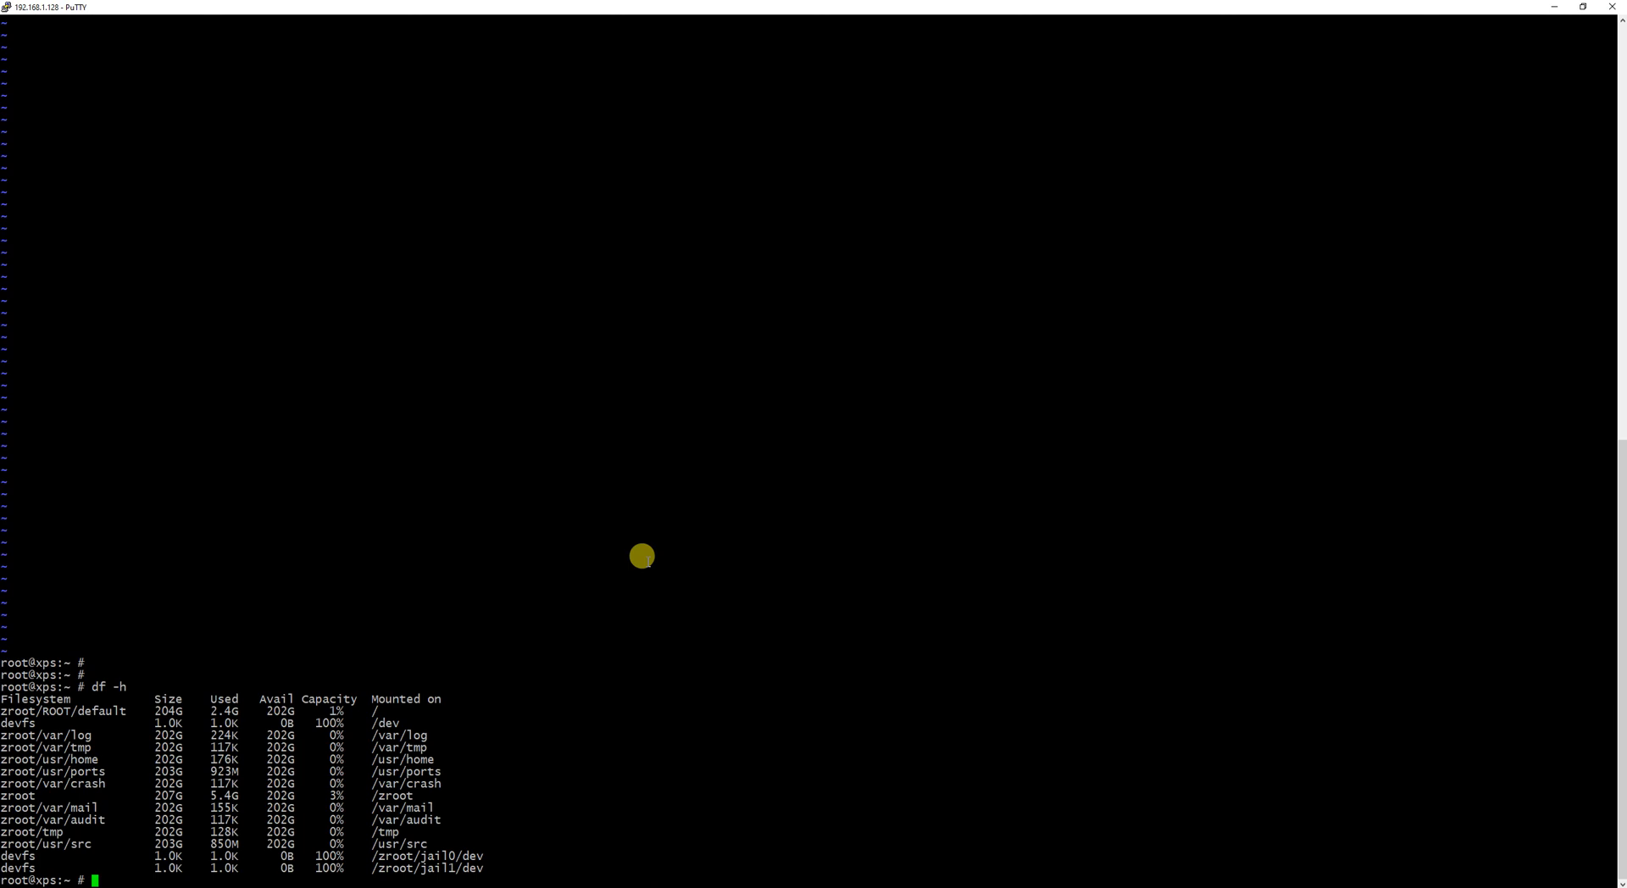
View /etc/rc.conf in vim and quit with :q
{"action": "type", "text": "vim /et"}
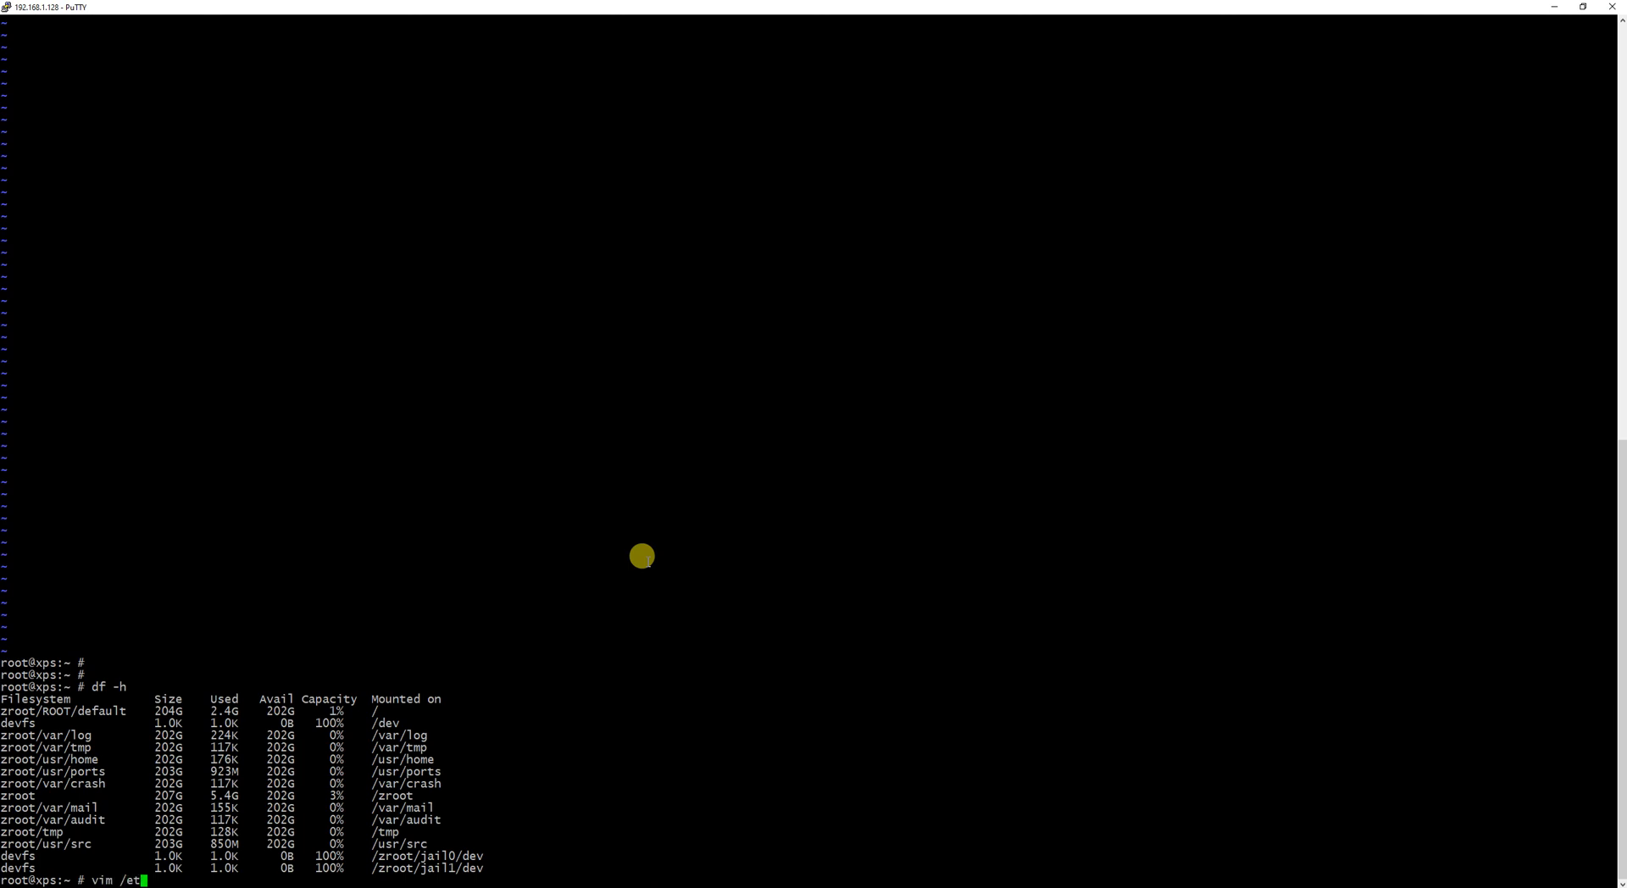
{"action": "type", "text": "c/rc.con"}
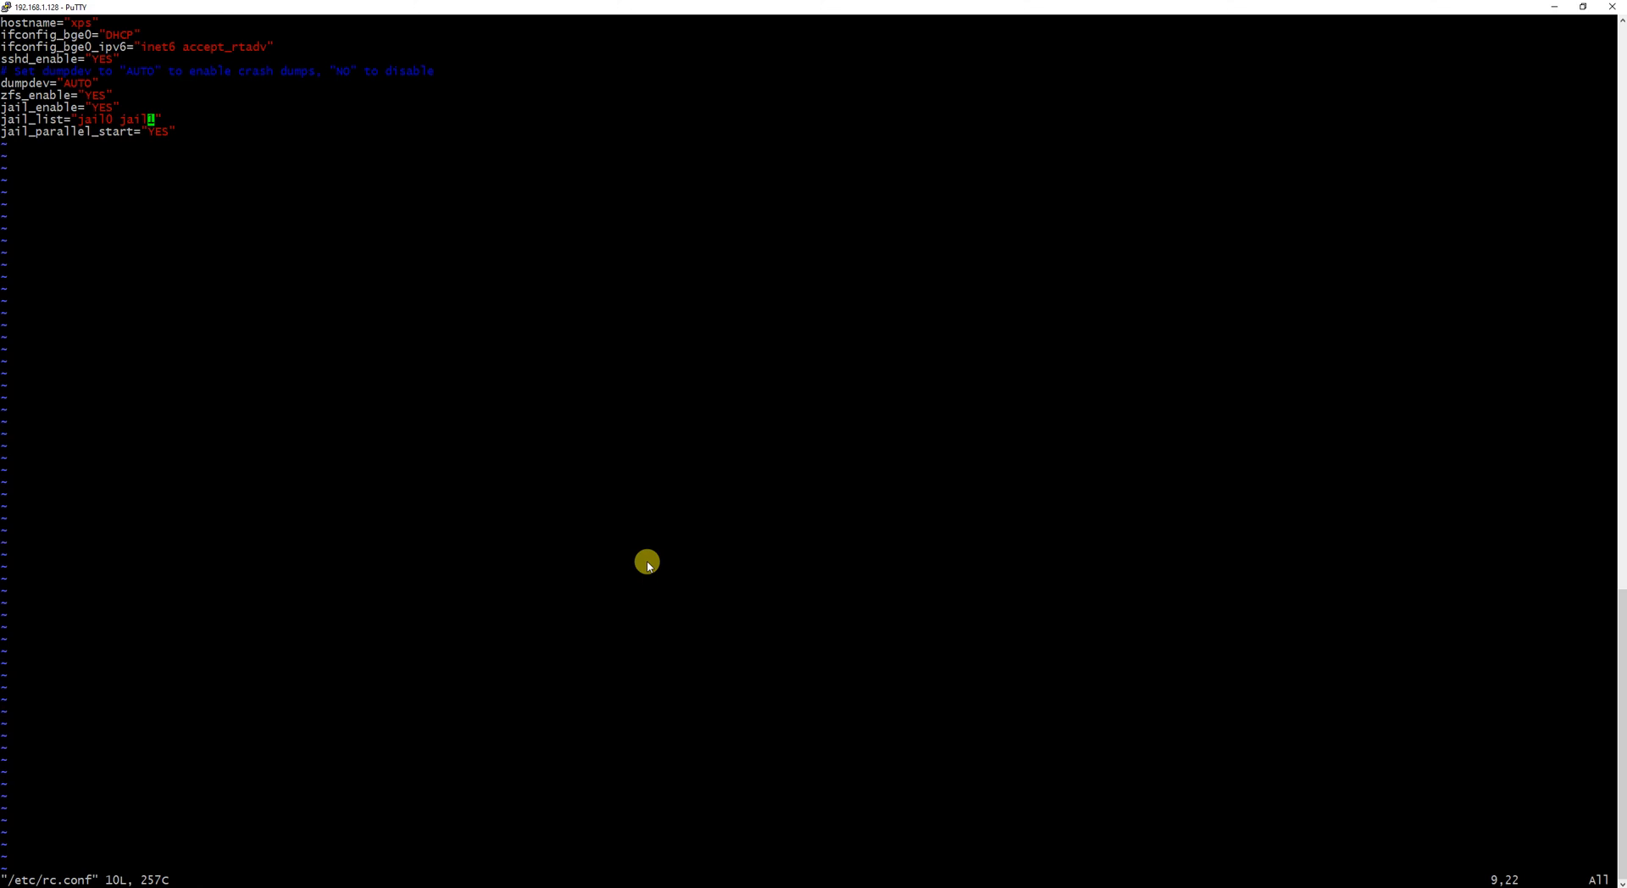
{"action": "type", "text": ":q"}
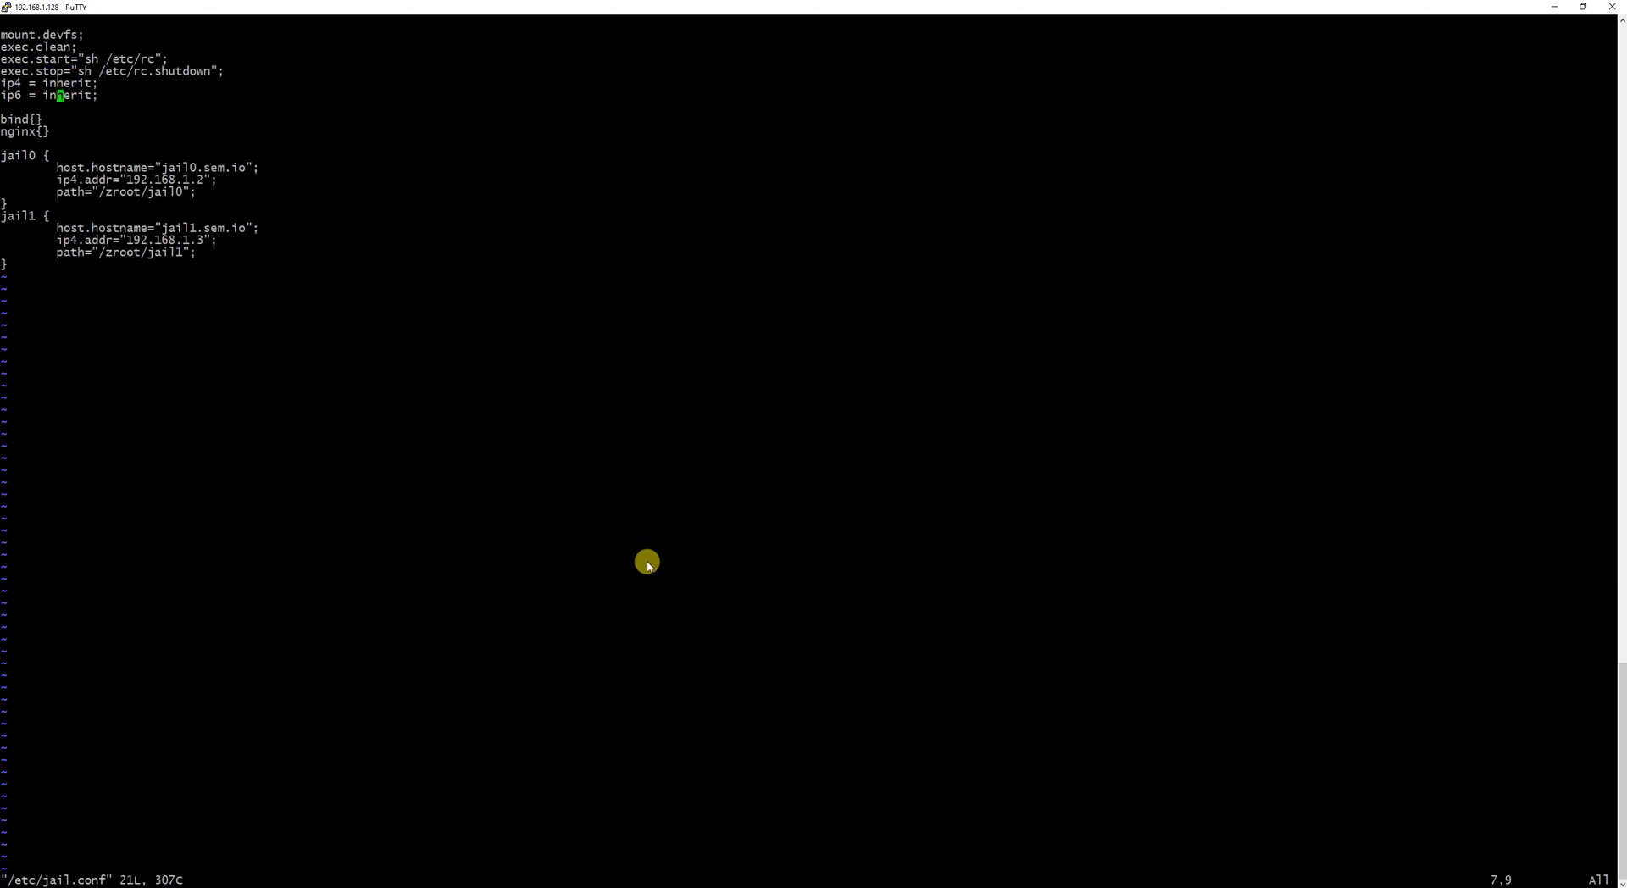
{"action": "mouse_move", "coordinate": [634, 373]}
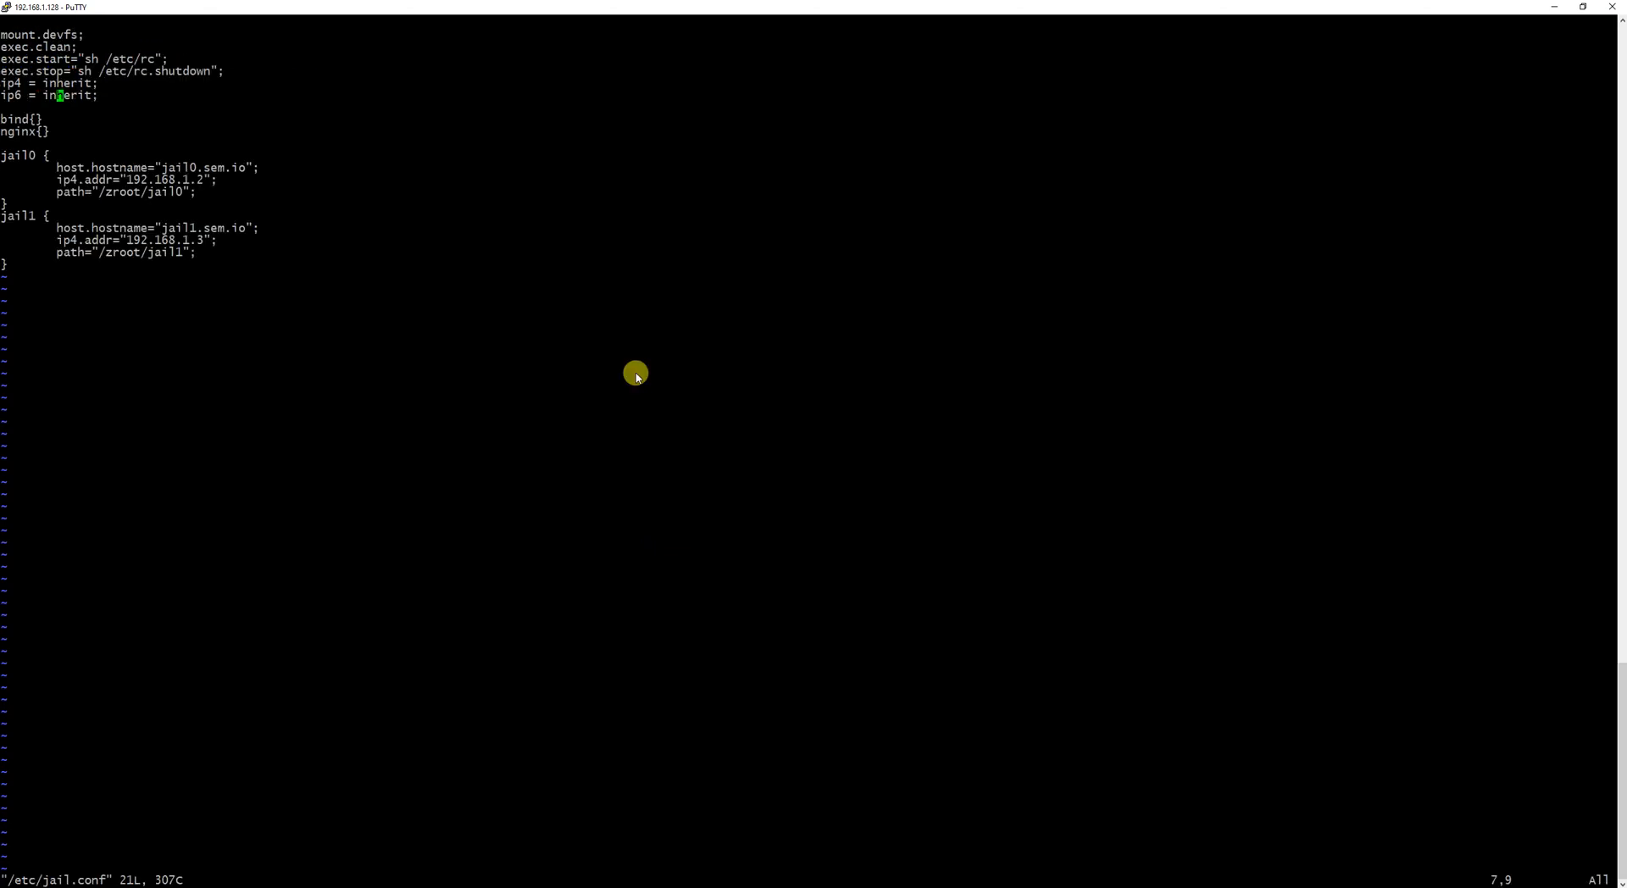
{"action": "mouse_move", "coordinate": [49, 101]}
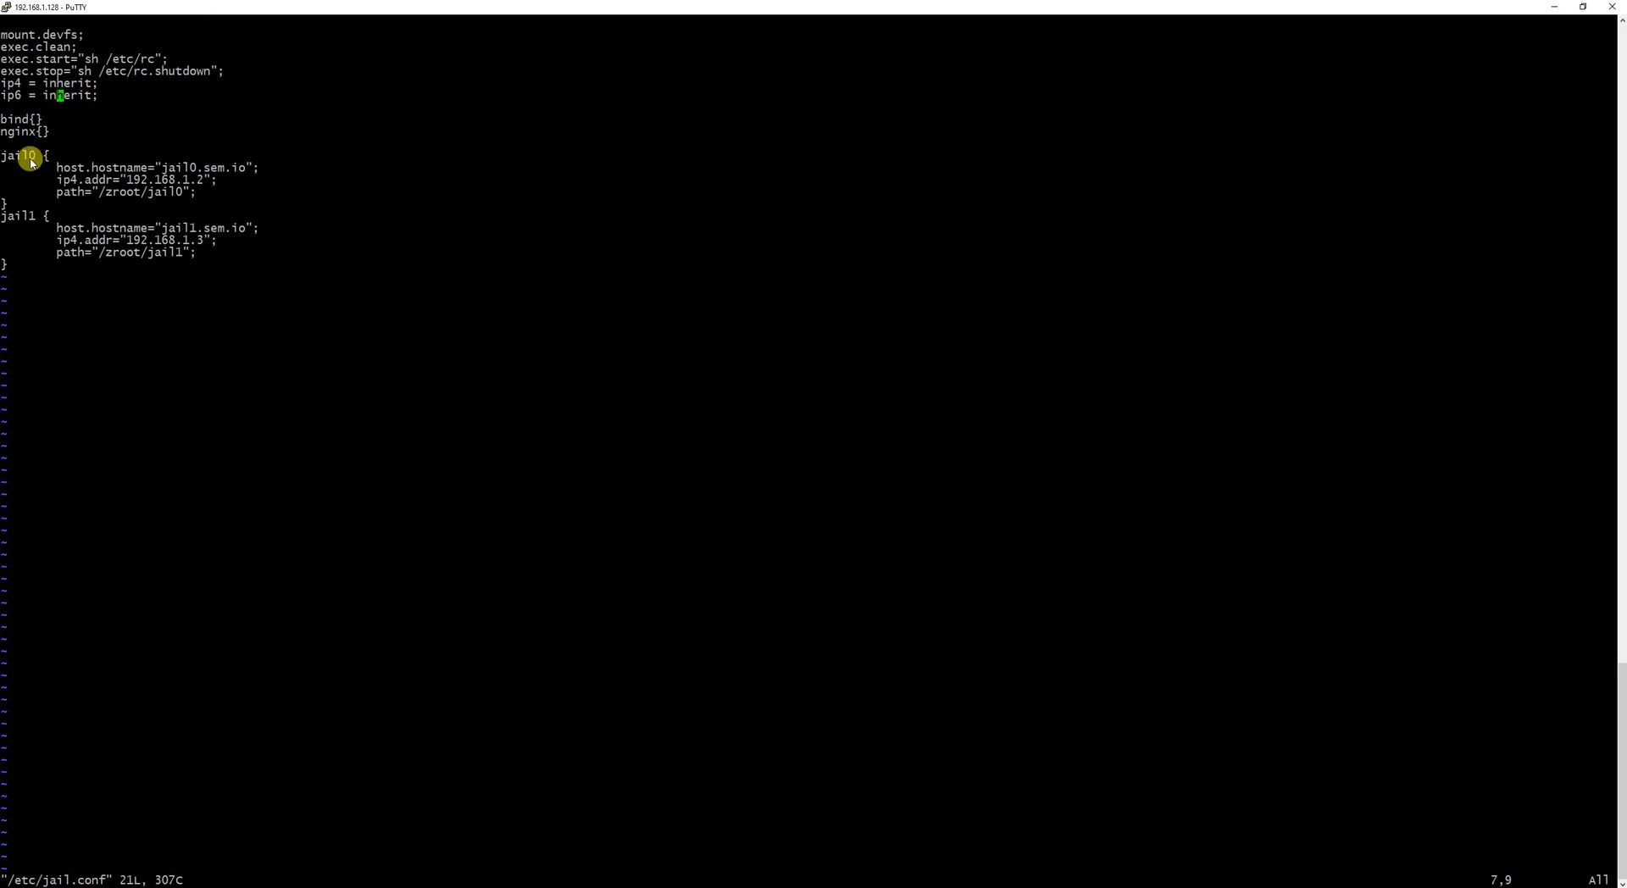
{"action": "mouse_move", "coordinate": [268, 241]}
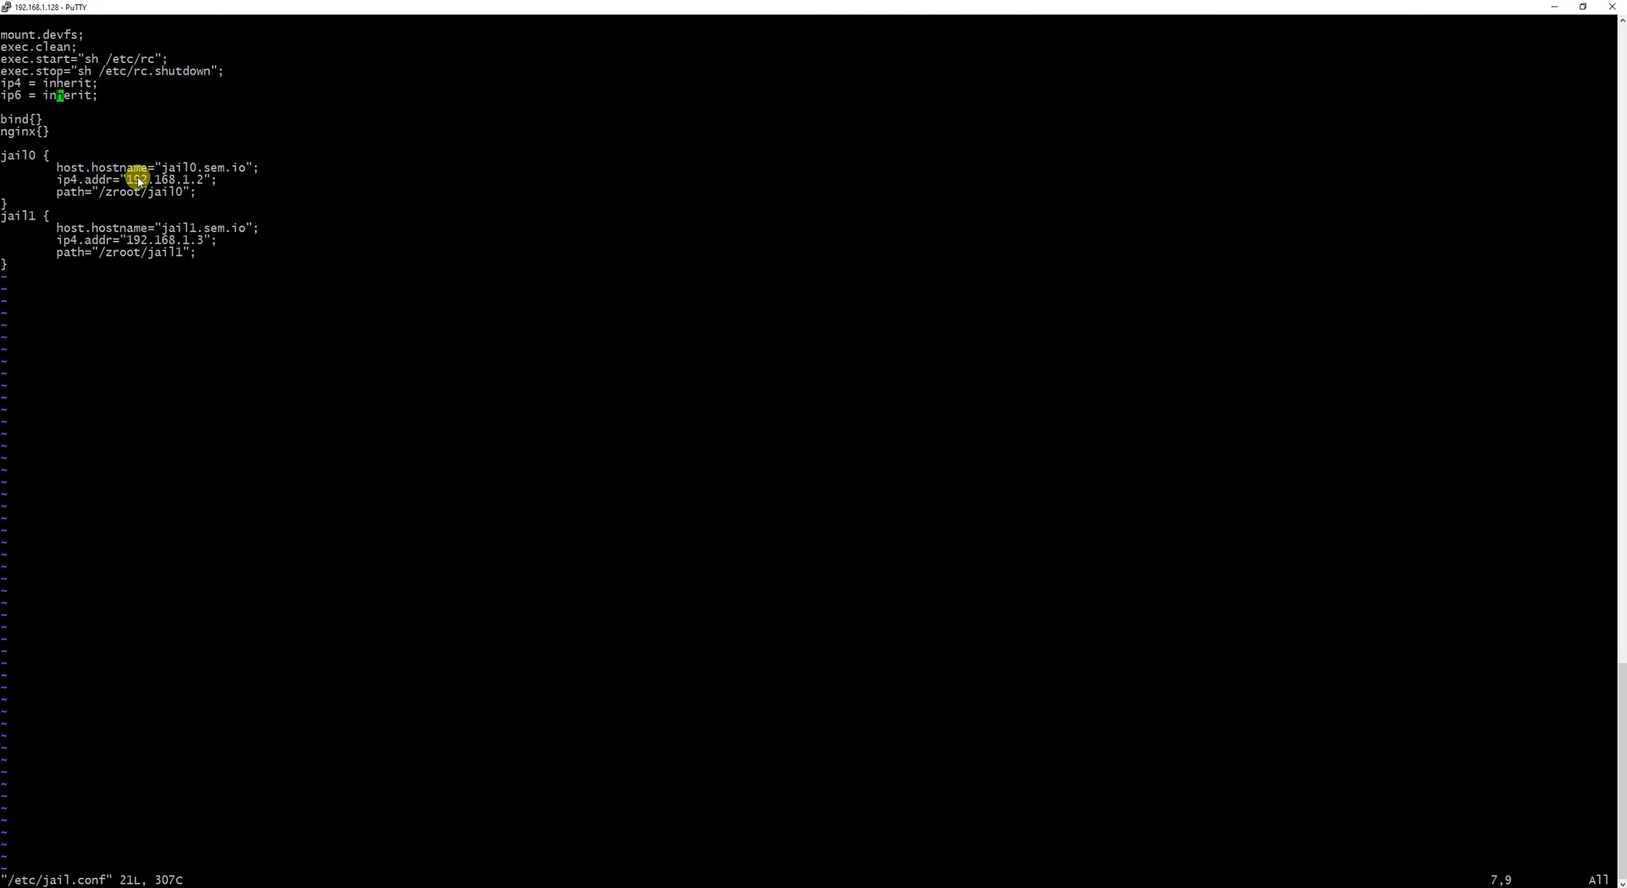
{"action": "mouse_move", "coordinate": [221, 243]}
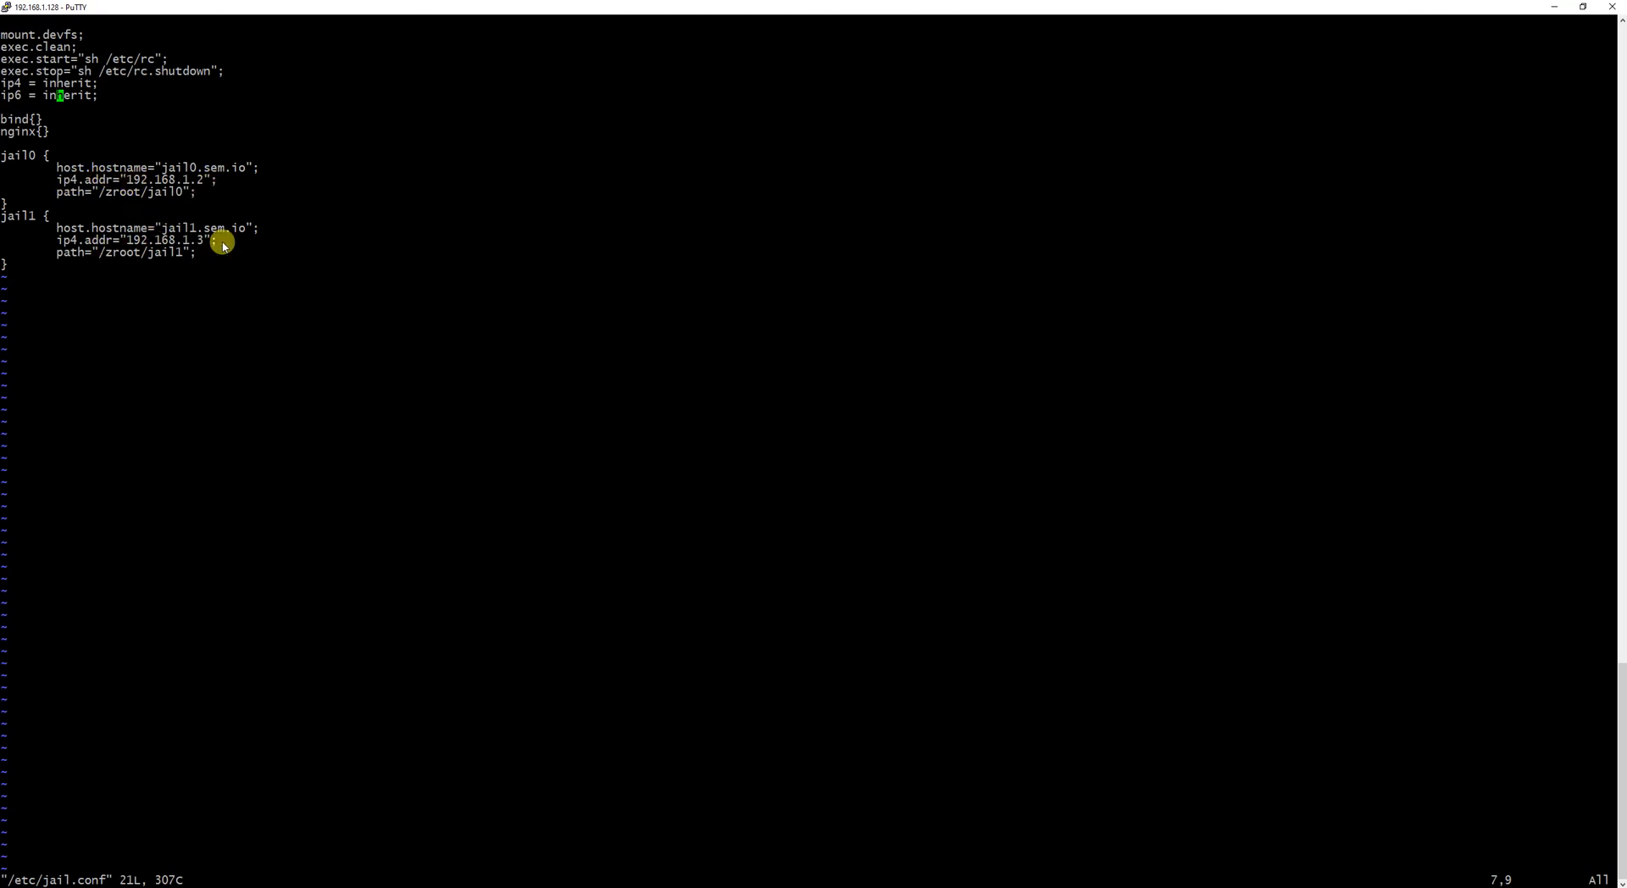
{"action": "mouse_move", "coordinate": [279, 237]}
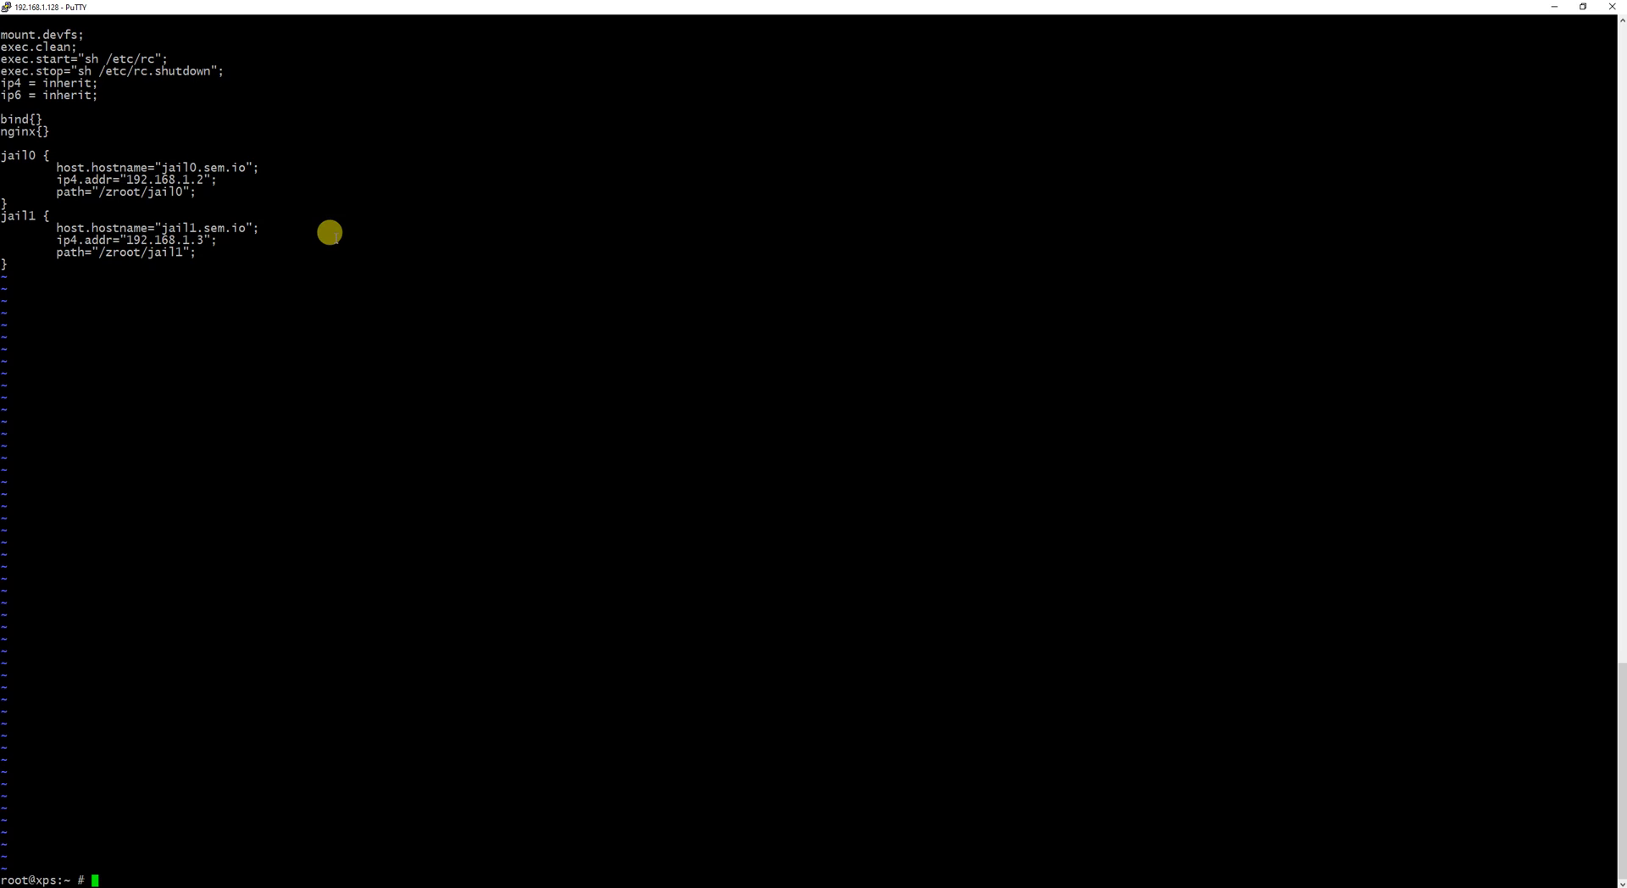
Run ifconfig to list bge0, em0 and lo0 with the existing jail addresses
{"action": "type", "text": "ifconfig"}
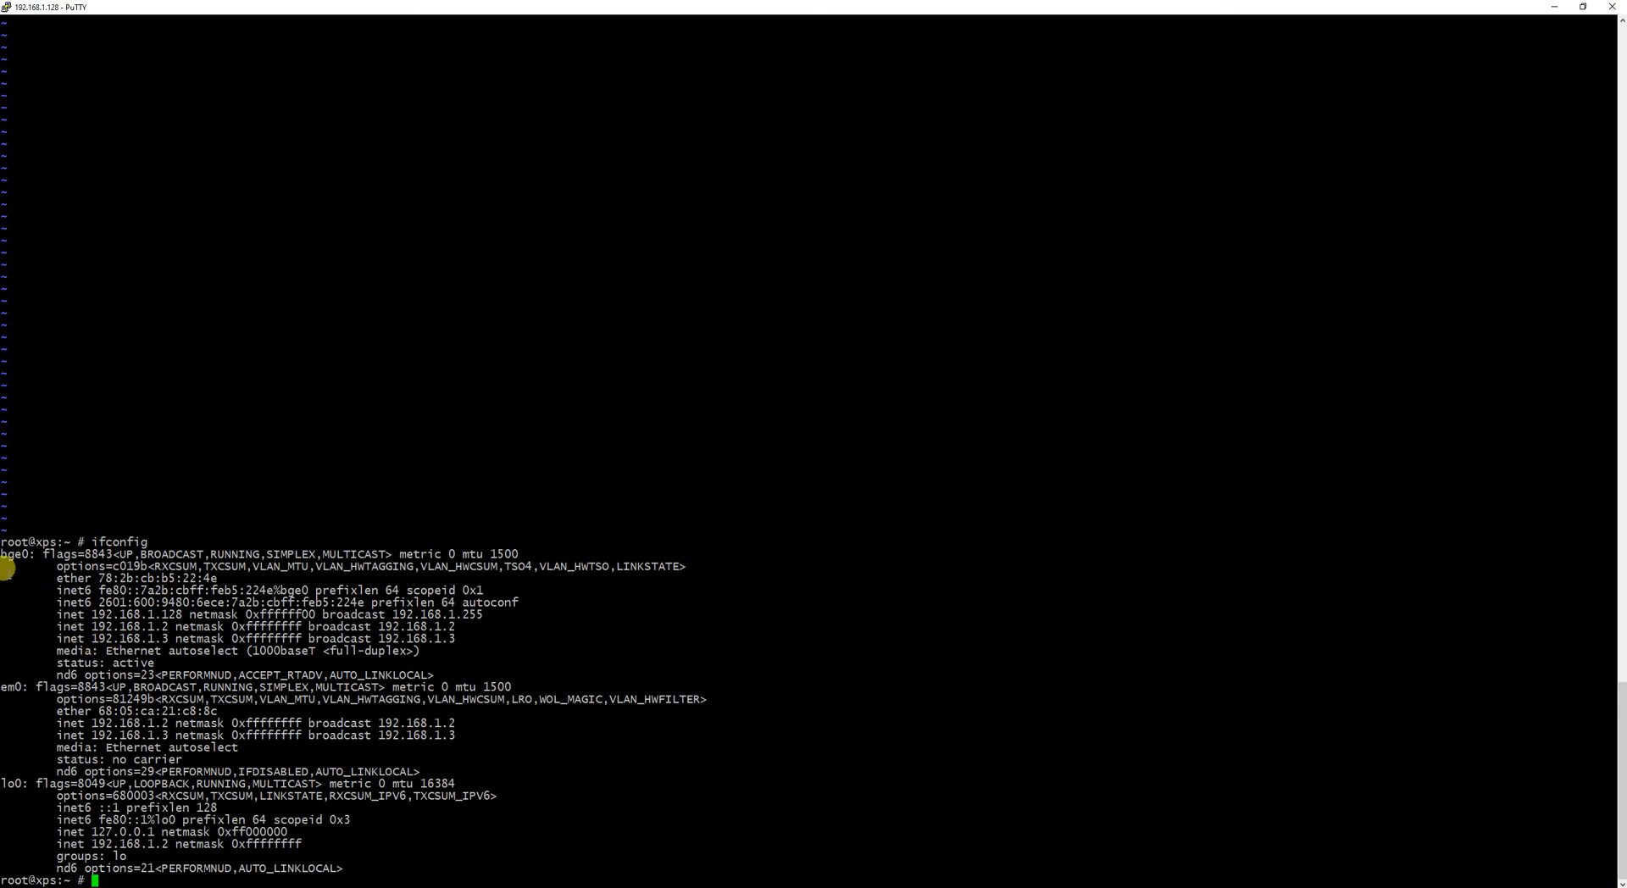
{"action": "mouse_move", "coordinate": [56, 656]}
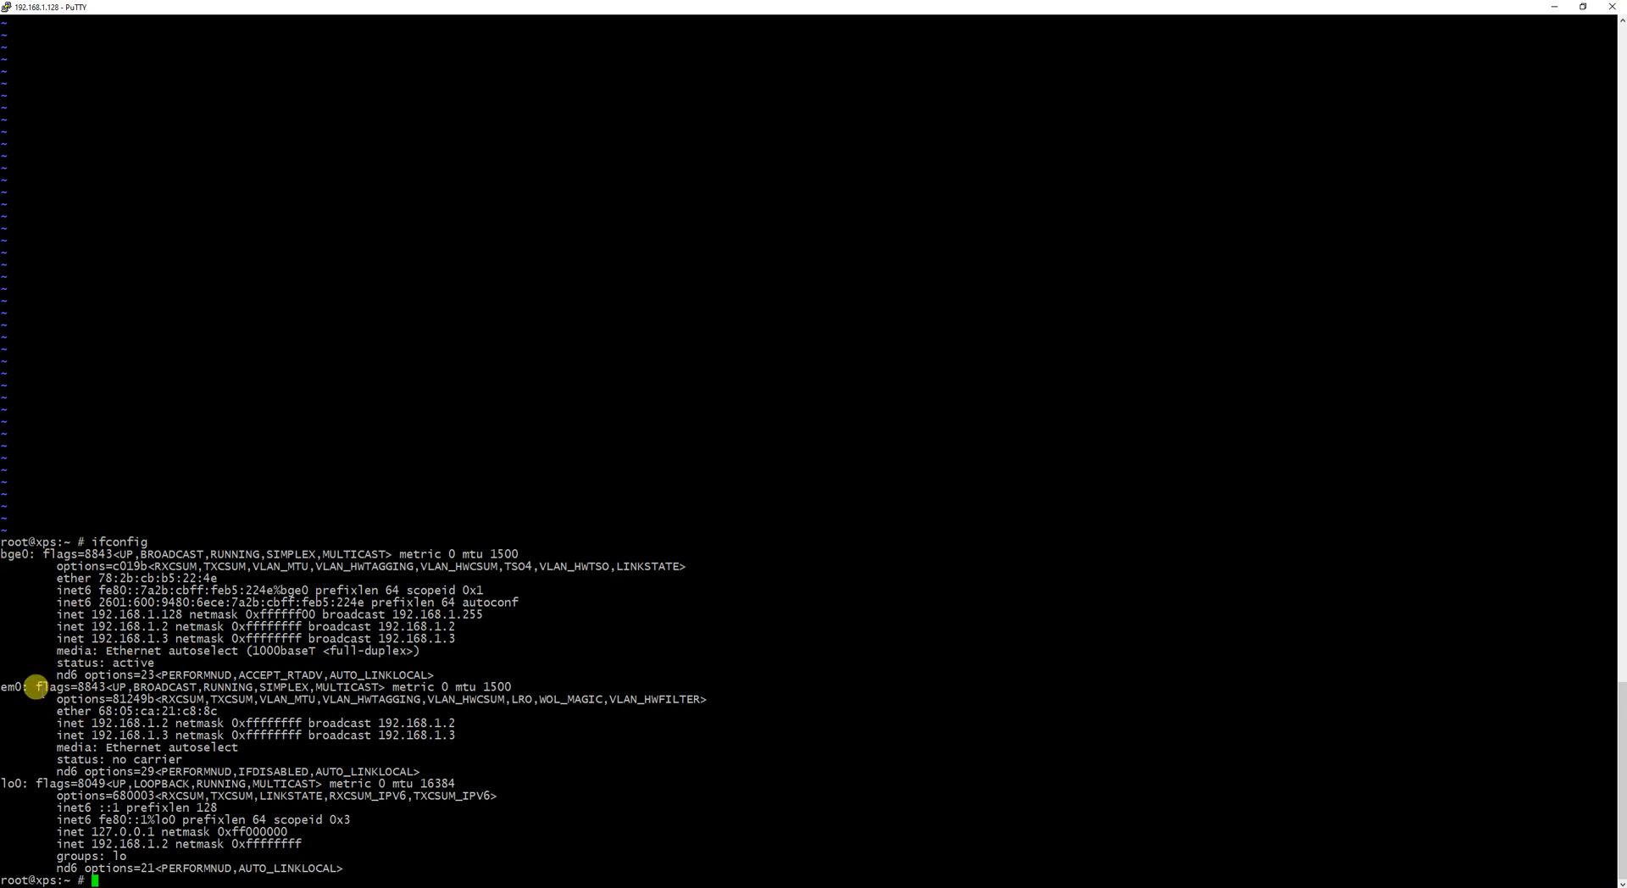
{"action": "double_click", "coordinate": [193, 735]}
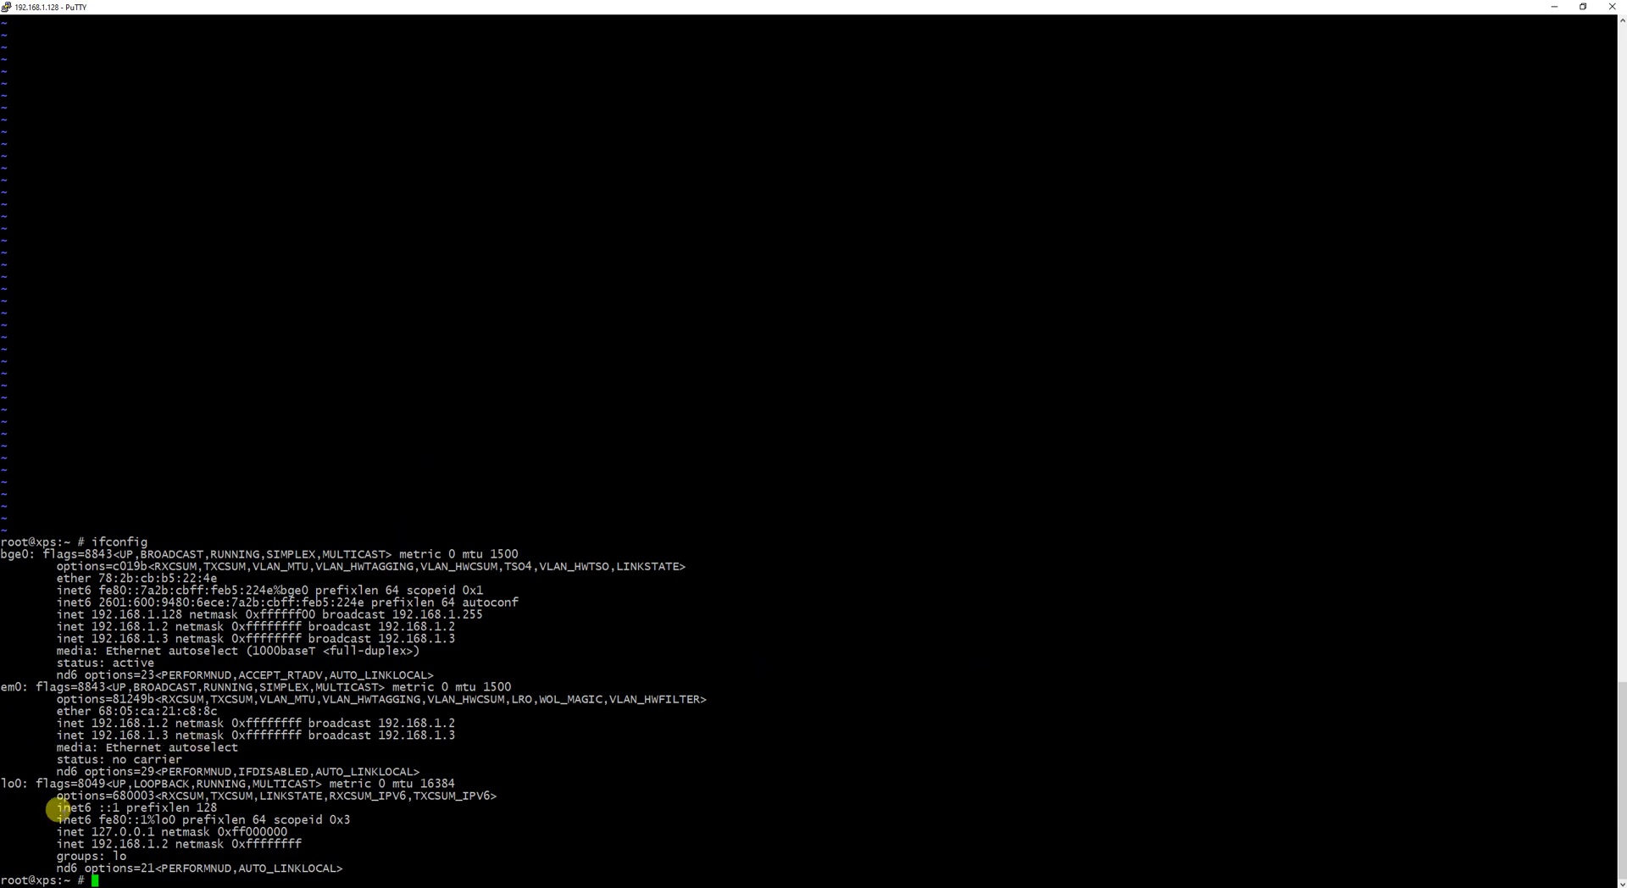
{"action": "mouse_move", "coordinate": [688, 592]}
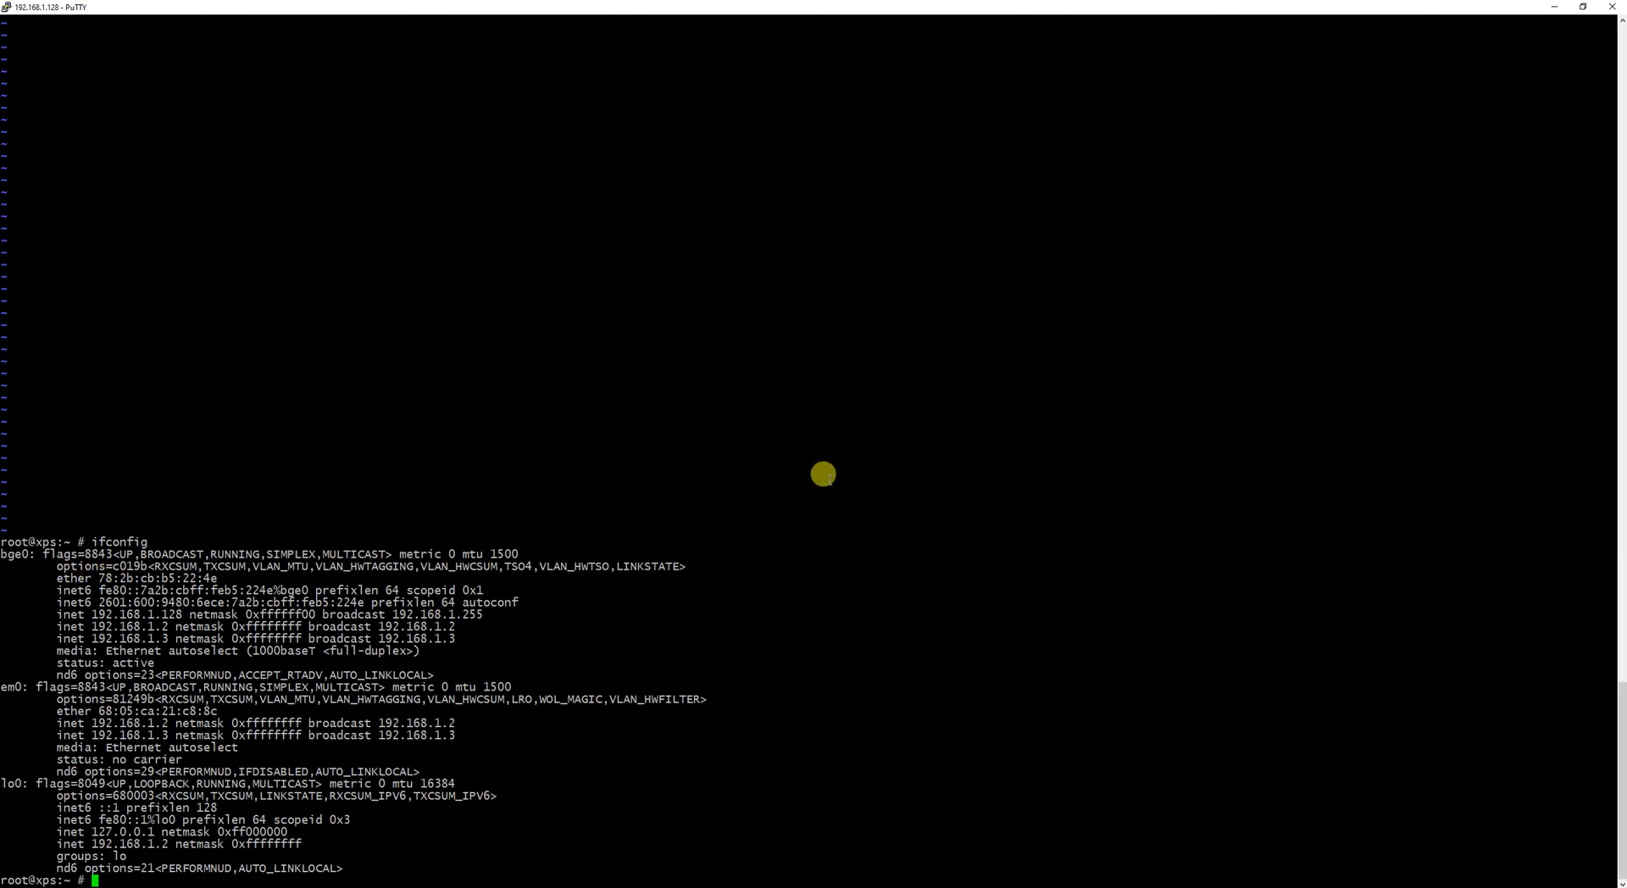
Compose 'ifconfig bge0 inet alias 192.168.1.4/32' at the prompt
{"action": "type", "text": "if"}
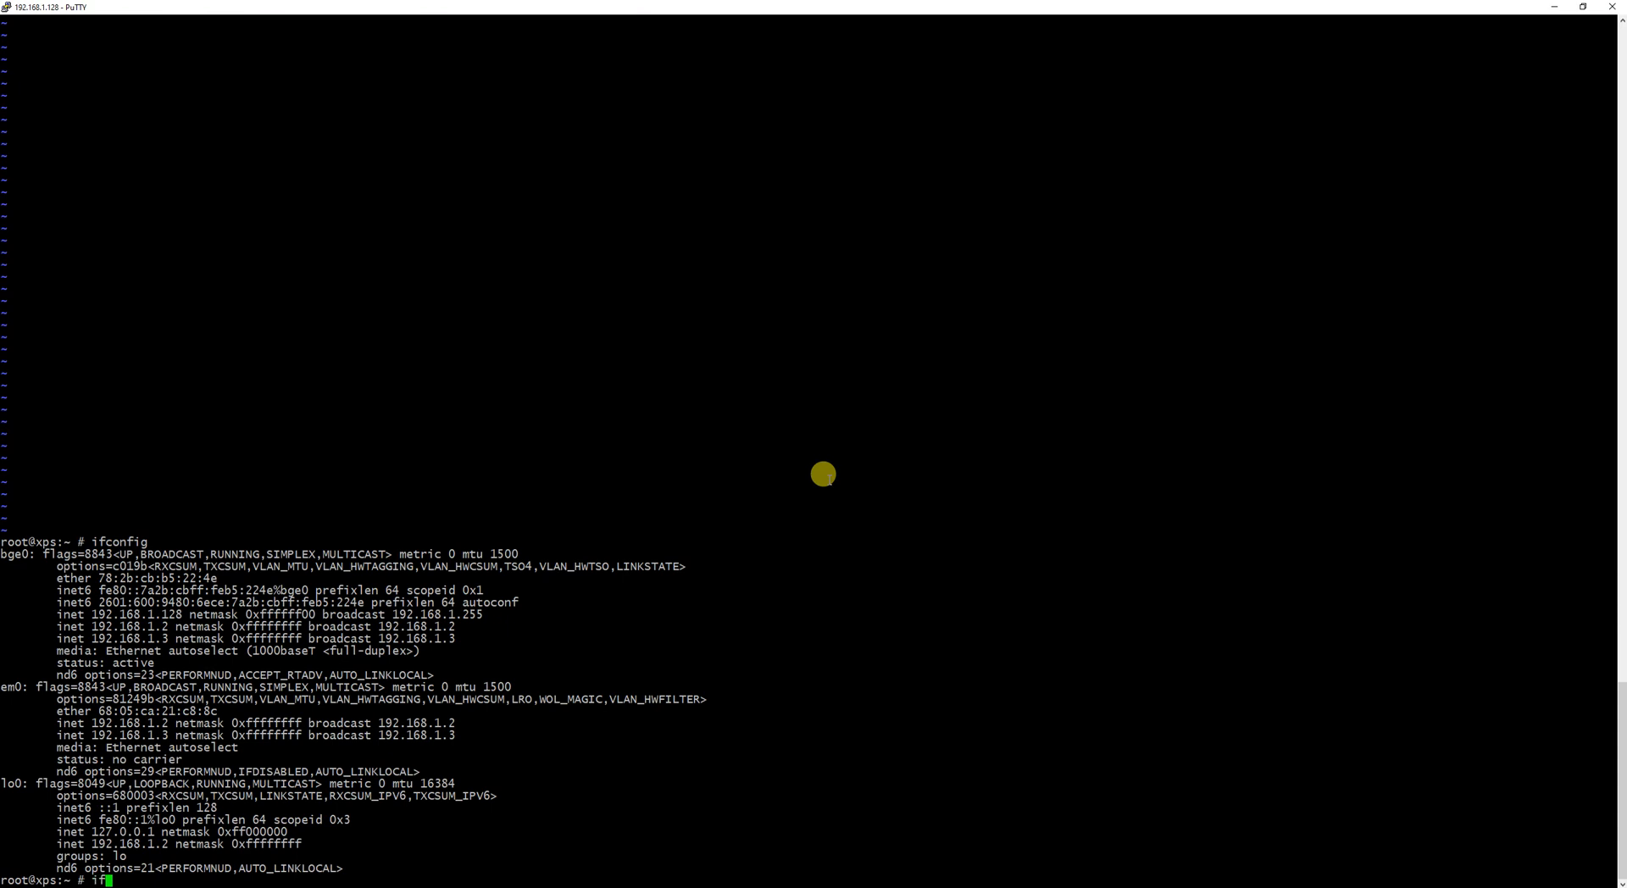
{"action": "type", "text": "config"}
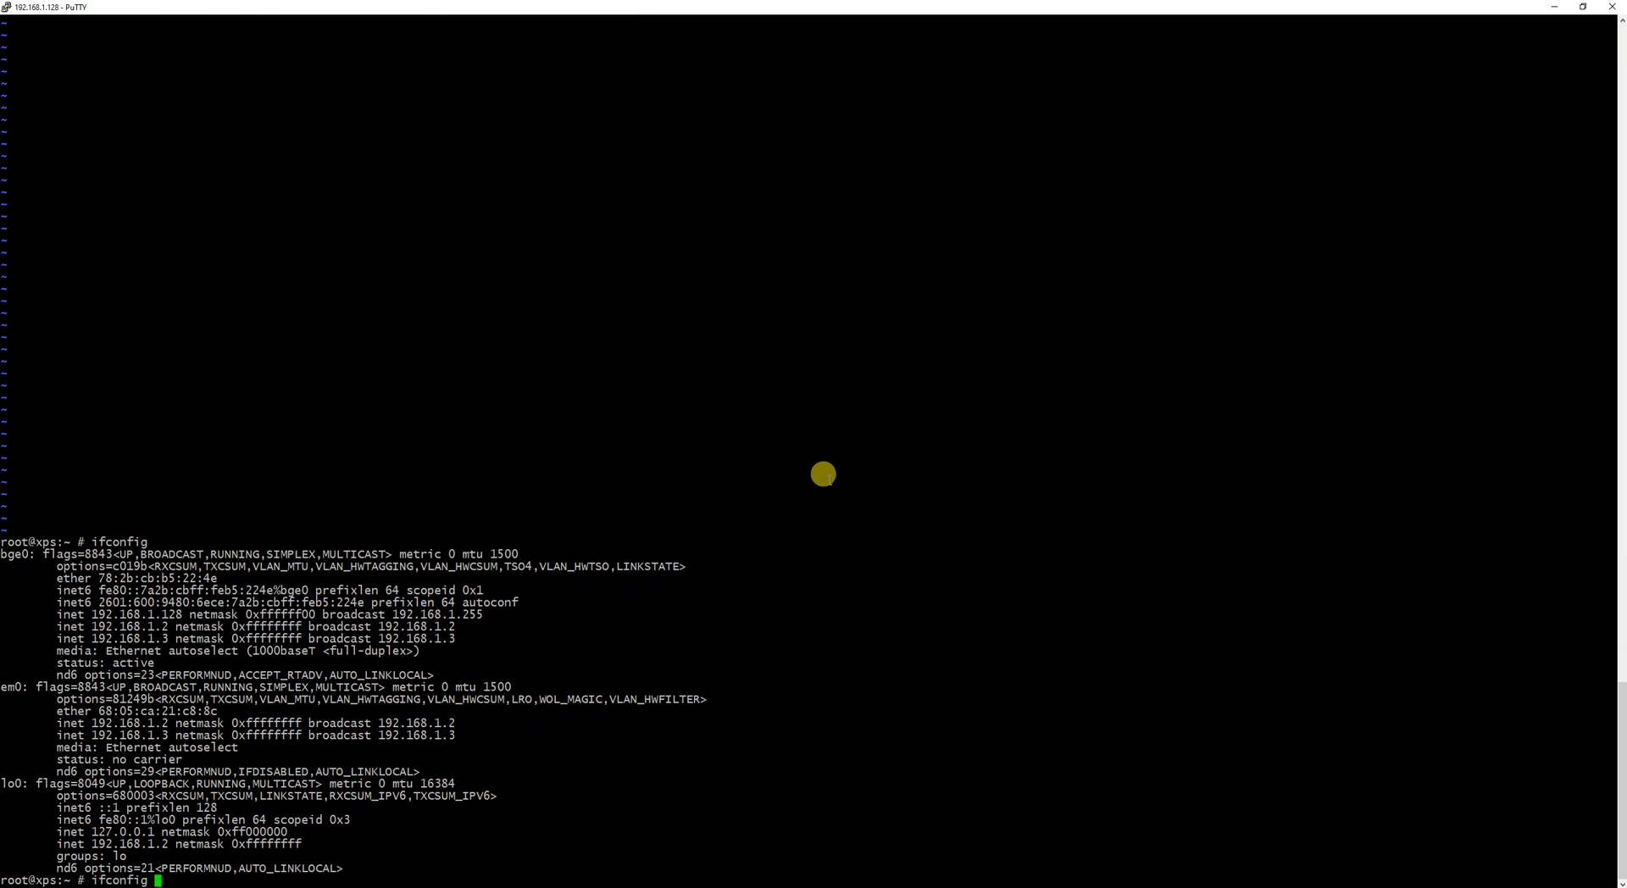
{"action": "type", "text": "bge"}
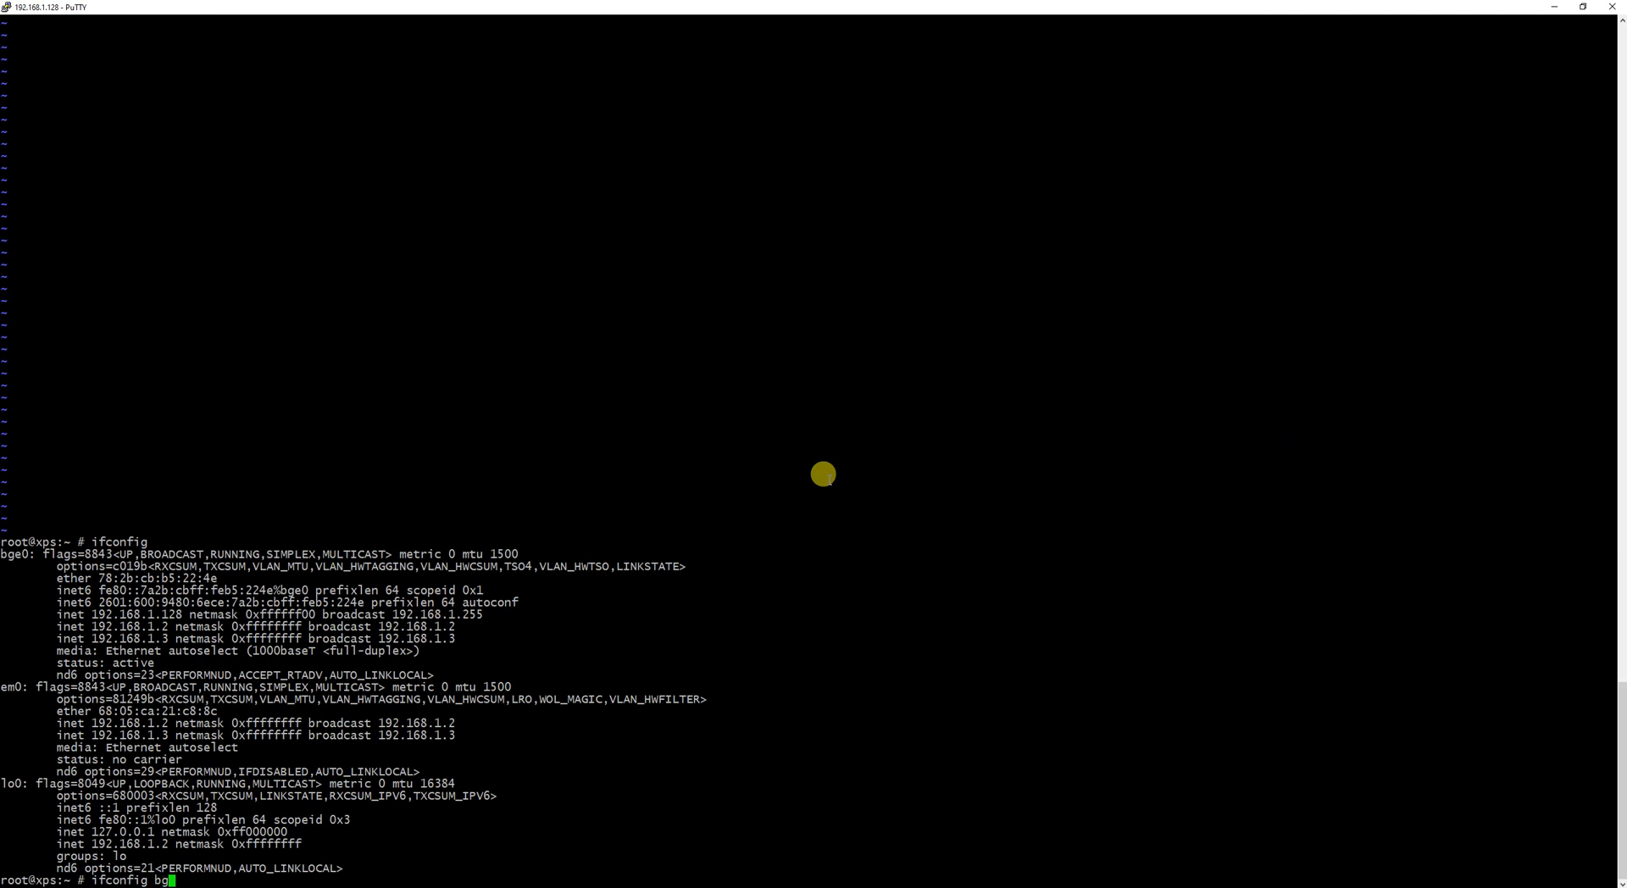
{"action": "type", "text": "e0"}
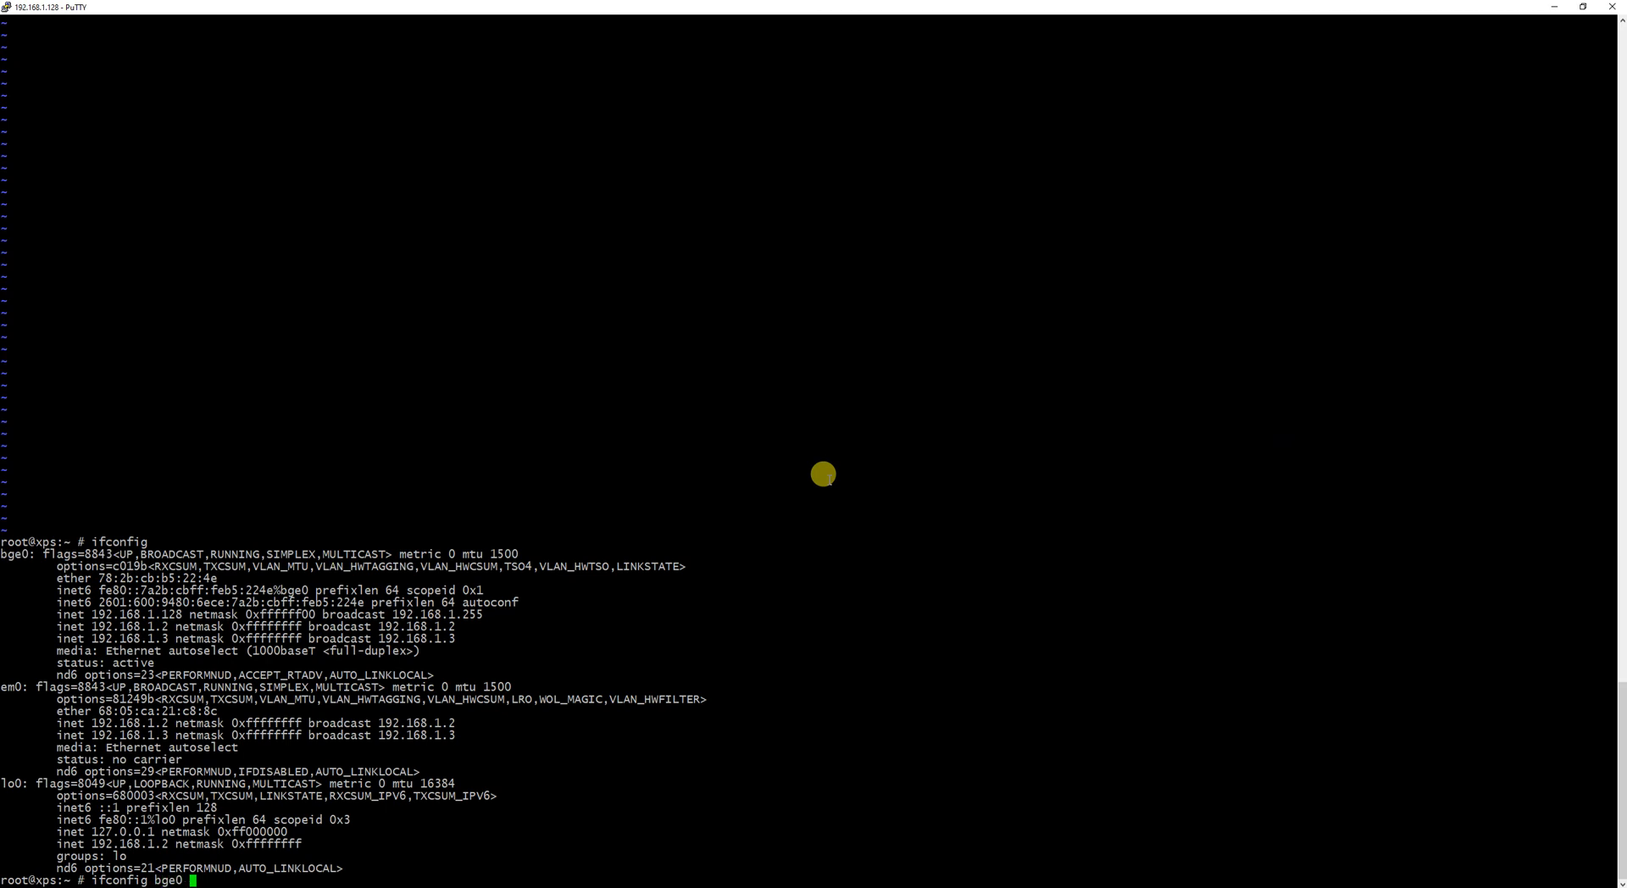
{"action": "type", "text": "inet alias"}
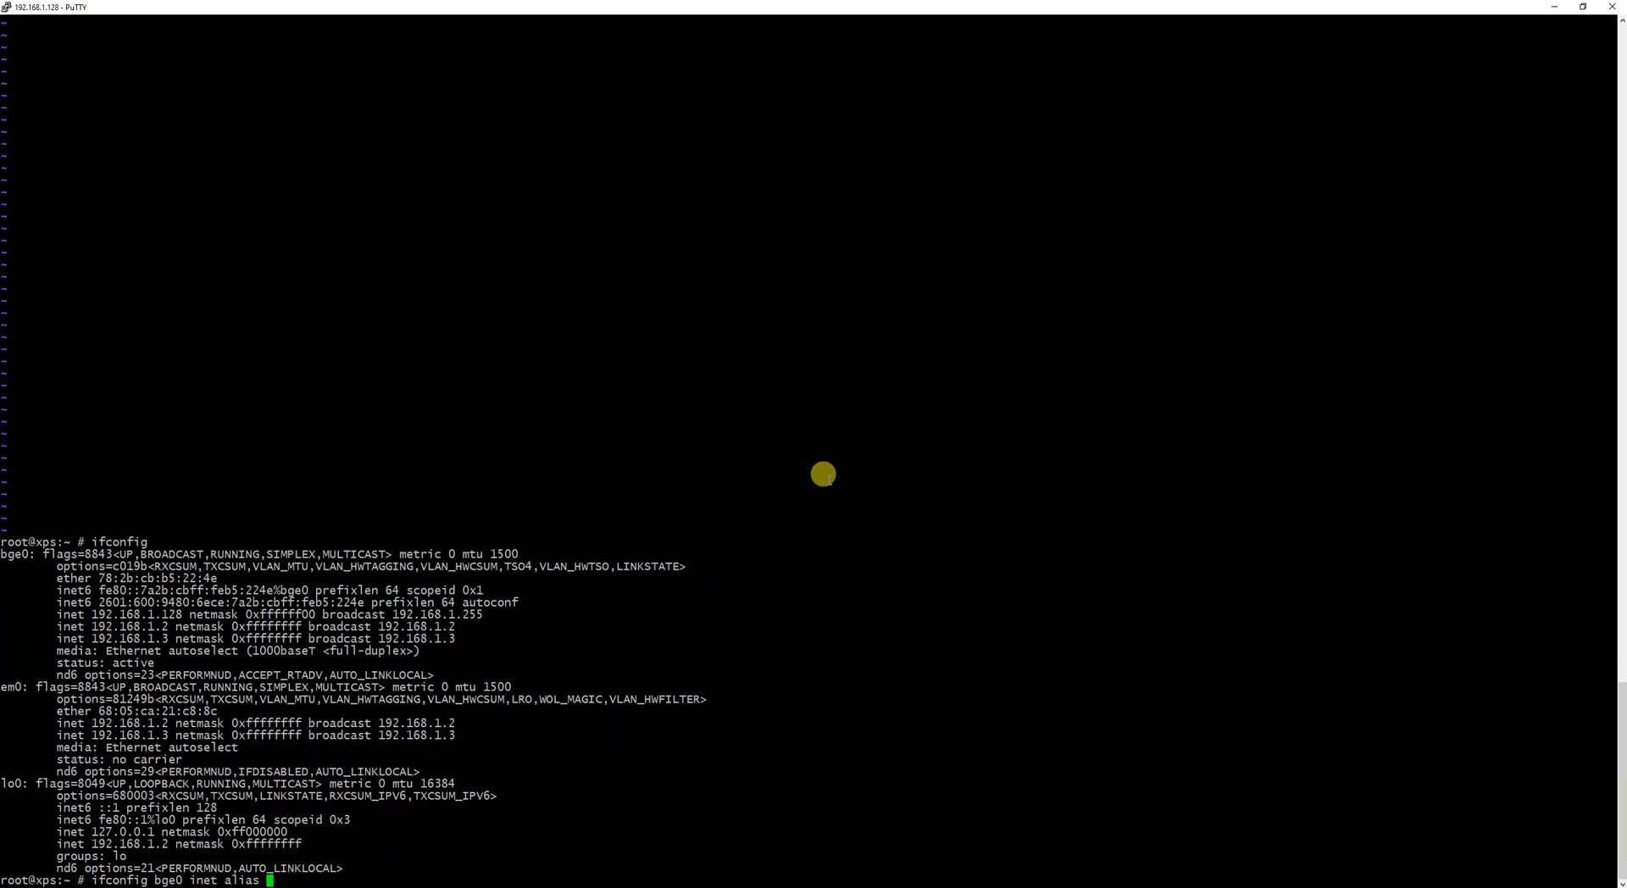
{"action": "type", "text": "192.168.1.4"}
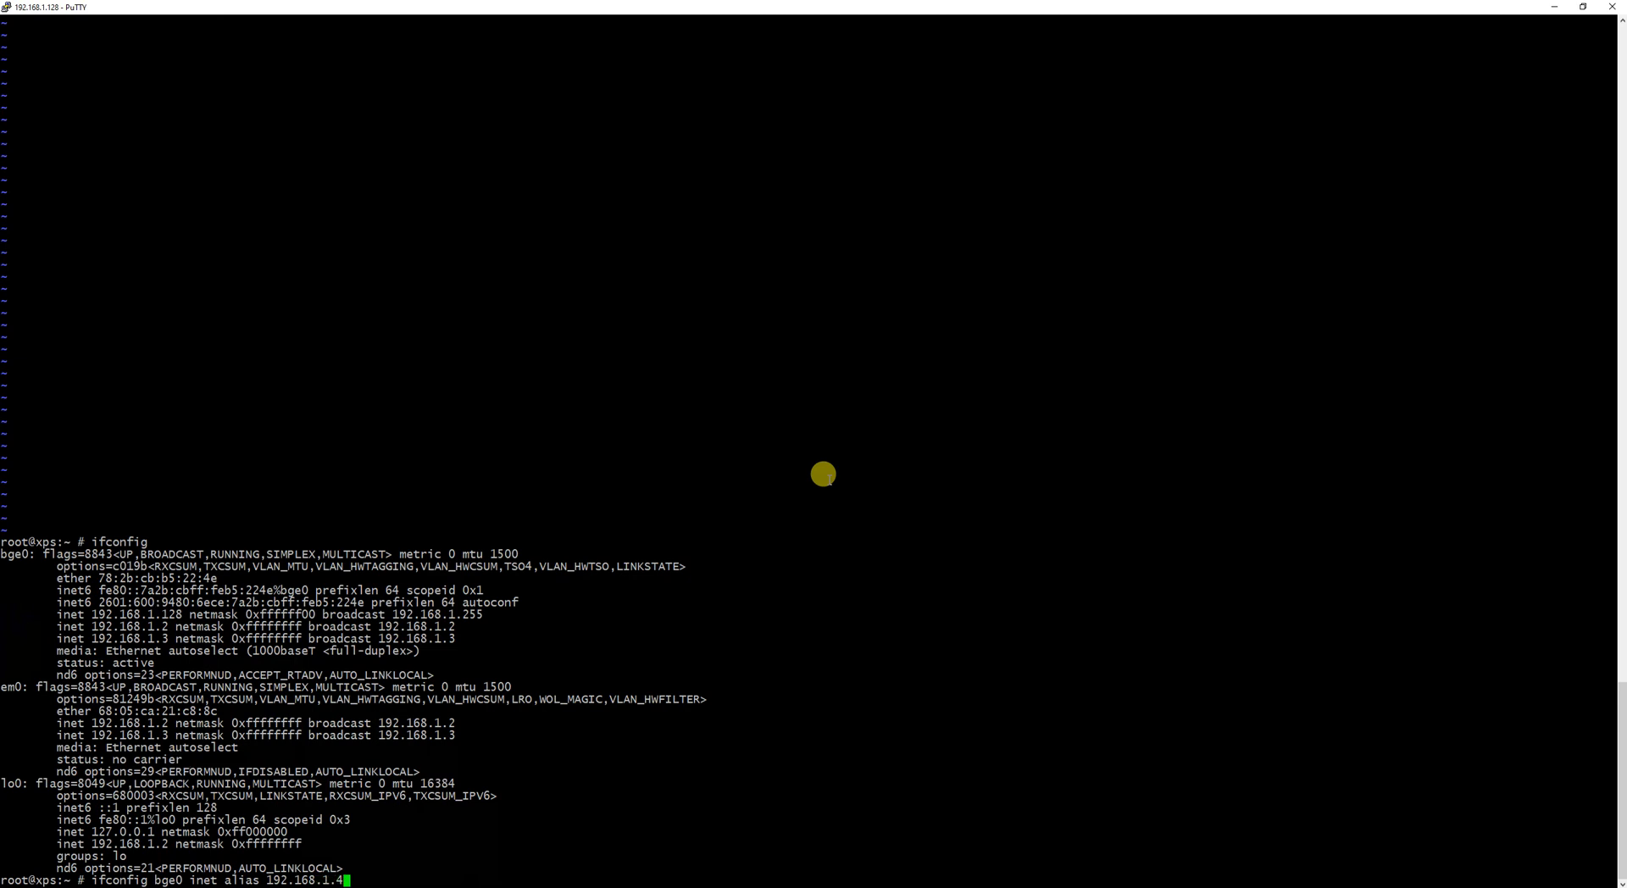
{"action": "type", "text": "/32"}
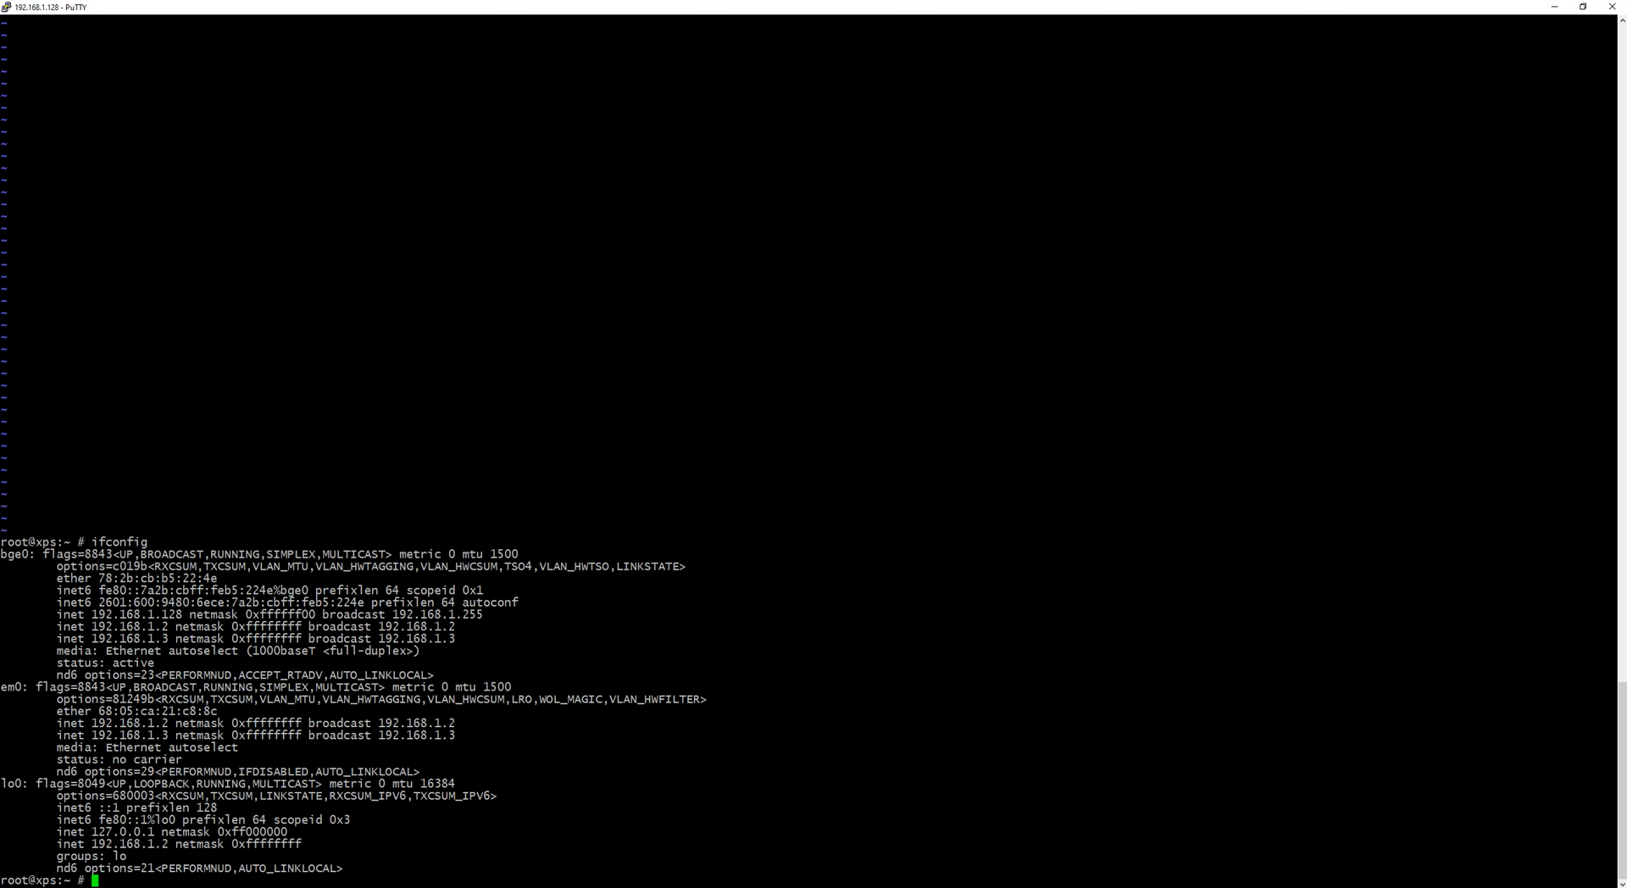
Cancel the unfinished ifconfig alias command, leaving the root prompt clear beneath the interface listing
{"action": "left_click", "coordinate": [865, 740]}
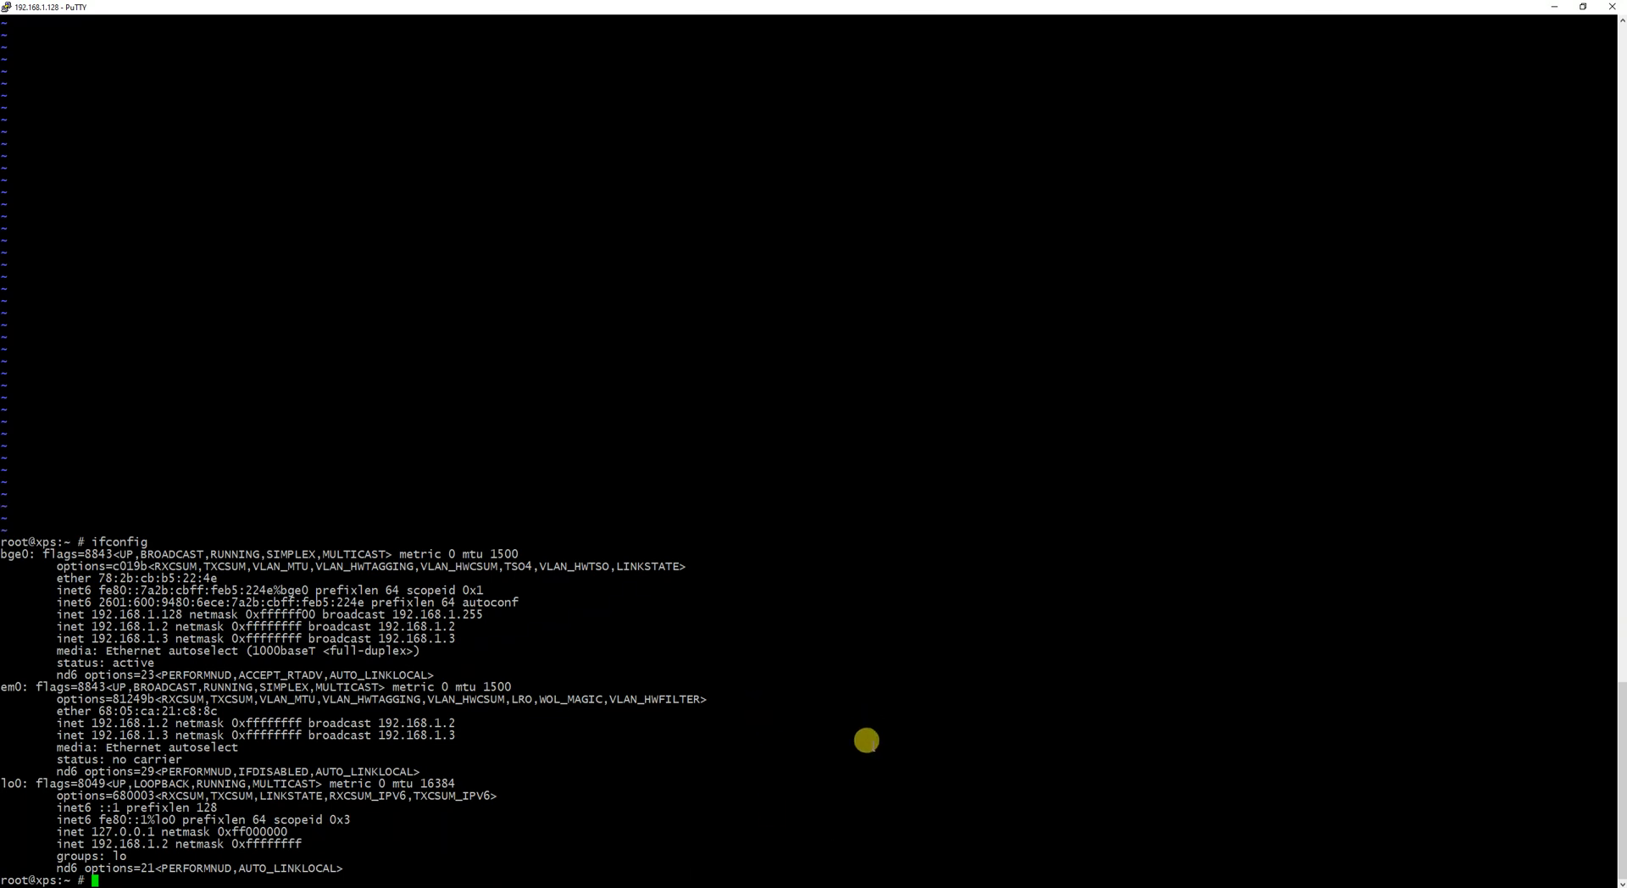